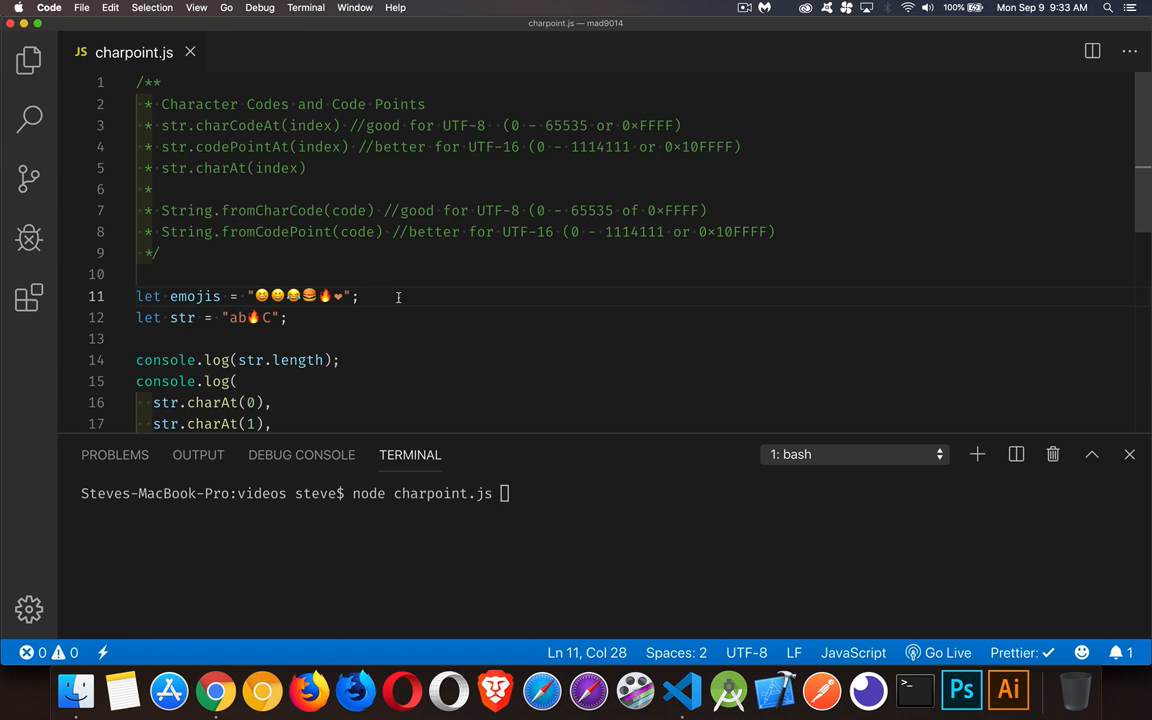
mouse_move(525, 104)
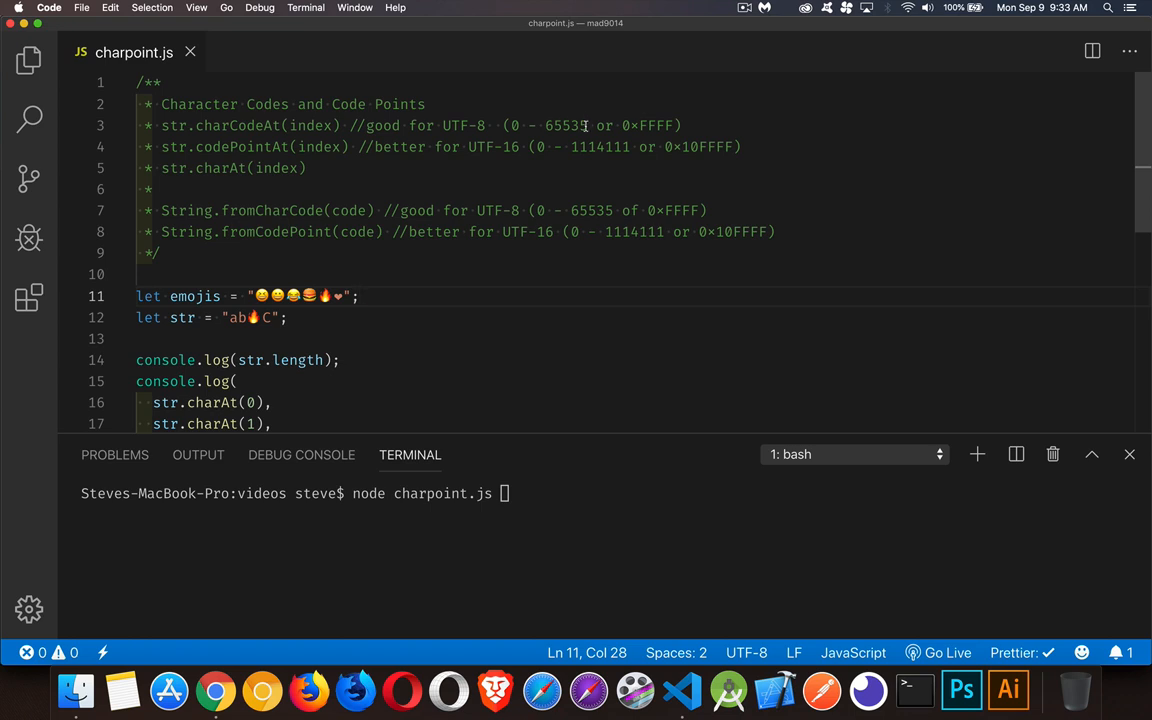
- Highlight the 65535 char-code limit and the charCodeAt method name in the notes
double_click(565, 125)
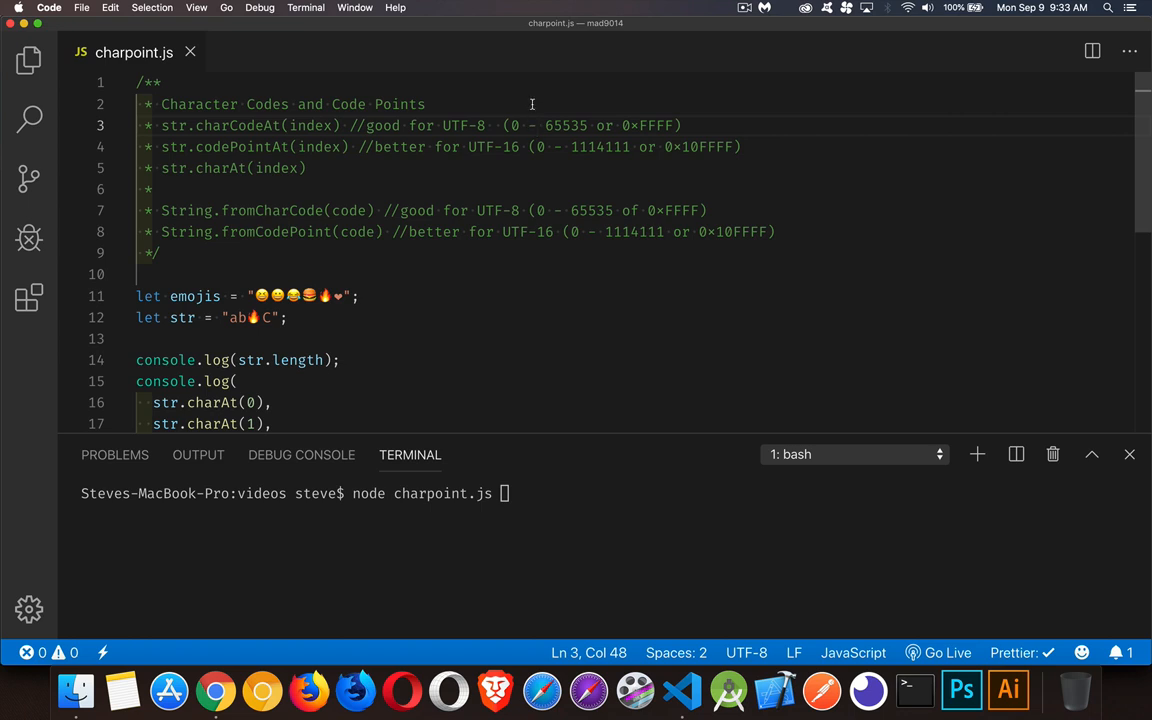
mouse_move(526, 300)
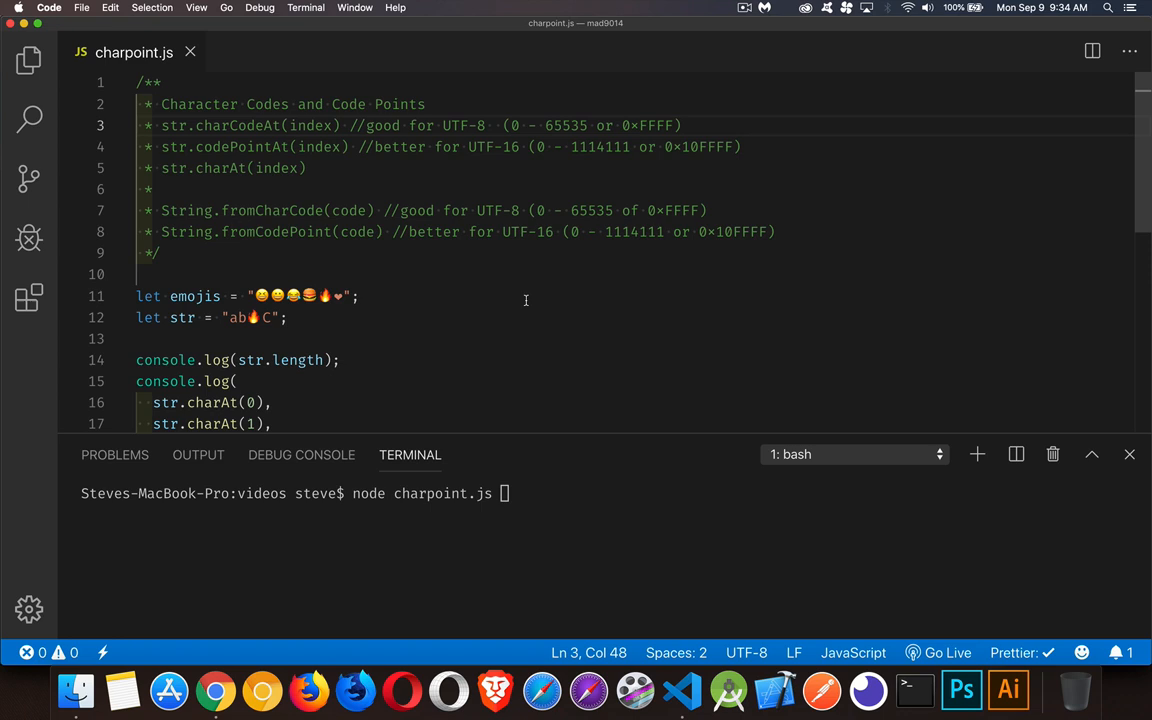
mouse_move(592, 287)
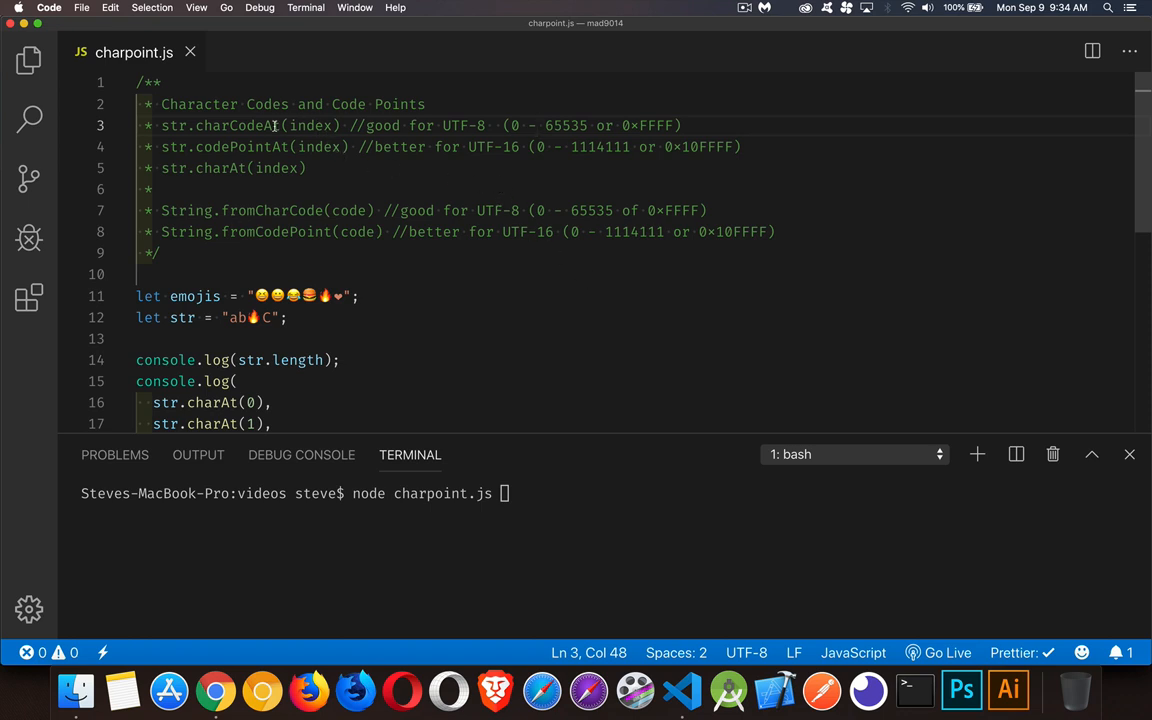
mouse_move(400, 172)
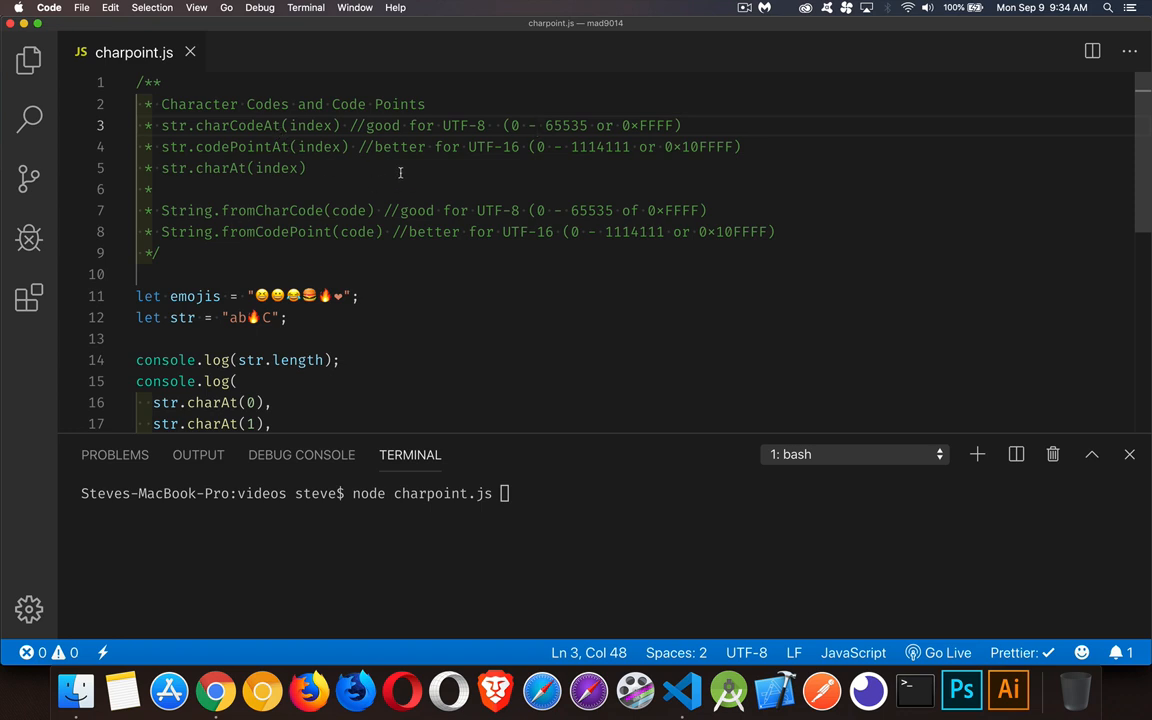
click(537, 125)
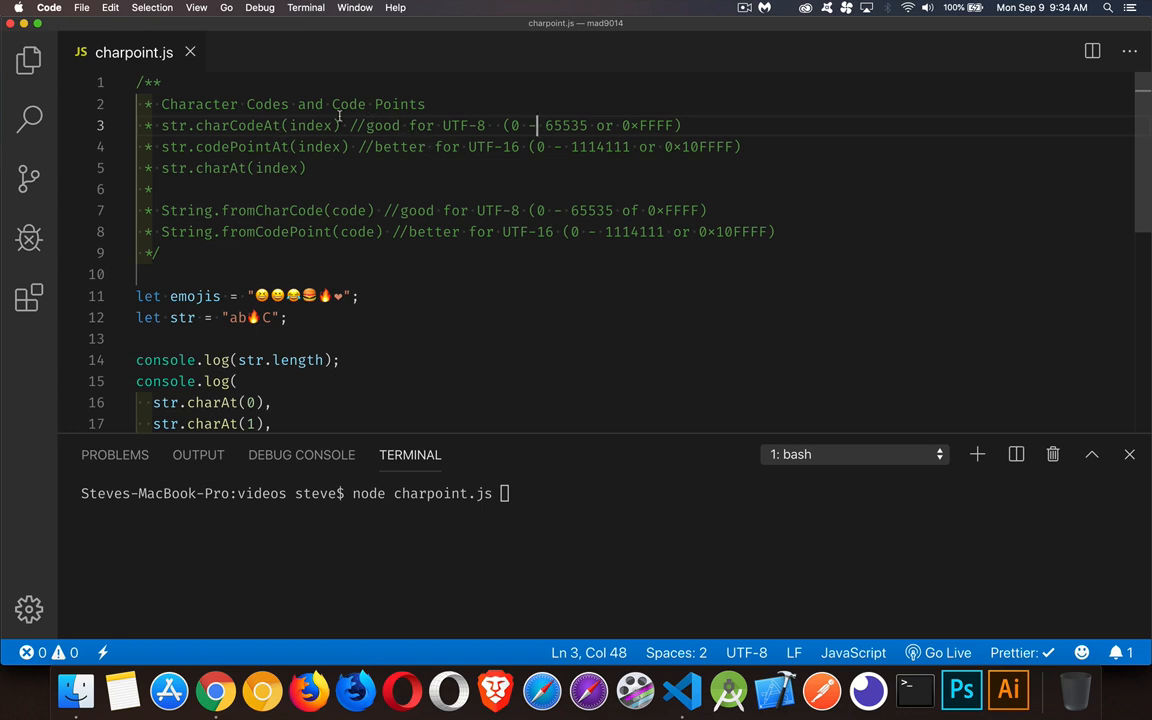
double_click(238, 125)
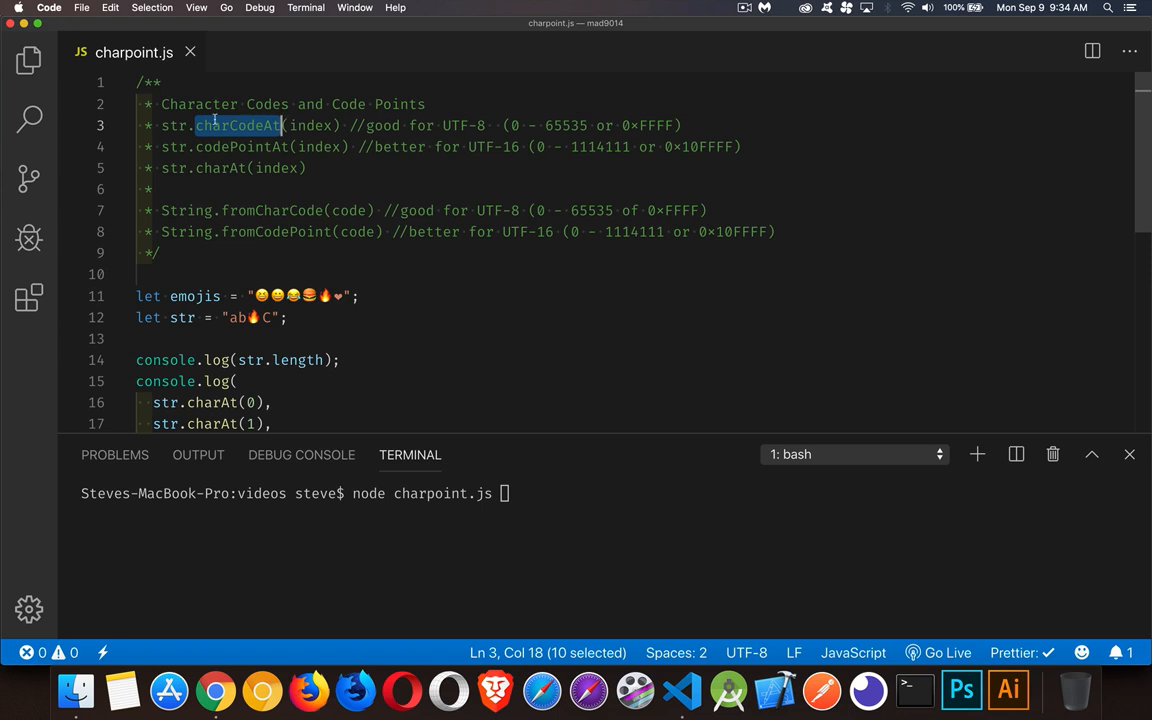
mouse_move(460, 130)
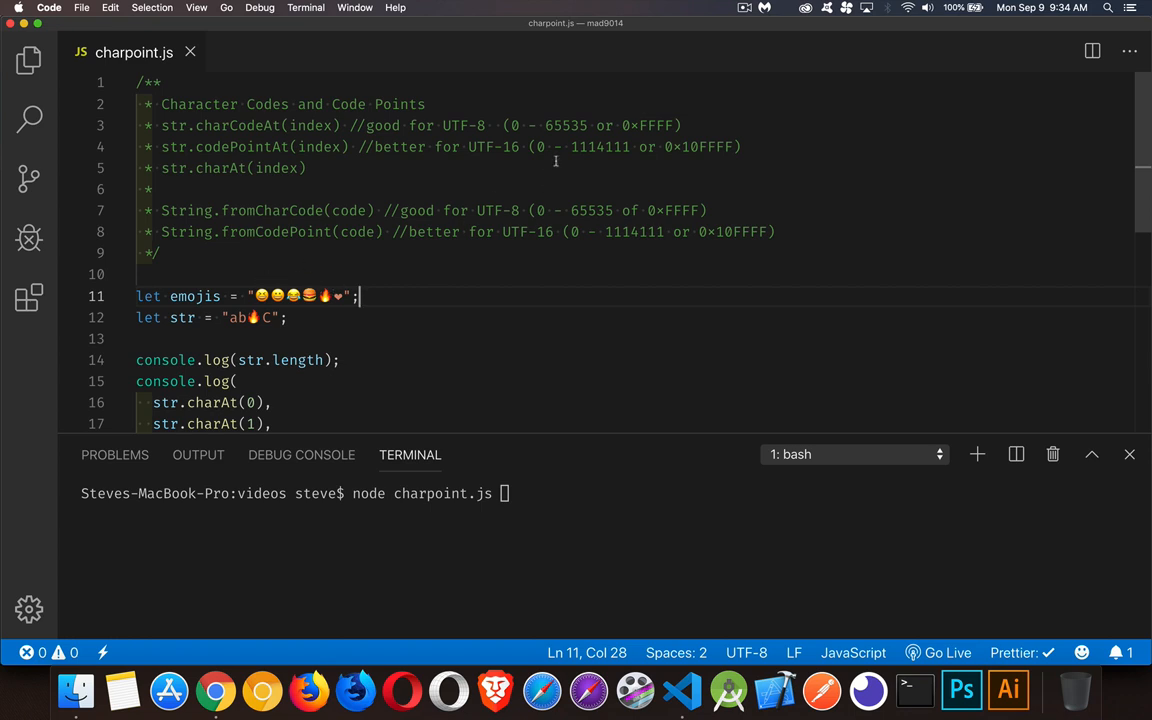
mouse_move(407, 302)
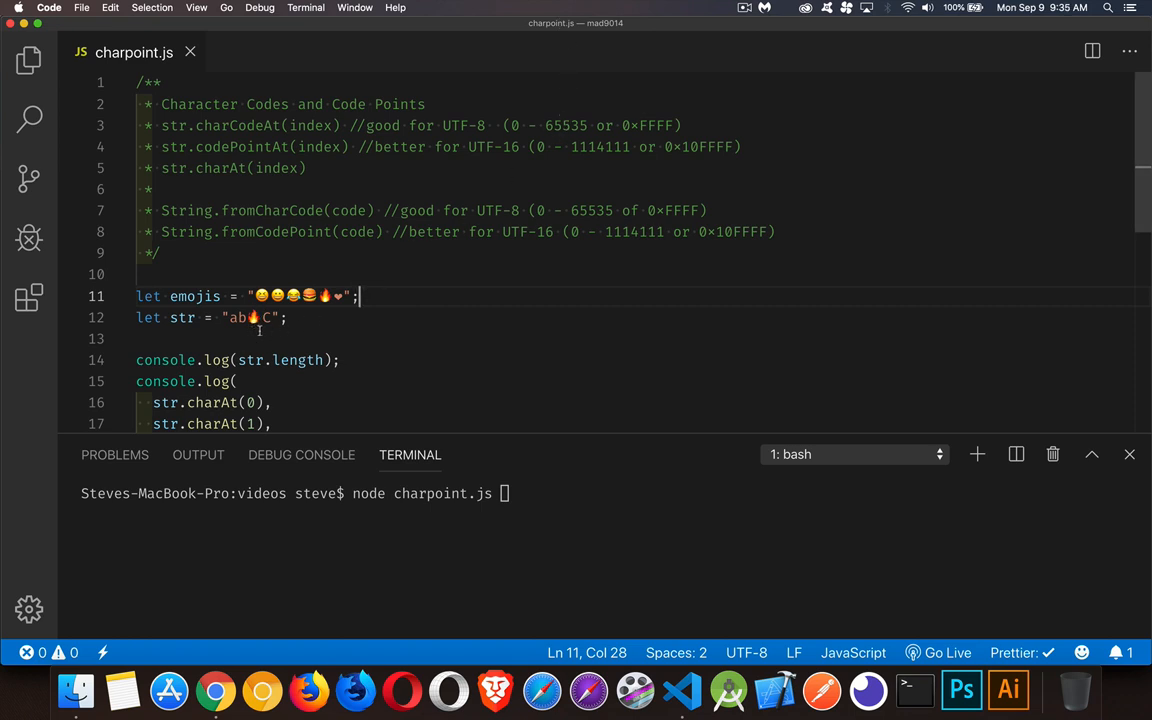
mouse_move(298, 360)
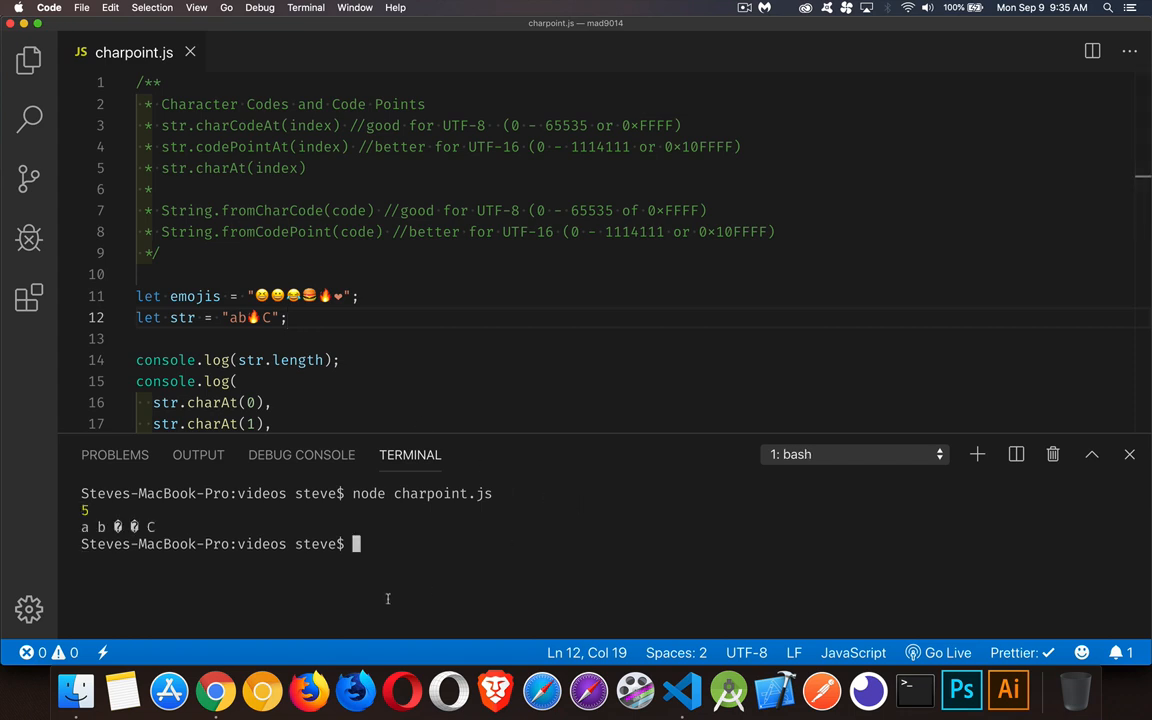
mouse_move(330, 376)
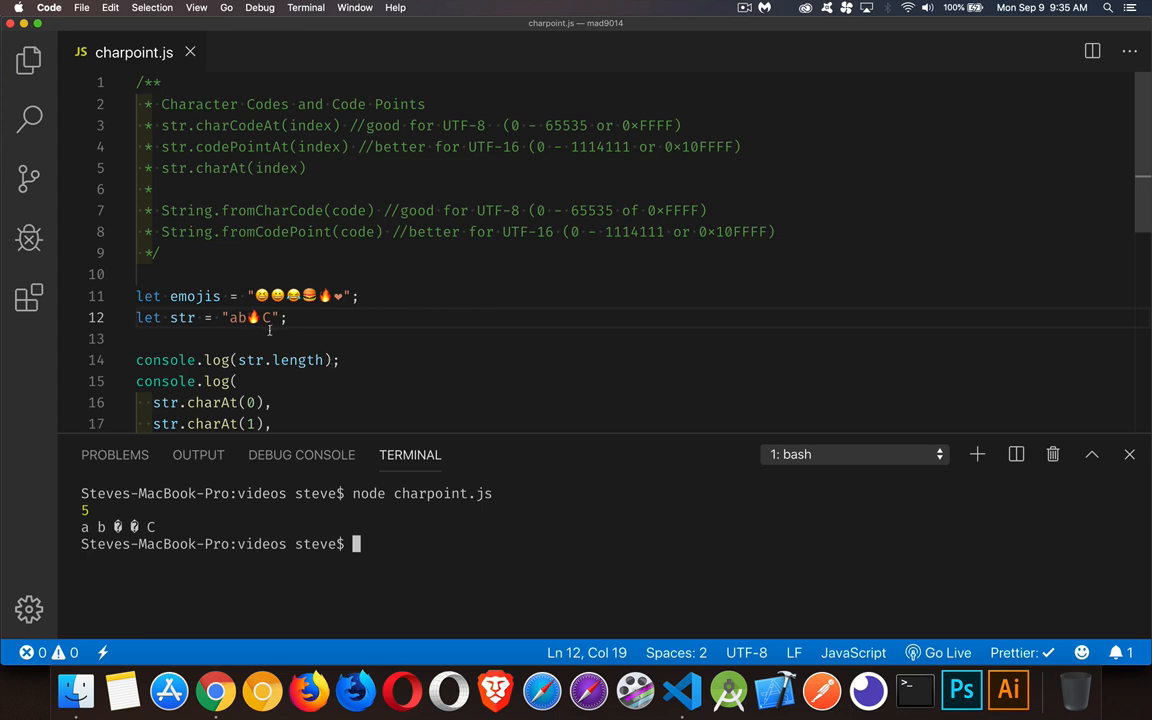
mouse_move(255, 339)
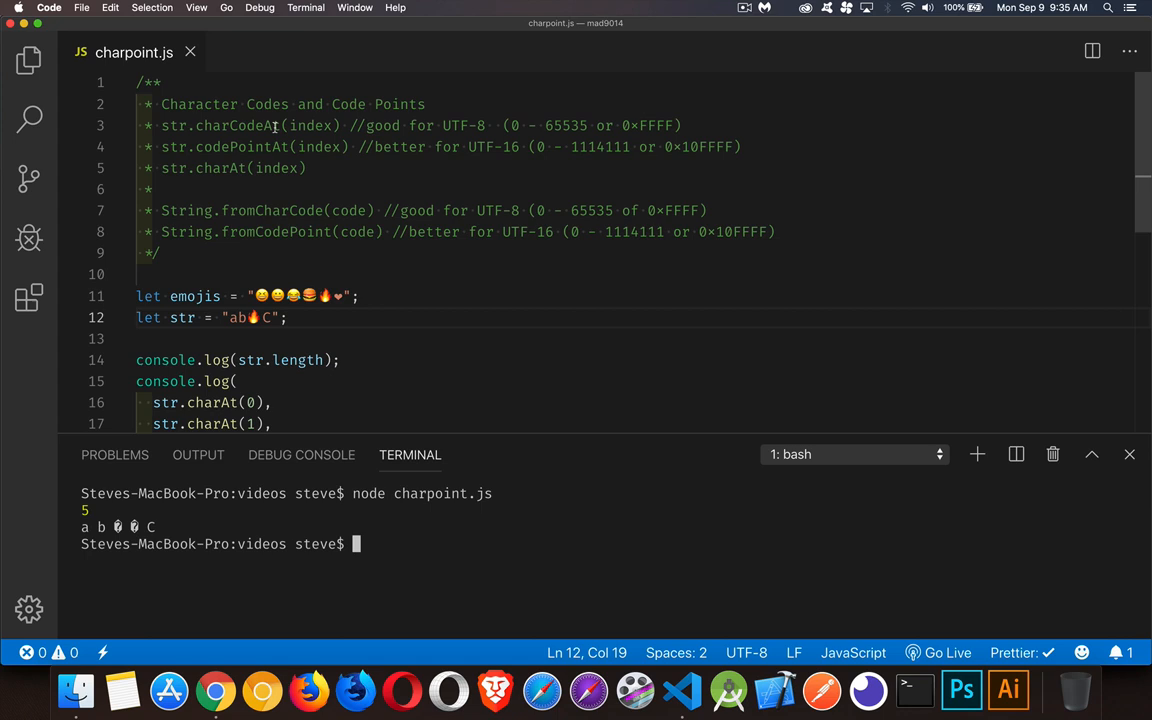
double_click(237, 125)
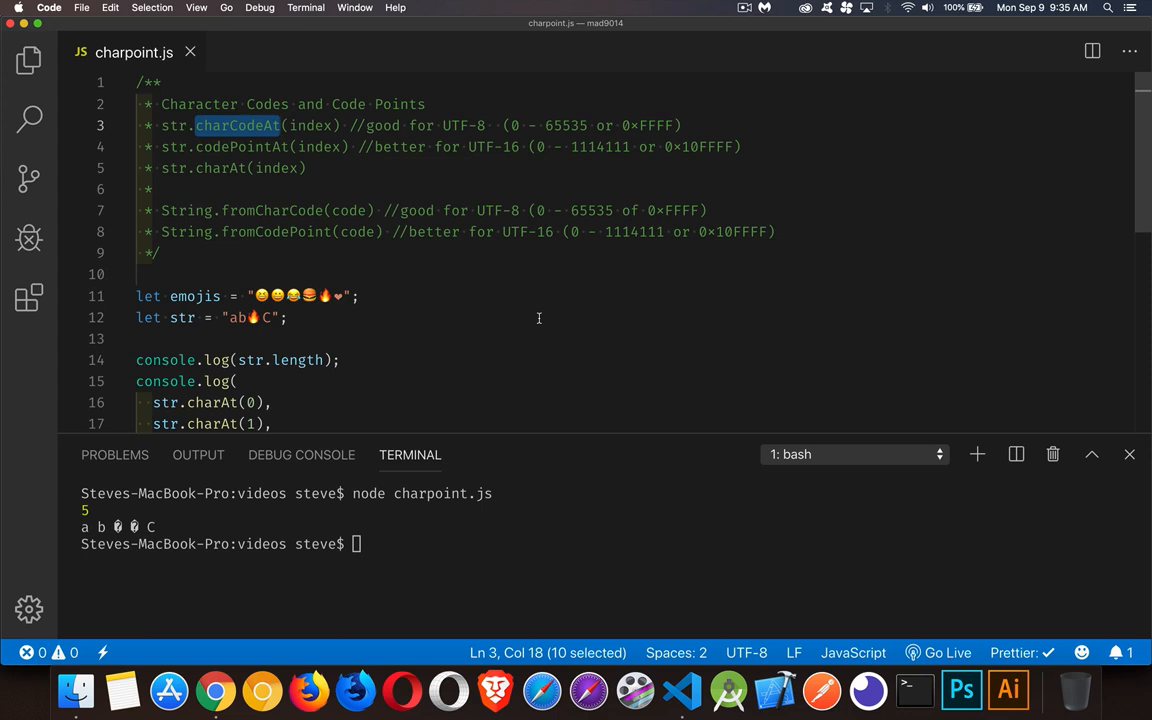
mouse_move(504, 276)
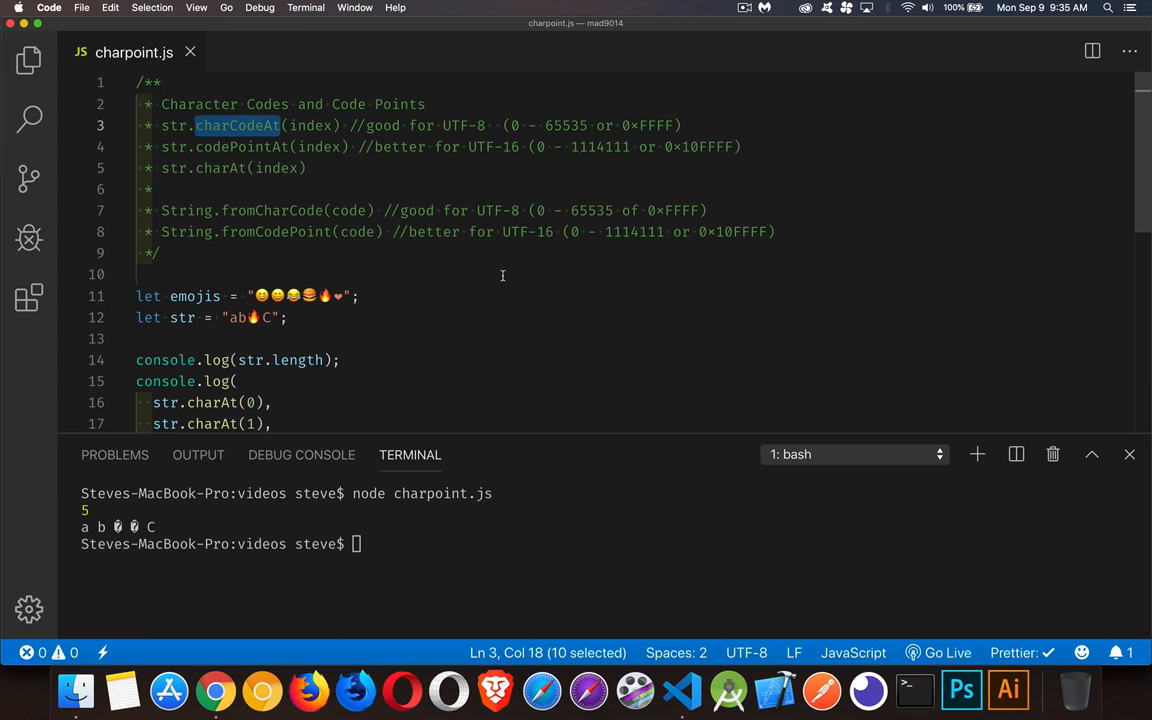
mouse_move(224, 115)
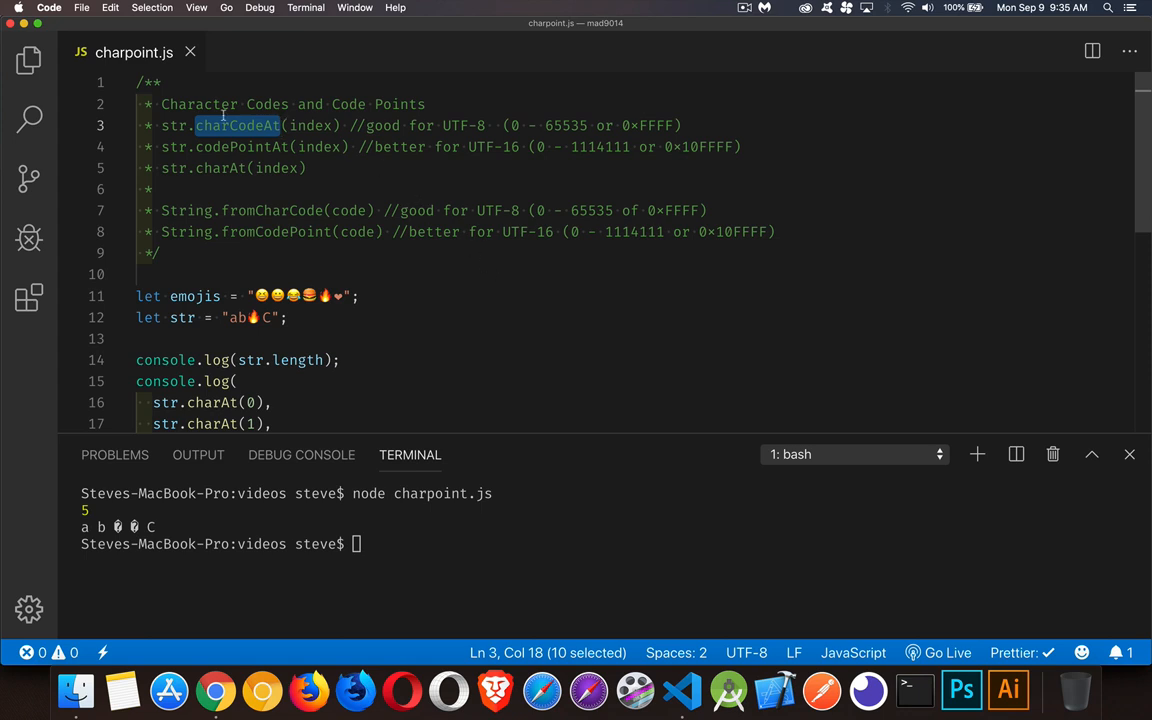
mouse_move(350, 344)
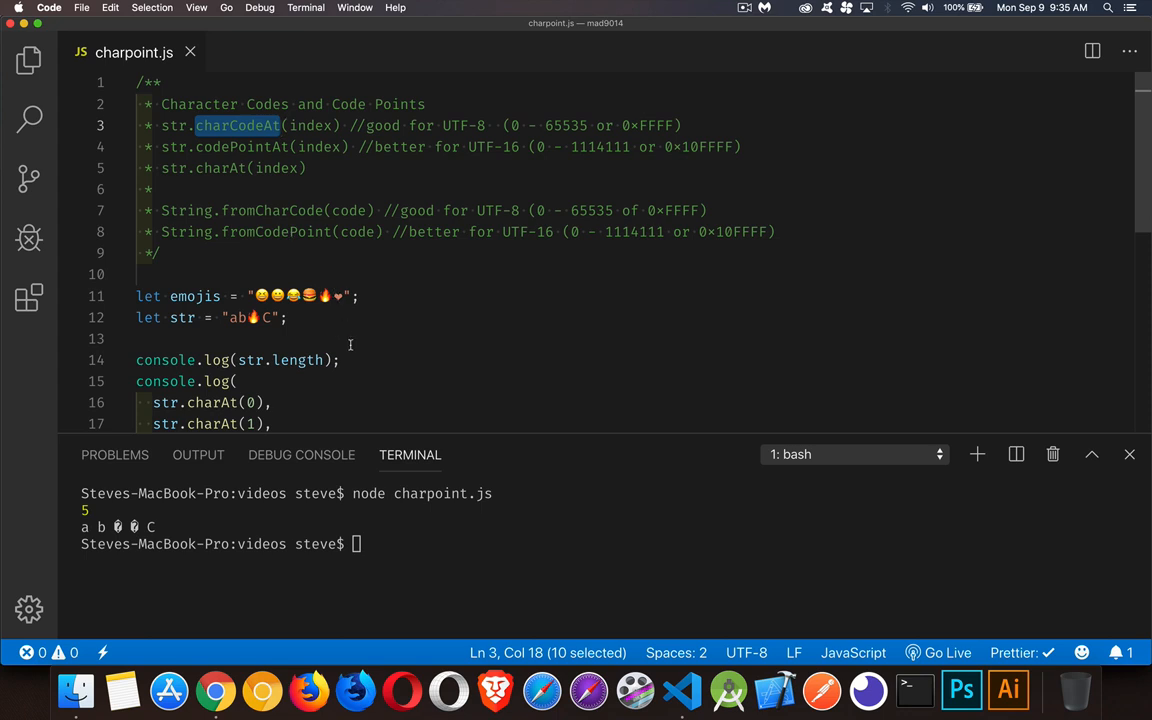
scroll(down, 3)
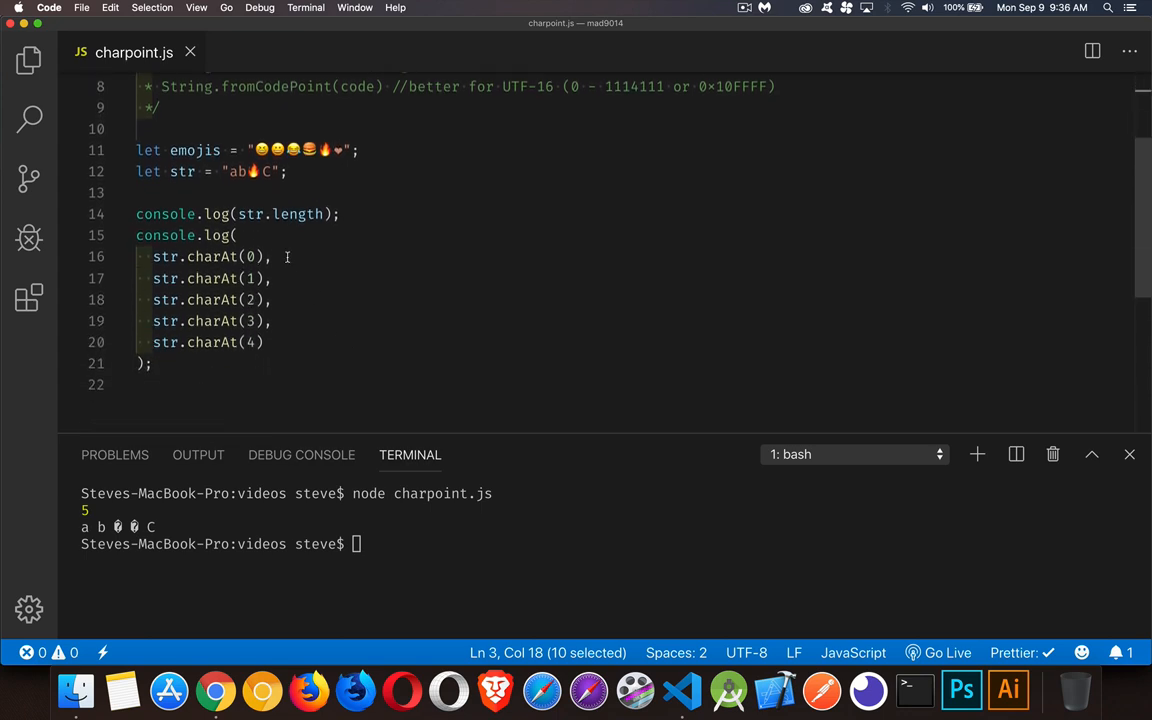
mouse_move(276, 350)
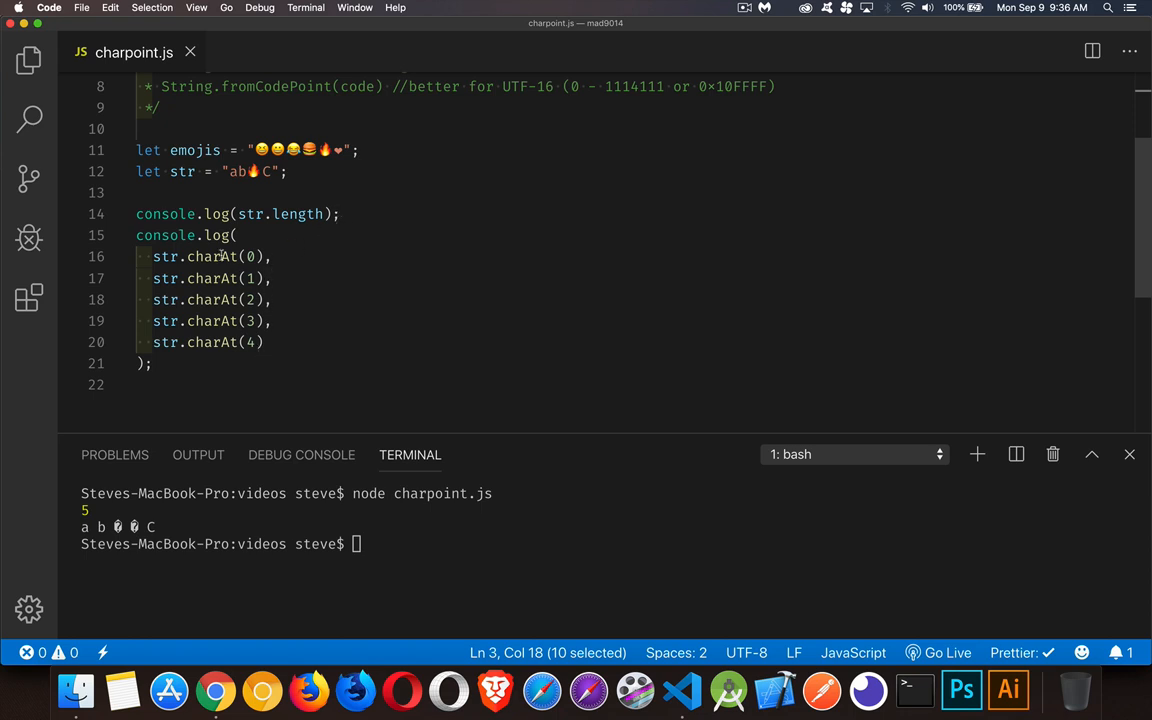
double_click(211, 256)
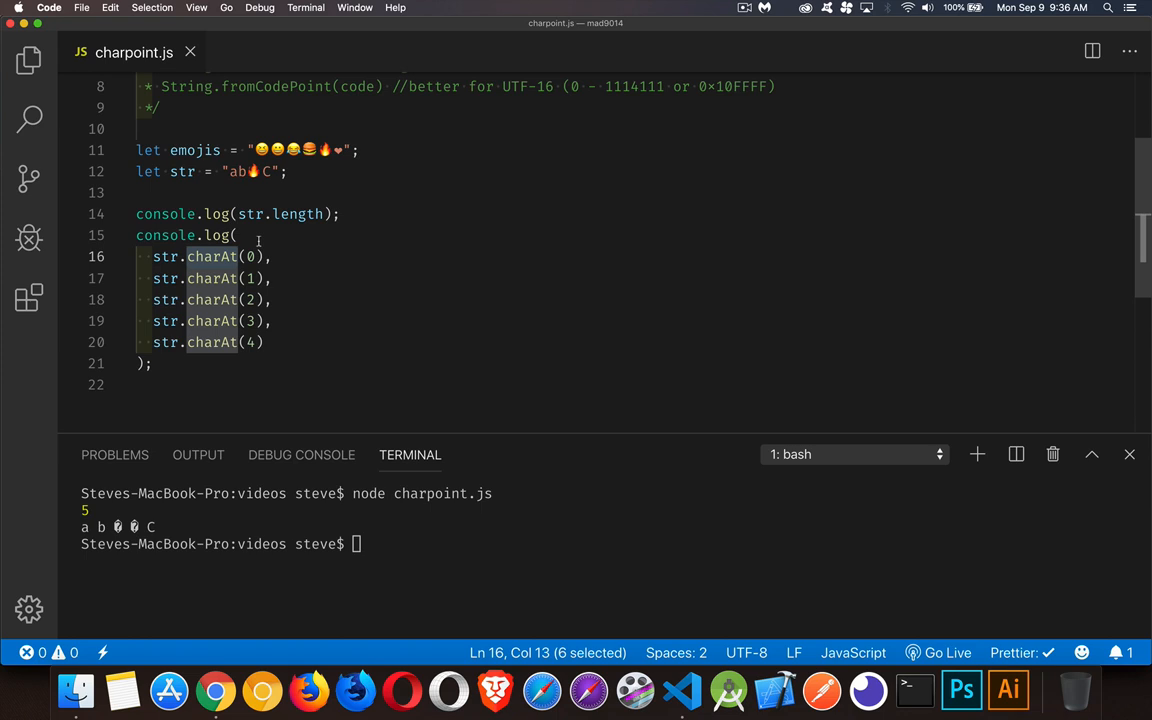
mouse_move(265, 342)
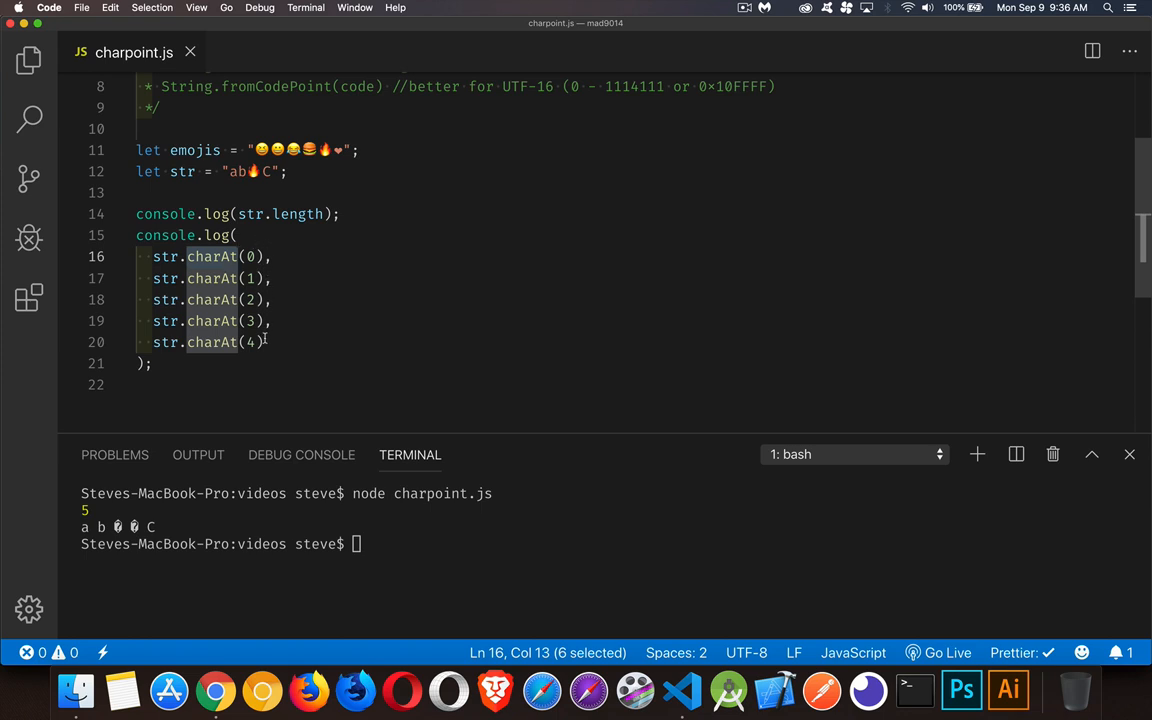
mouse_move(298, 251)
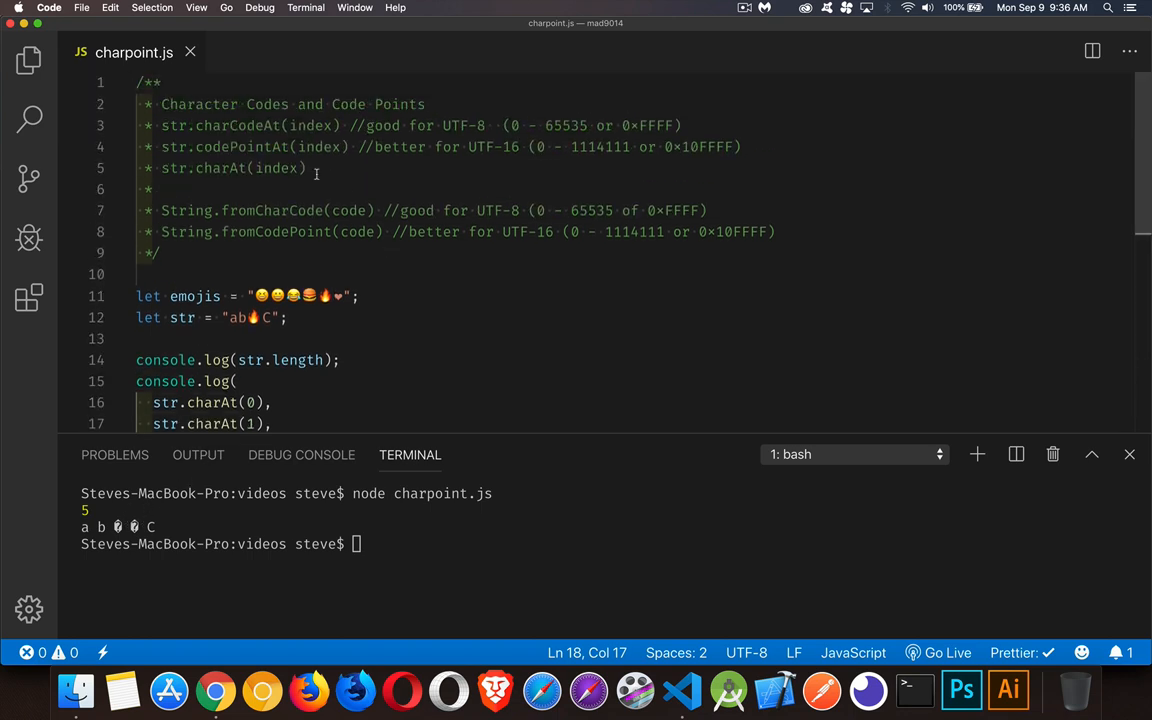
double_click(237, 125)
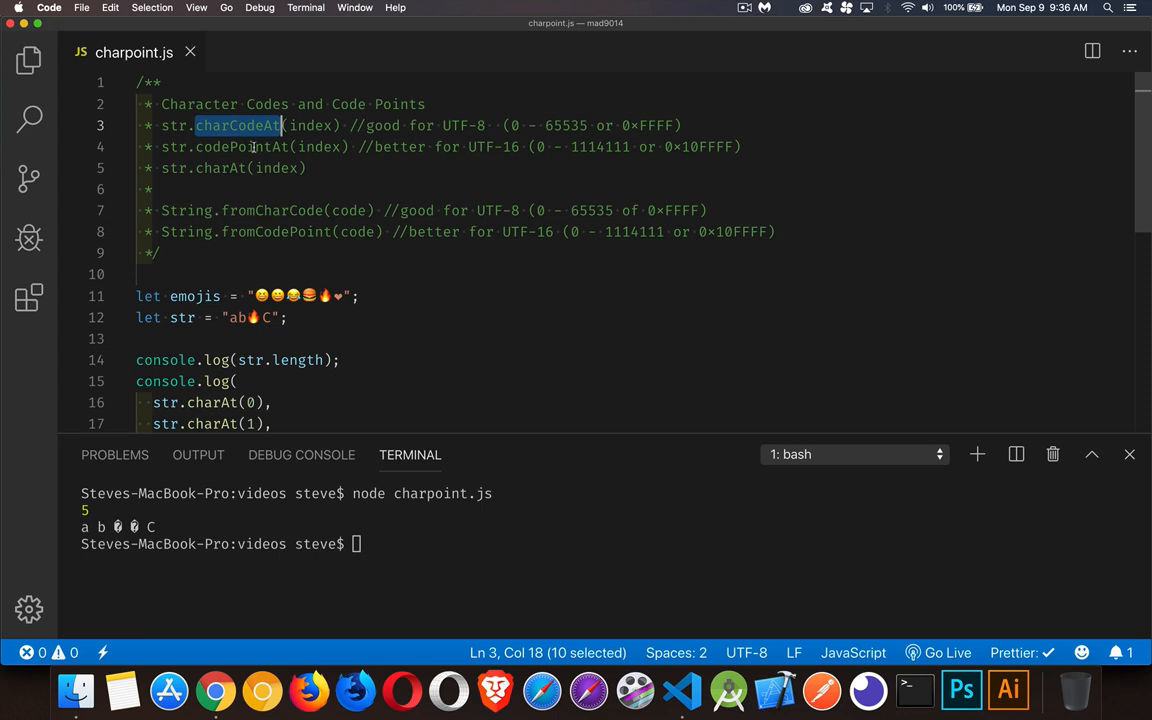
double_click(243, 147)
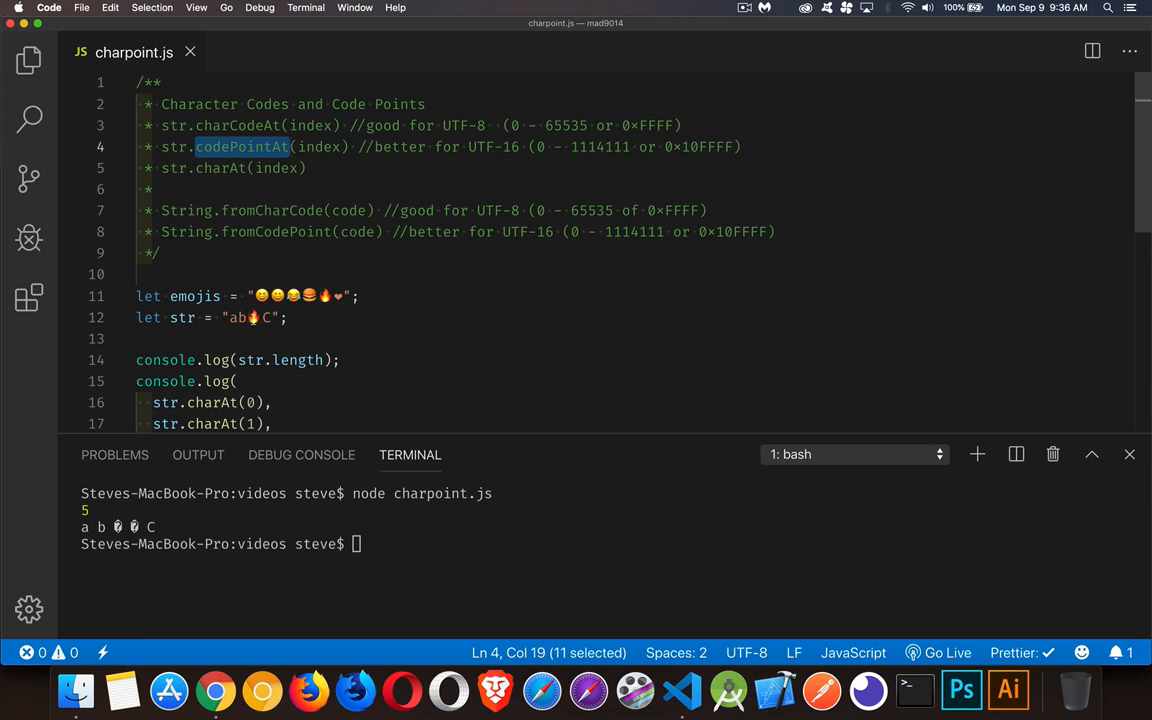
scroll(down, 3)
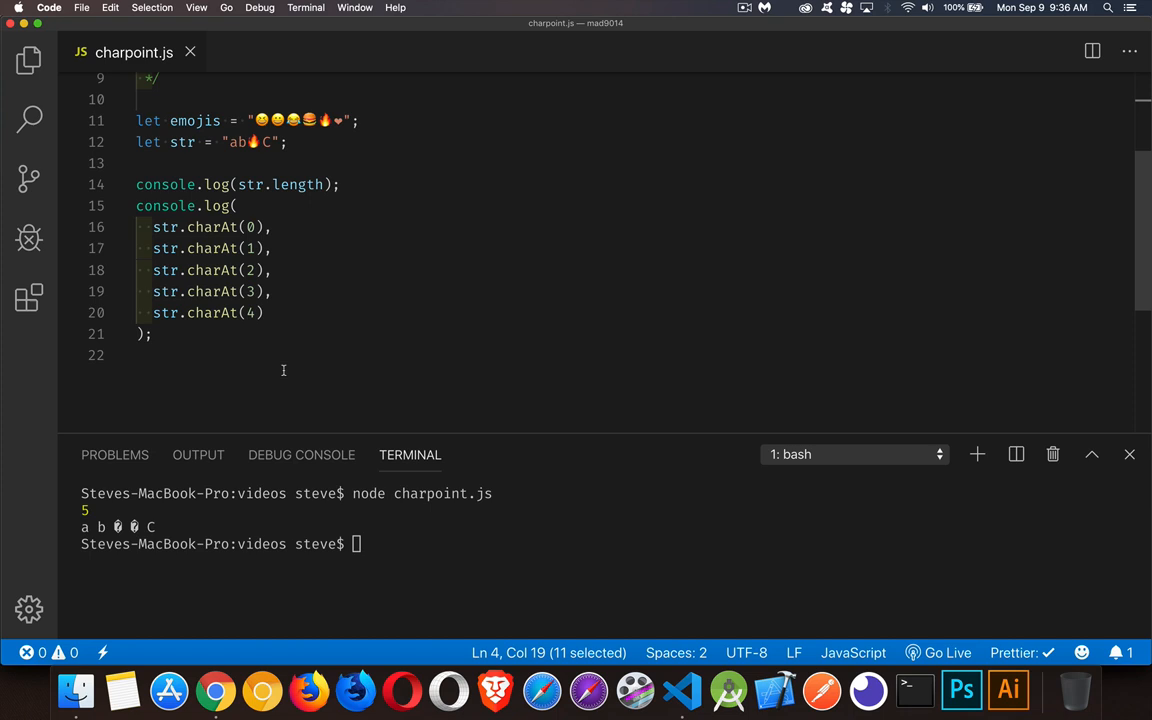
- Declare cca = emojis.charCodeAt(0) and cpa = emojis.codePointAt(0)
text(let cca =)
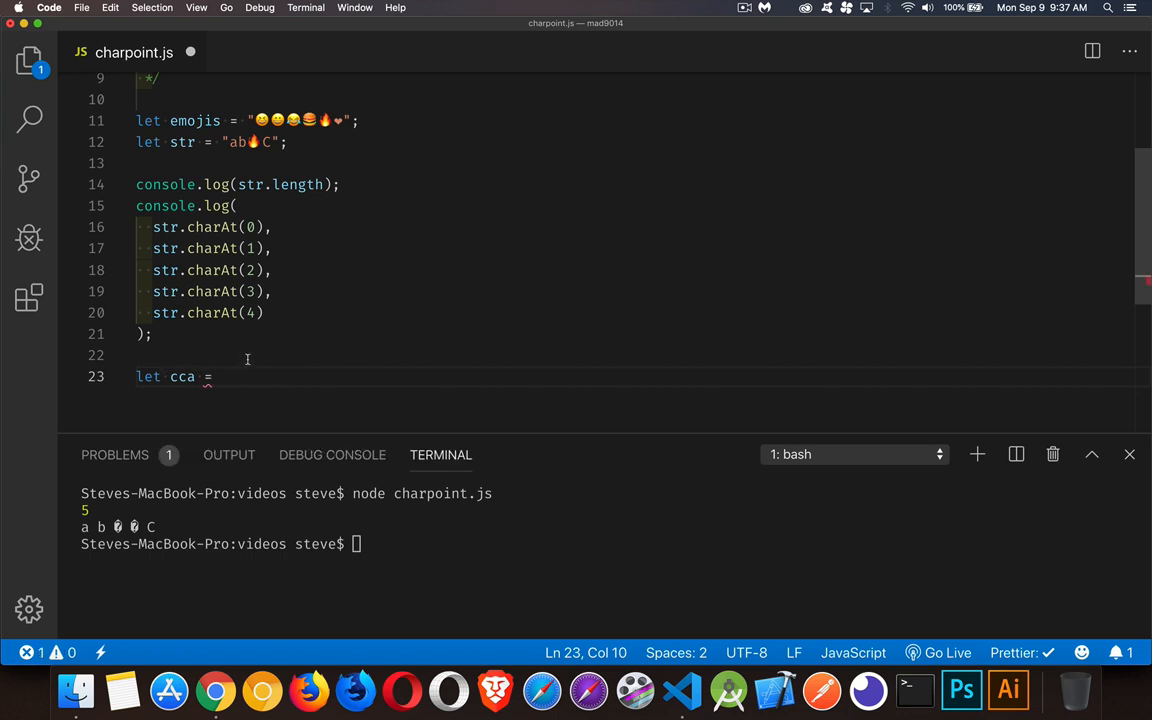
text(let cpa =)
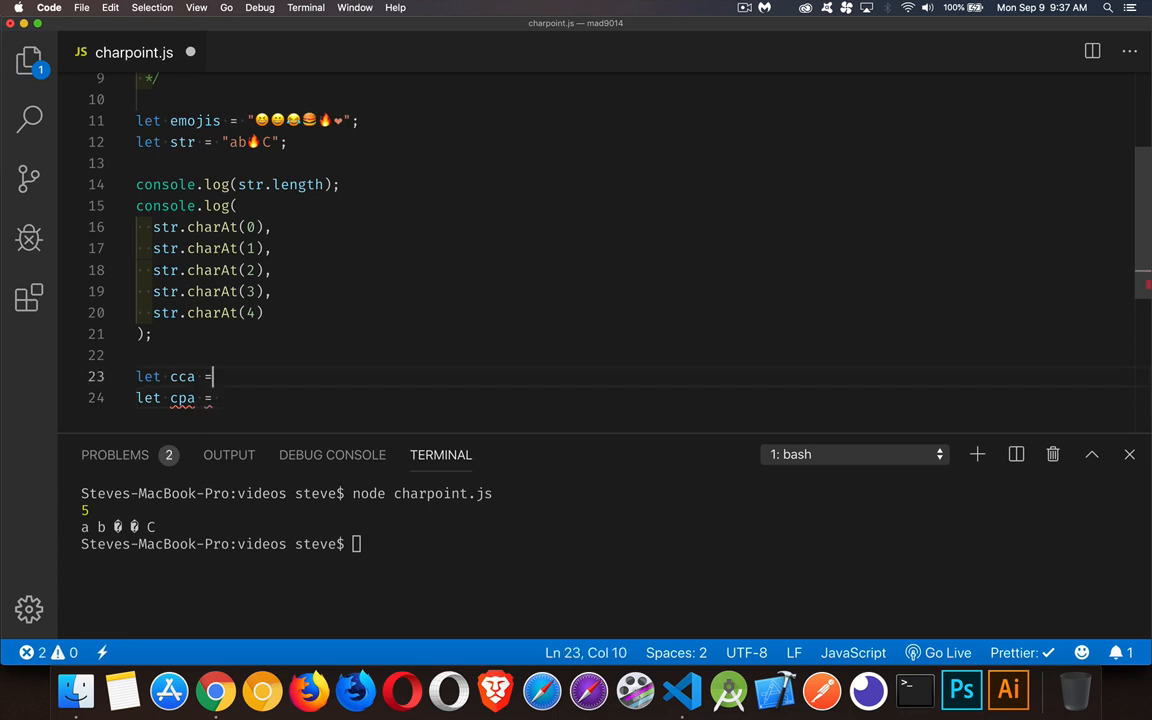
double_click(195, 120)
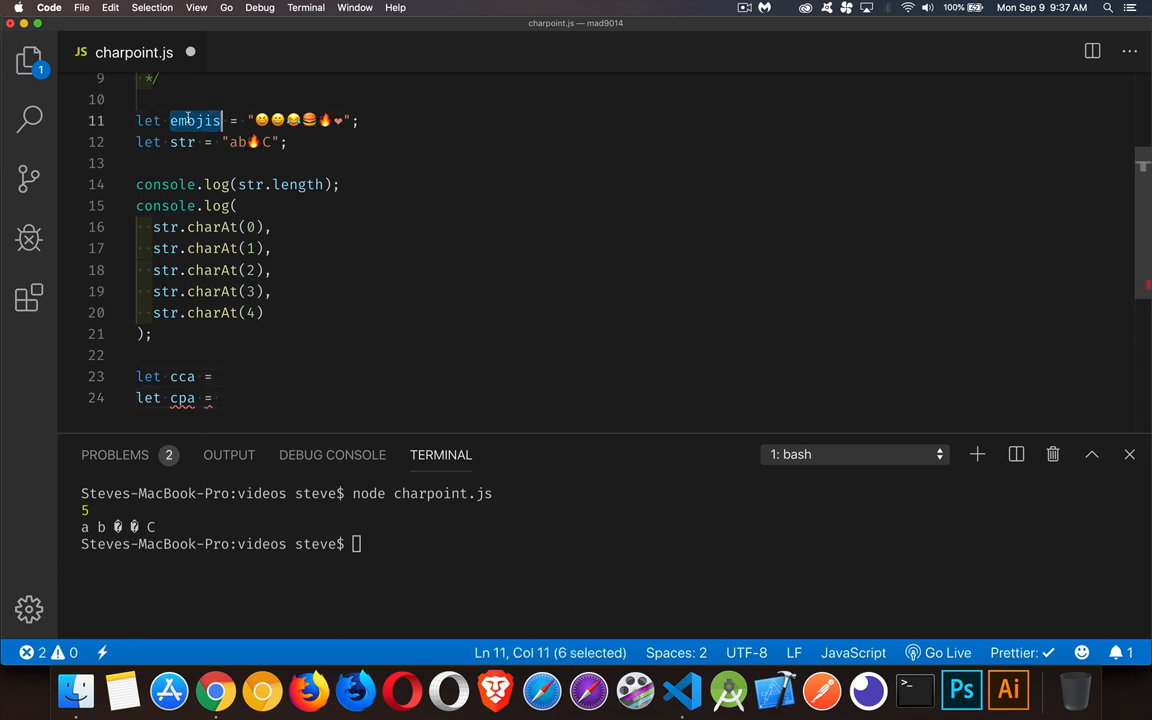
click(213, 376)
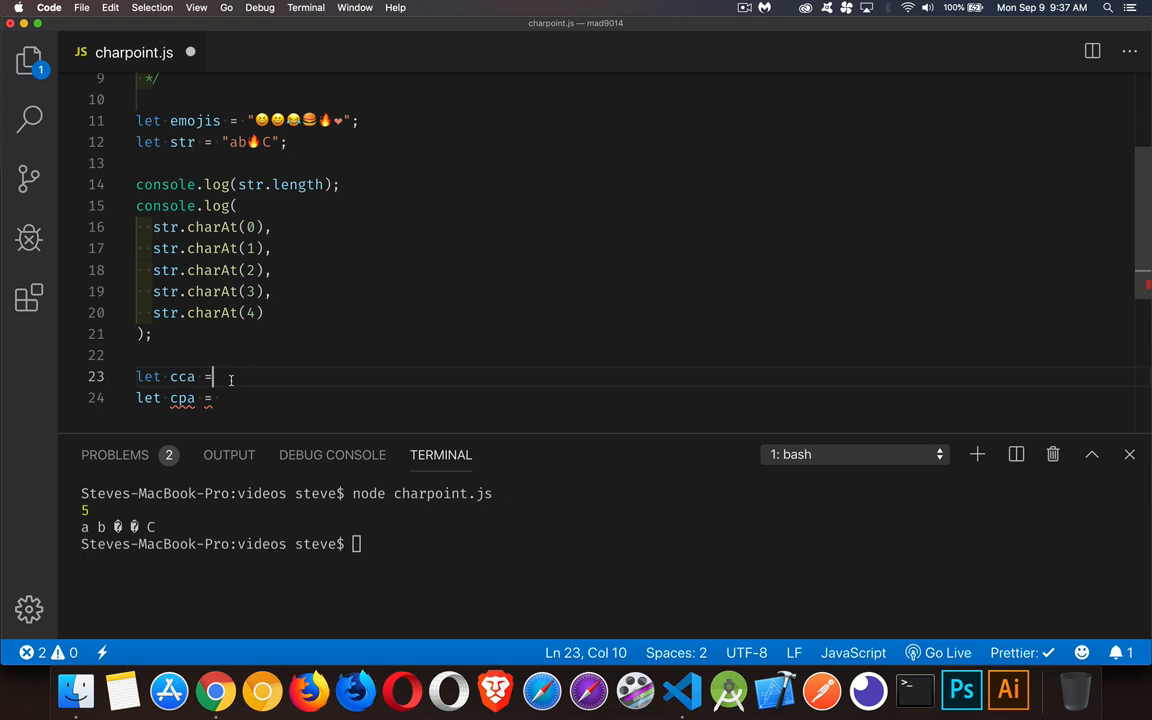
text(emojis)
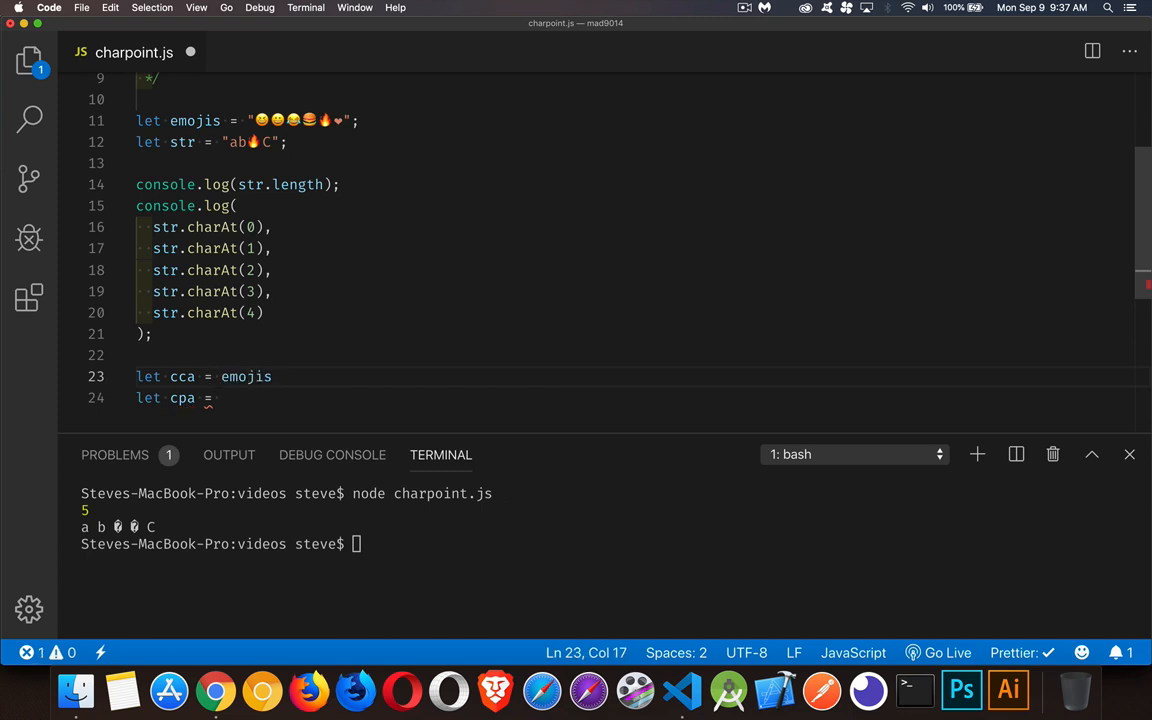
text(.charCodeAt(0)
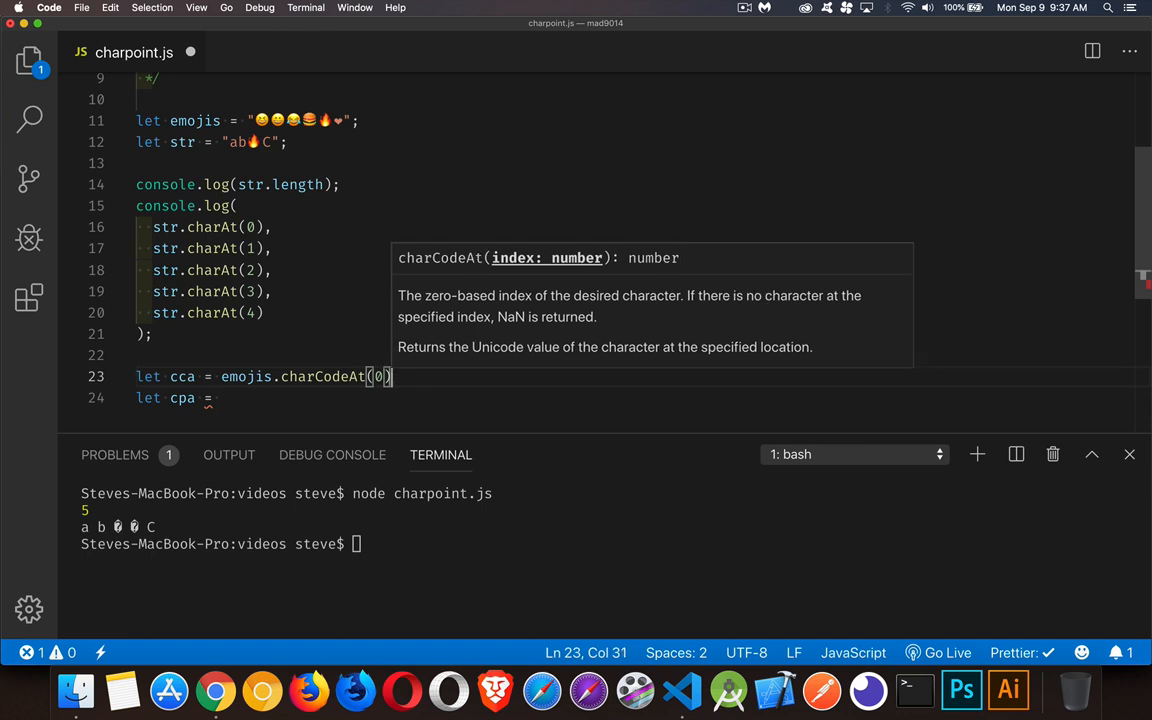
text(emp)
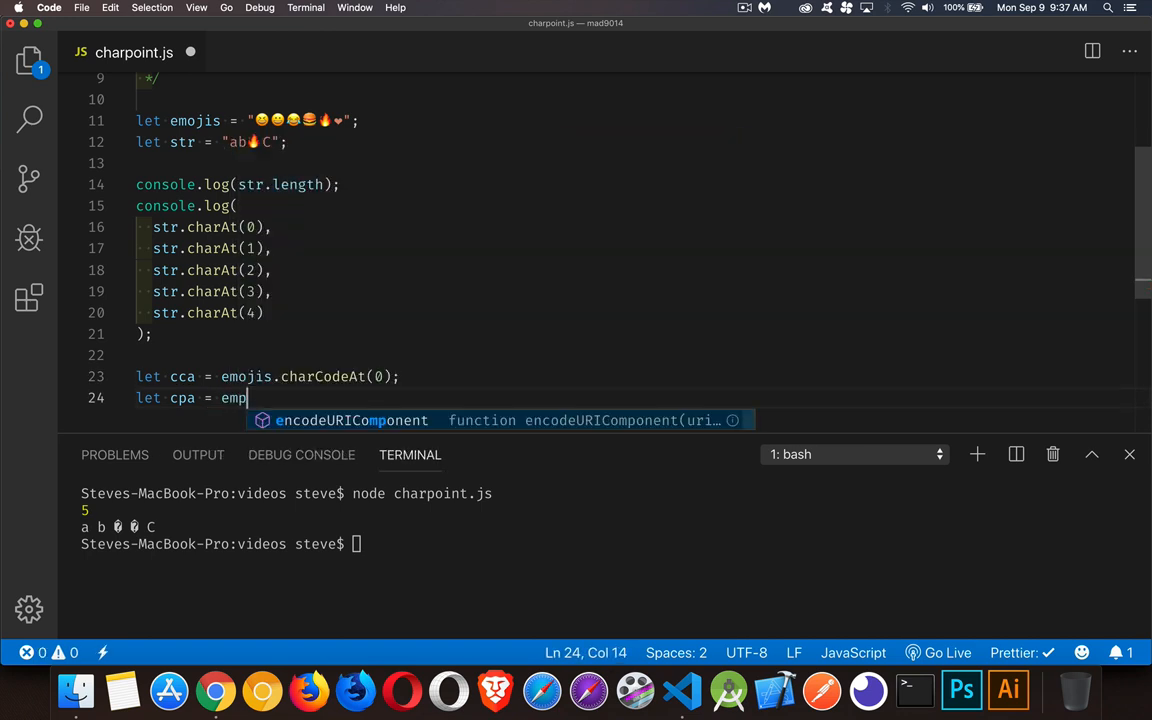
text(ojis)
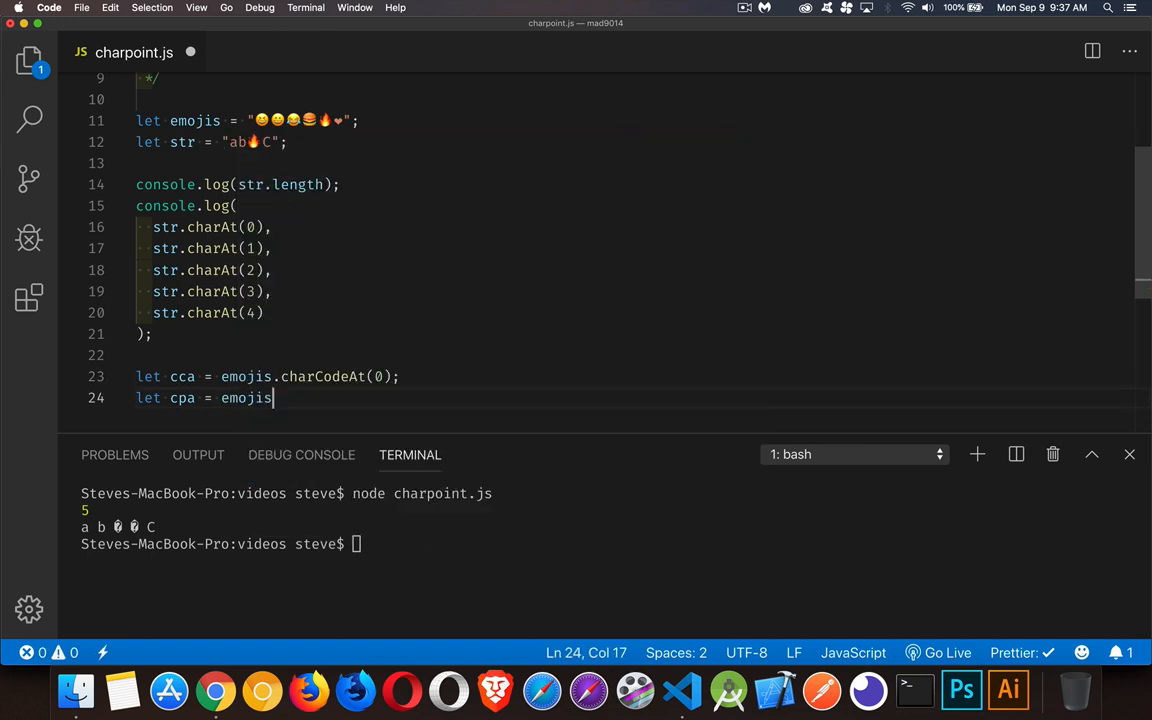
text(.codePointAt(0)
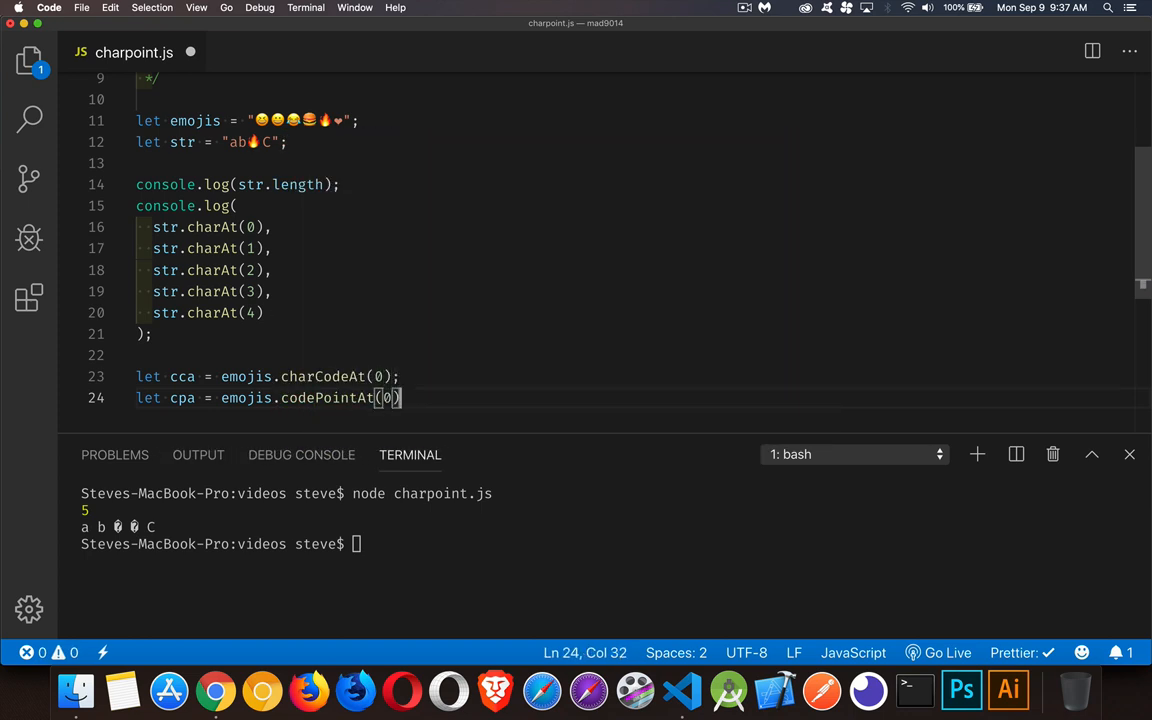
text(;)
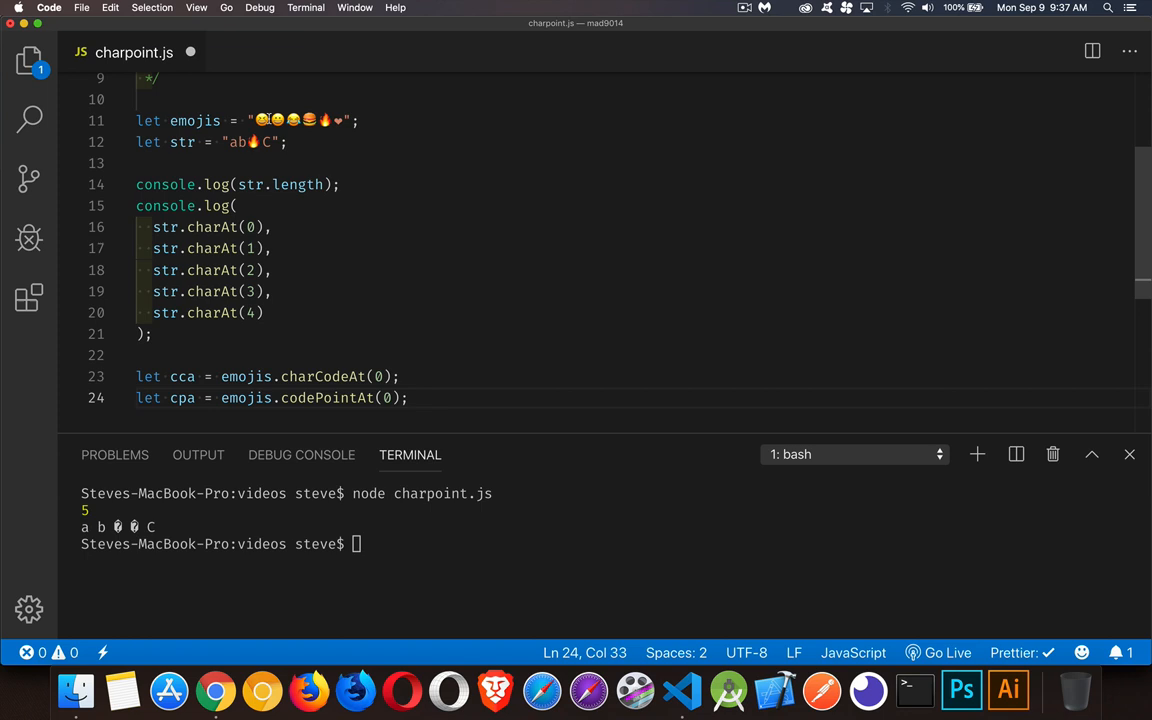
- Start console.log(cca, cpa, cca.toString(16), cpa.toSt… to log both values with hex forms
text(console.log()
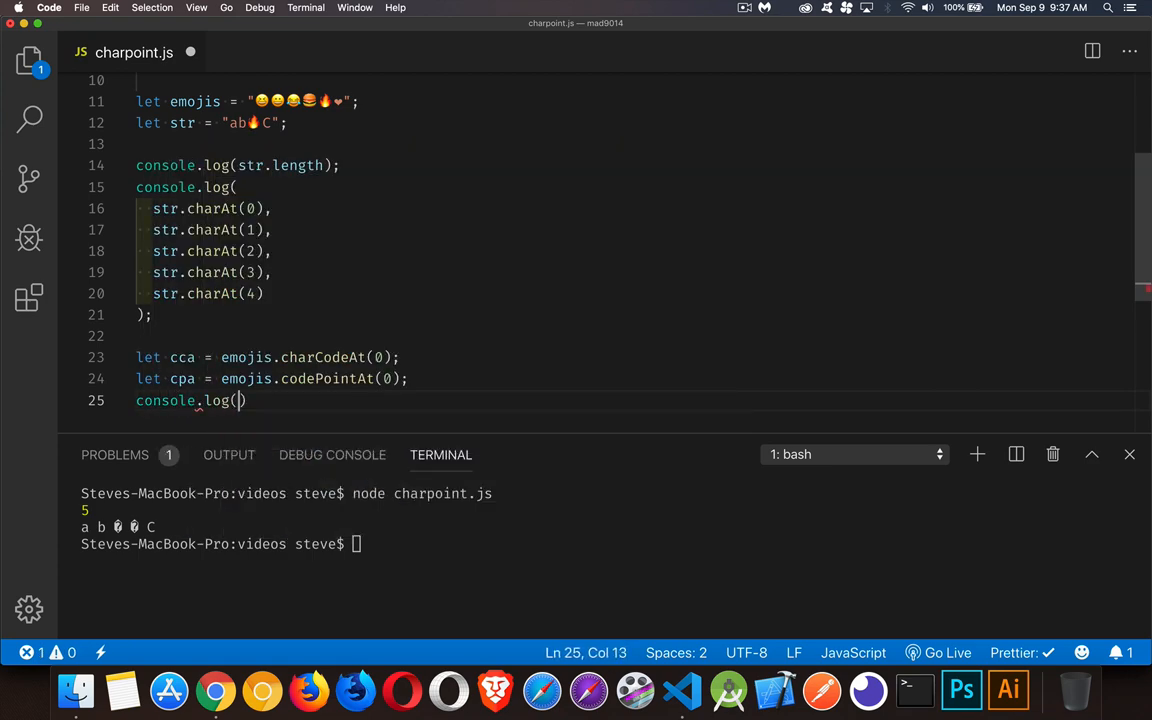
text(cca, c)
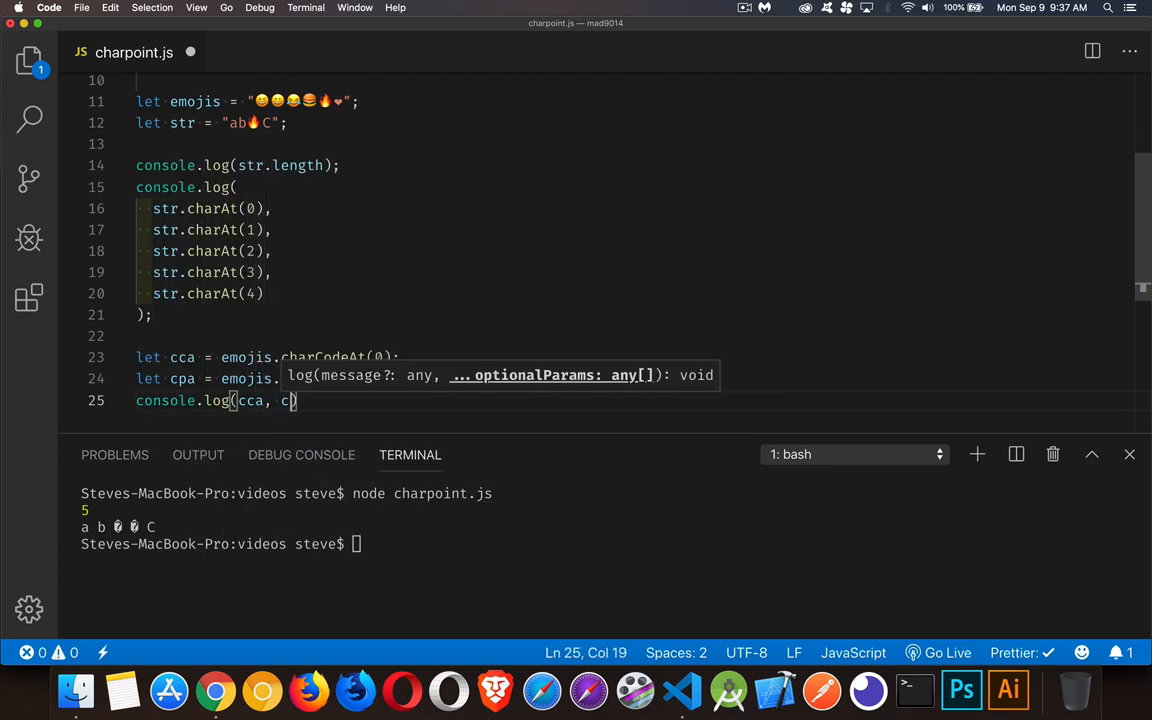
text(pa,)
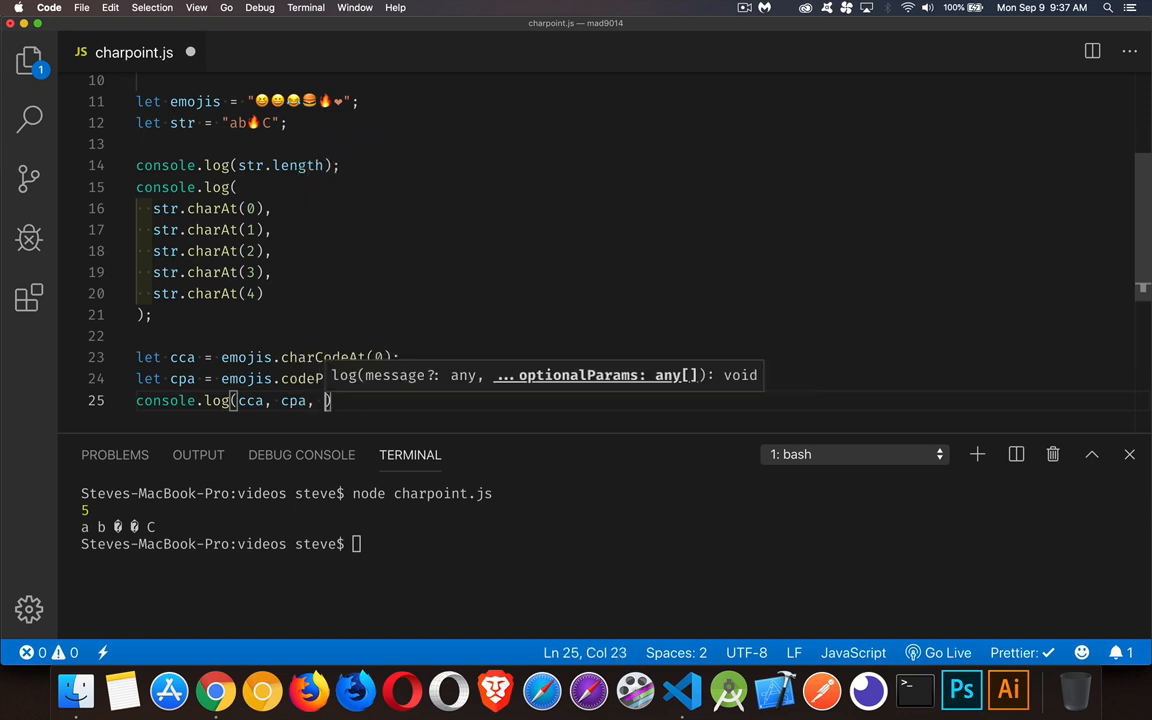
text(cca.)
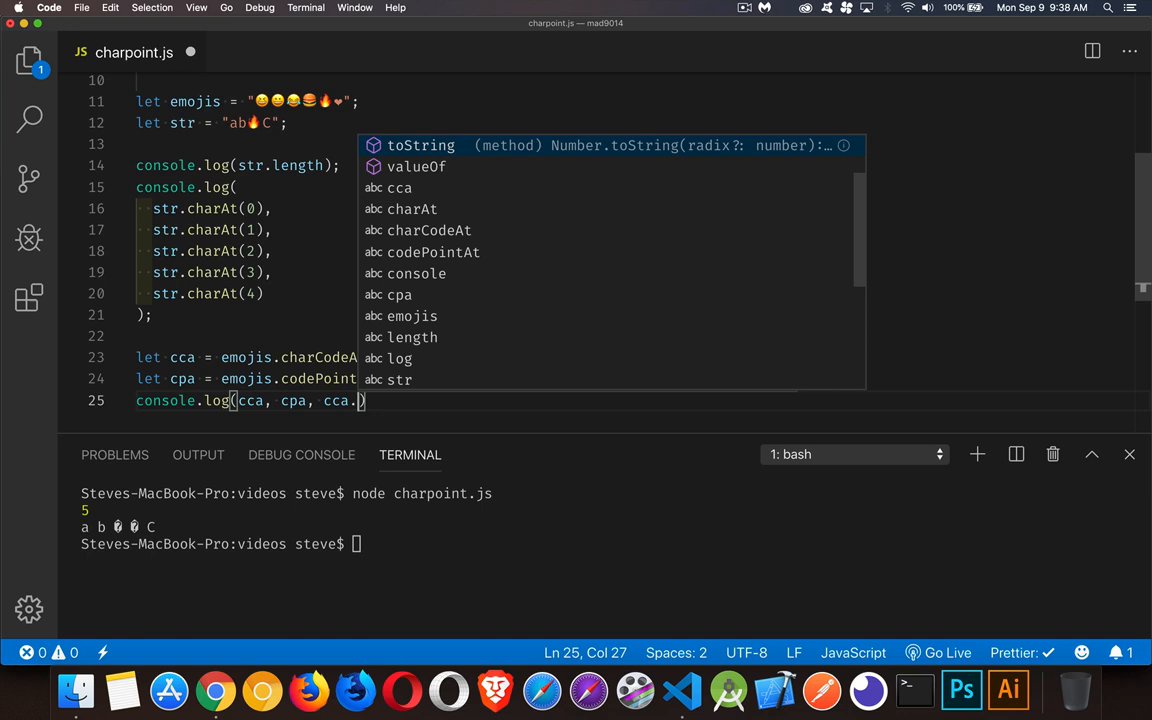
text(toString(16)
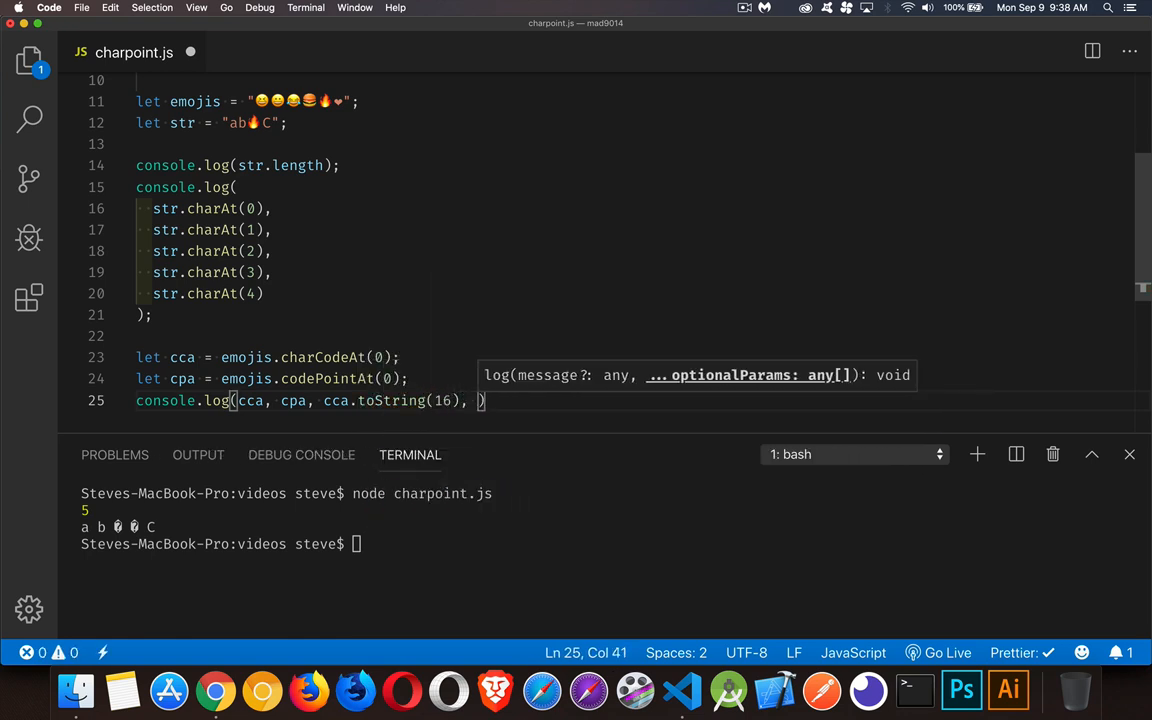
text(cpa.toString(16)
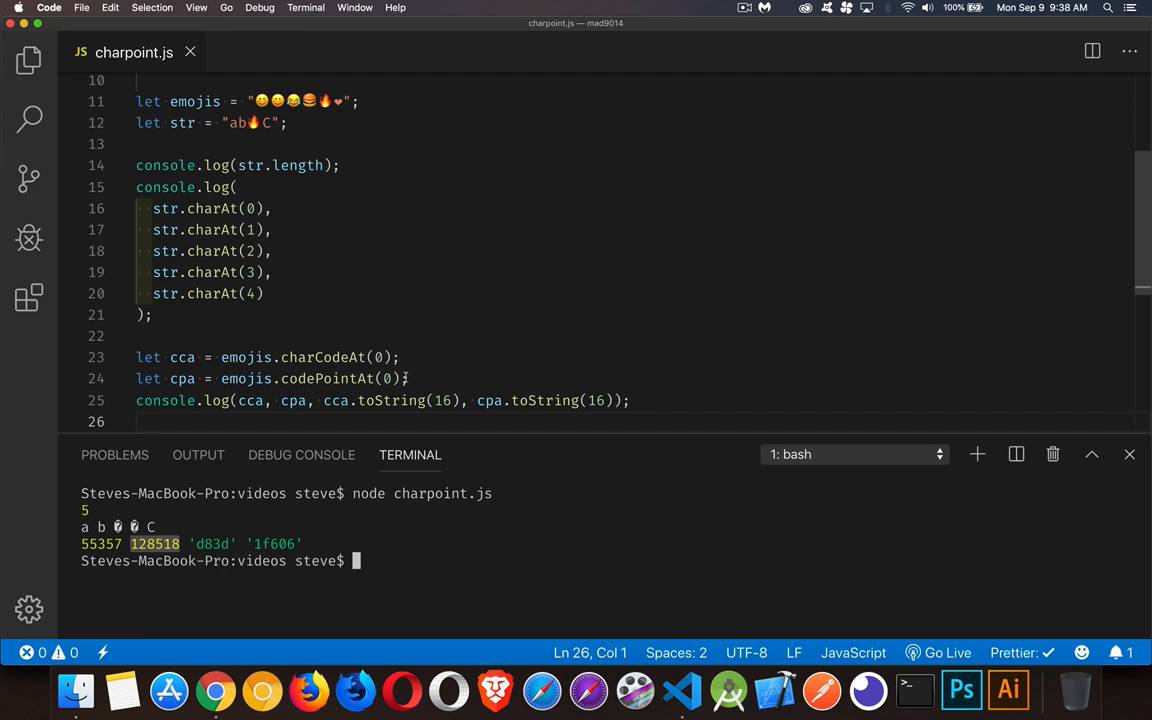
- Finish cpa.toString(16) and select the logged code point 128518 in the output
click(410, 378)
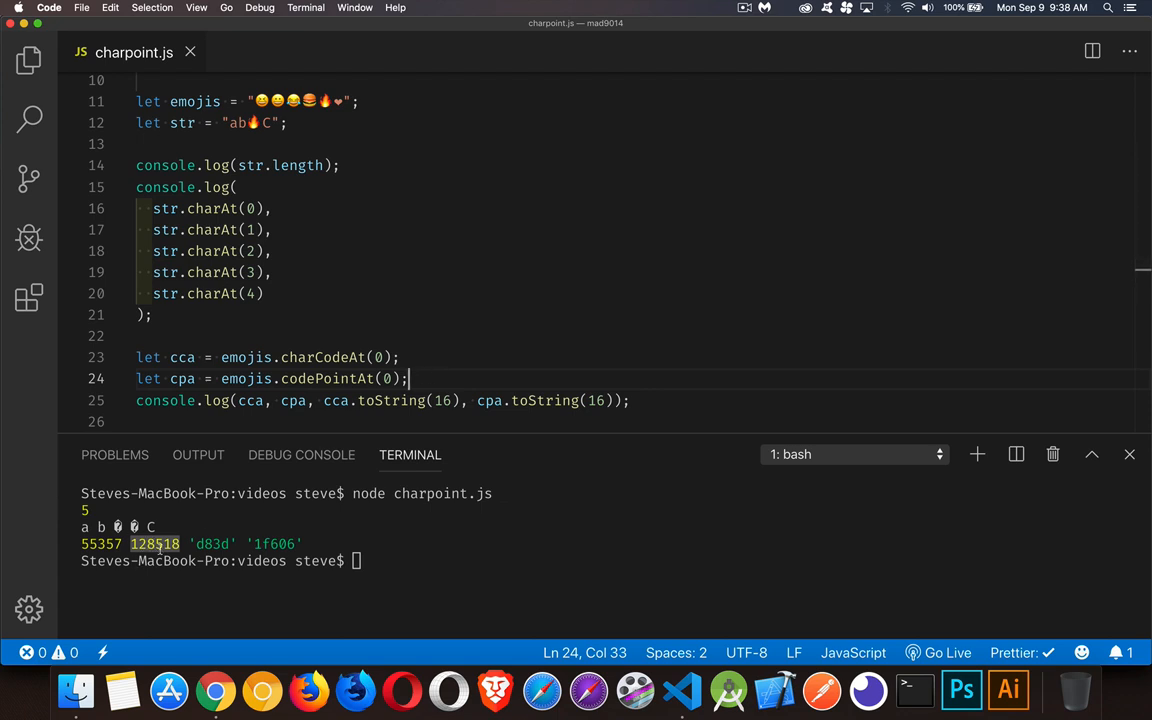
double_click(327, 378)
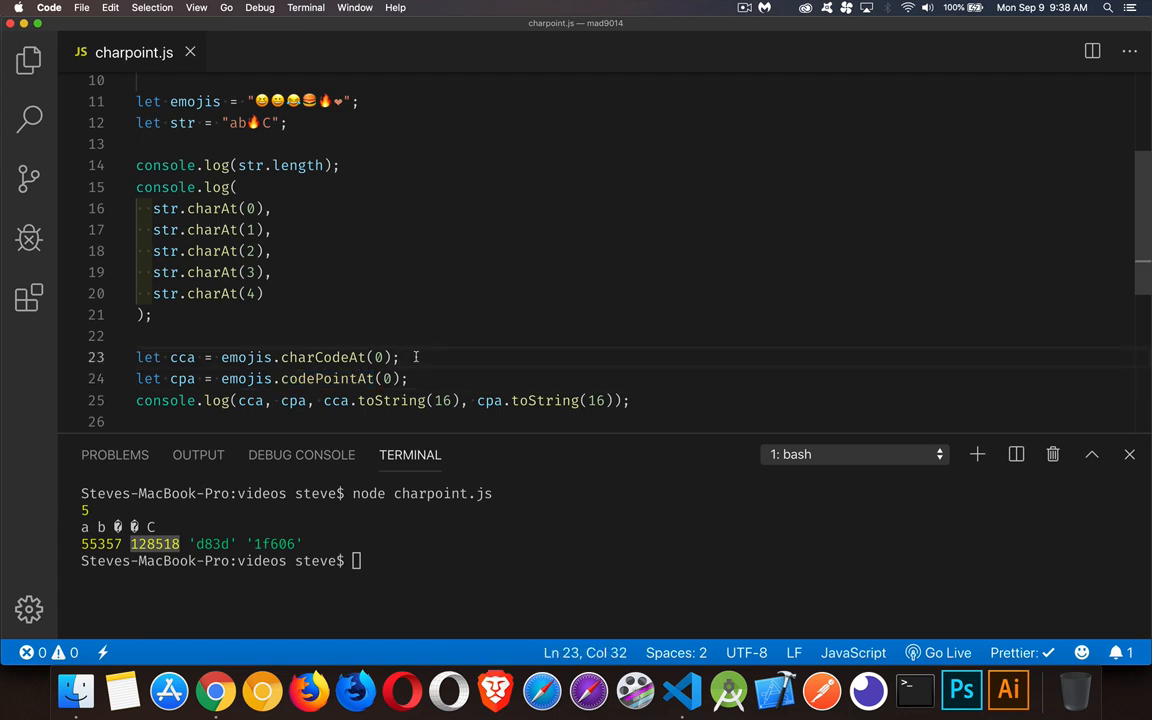
mouse_move(410, 335)
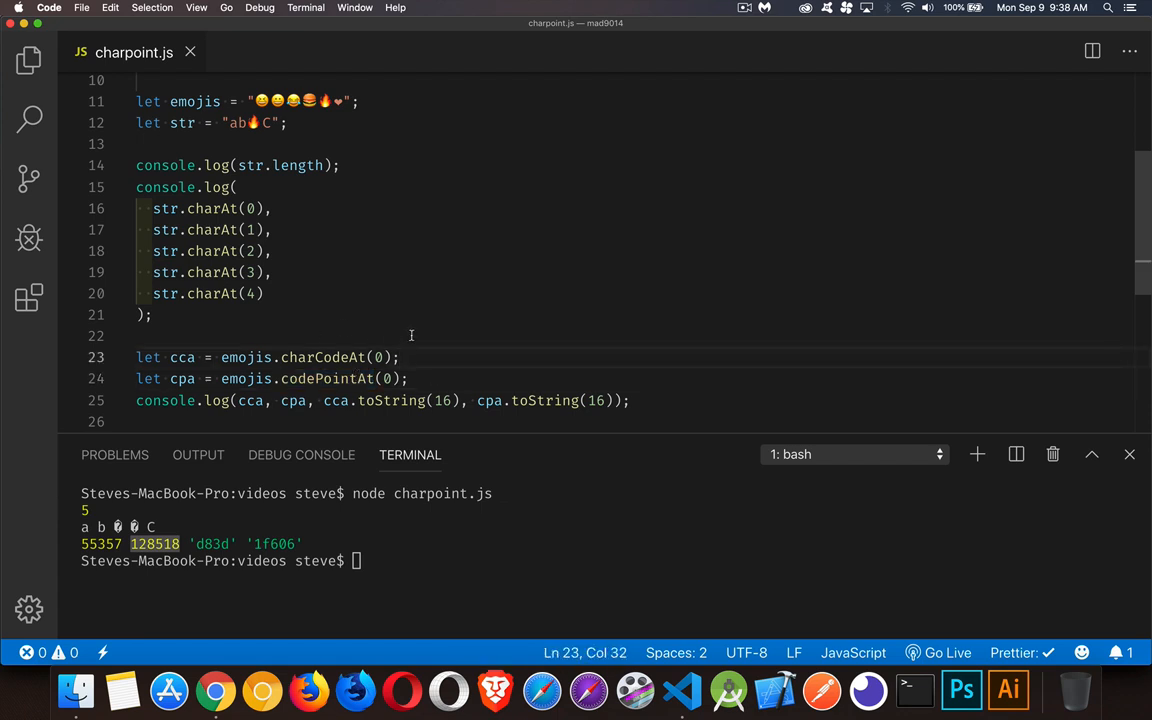
- Write let char1 = String.fromCharCode(cca); and highlight the uses of cca
click(410, 378)
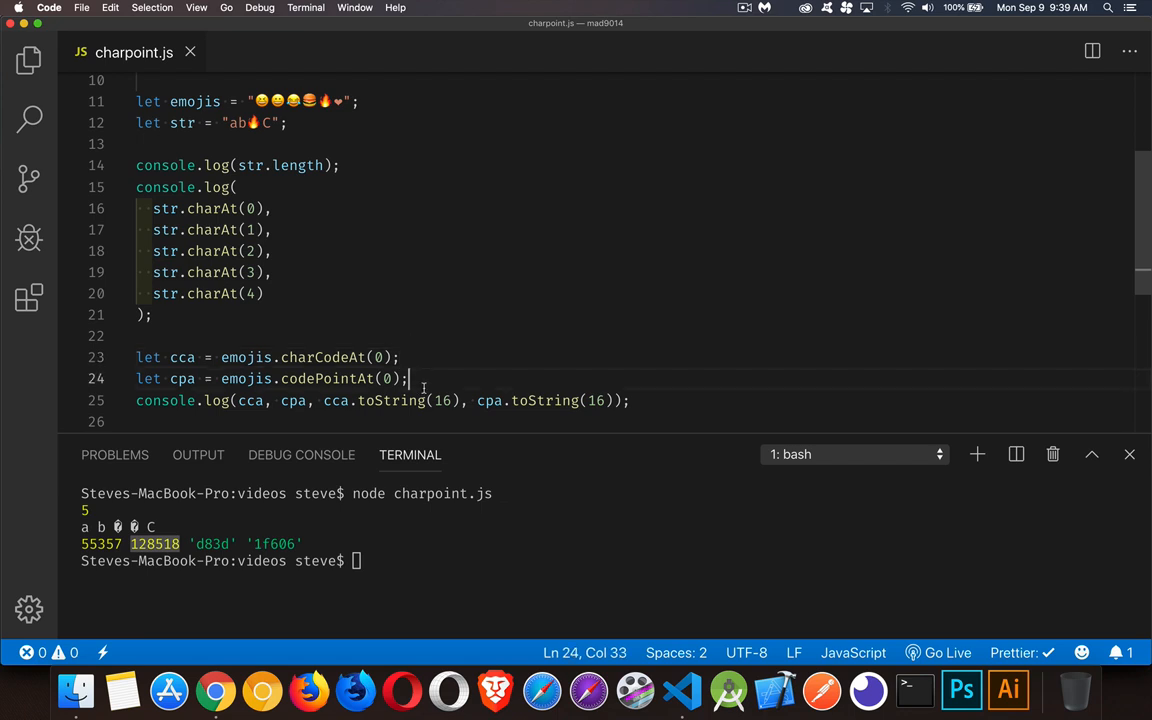
scroll(down, 3)
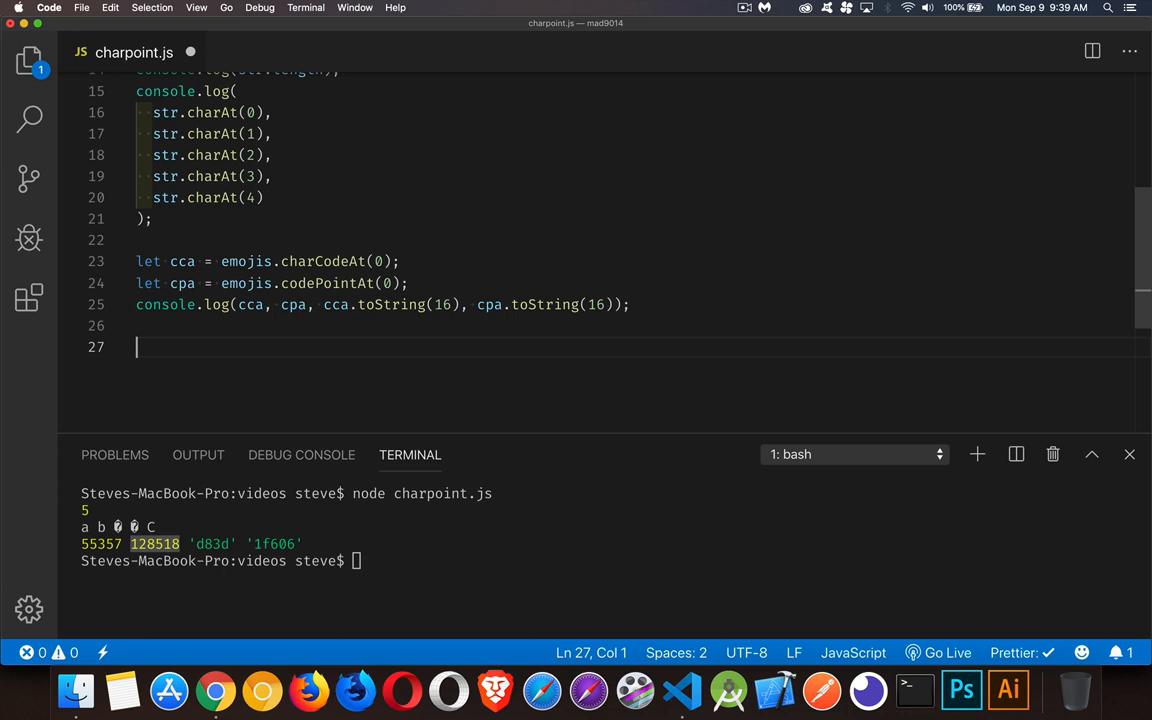
text(let char)
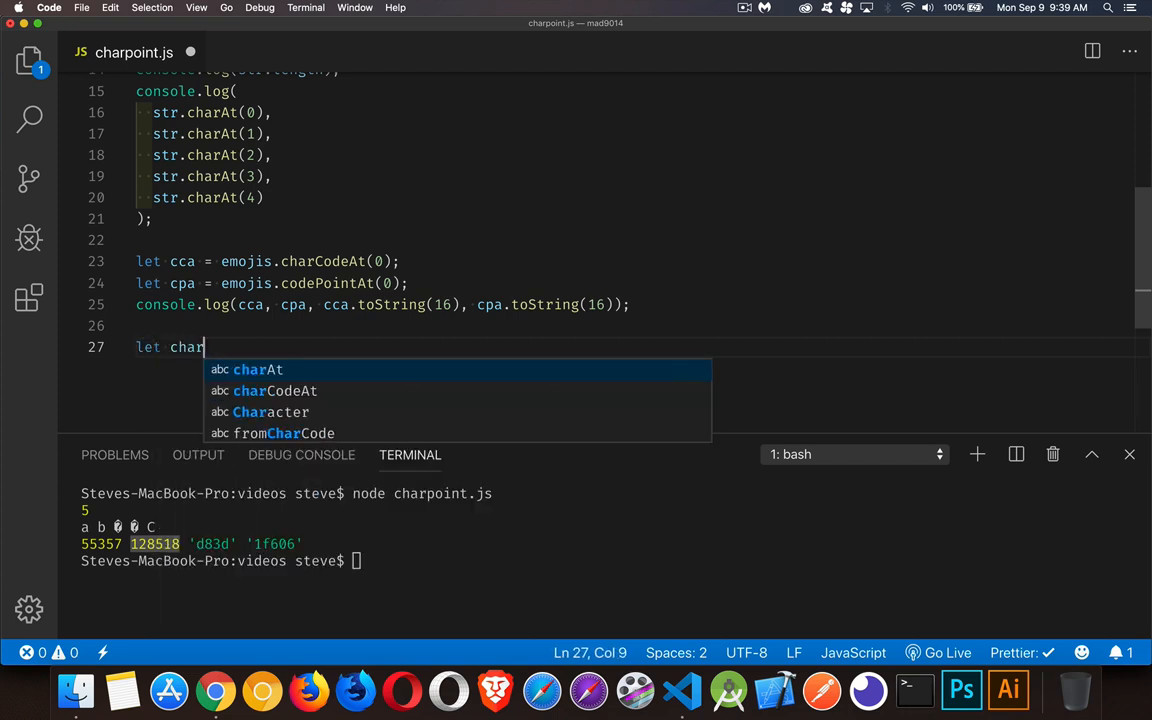
text(1 = St)
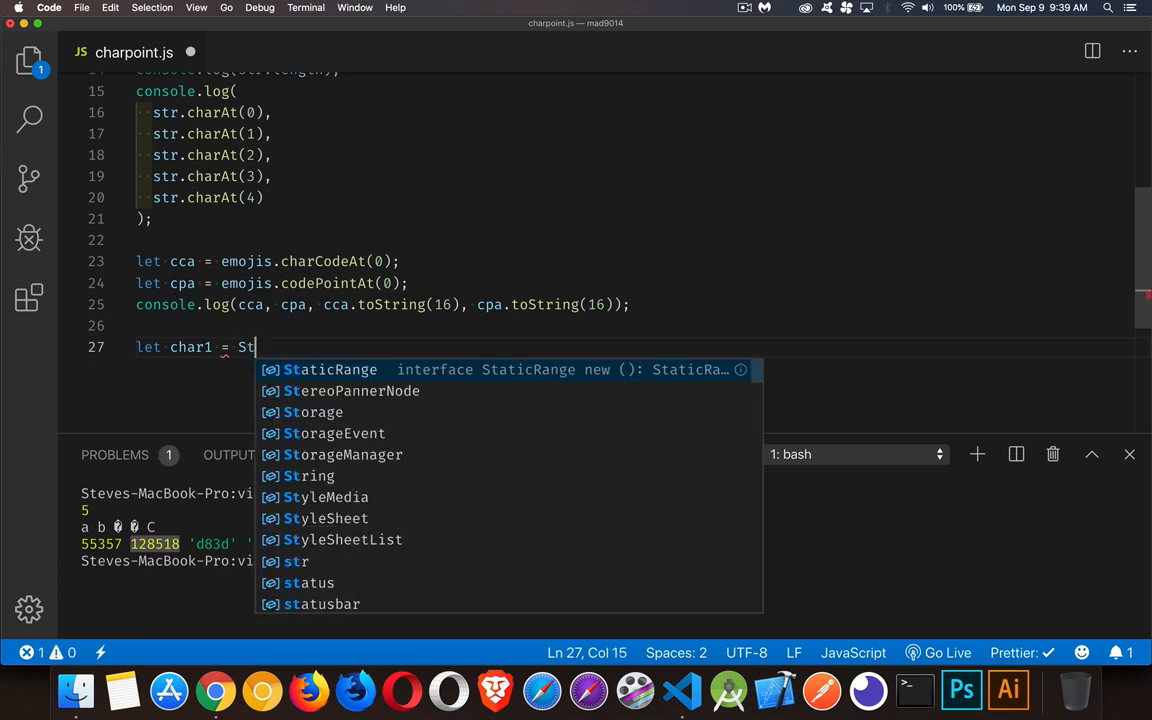
text(ring.fromCharCode()
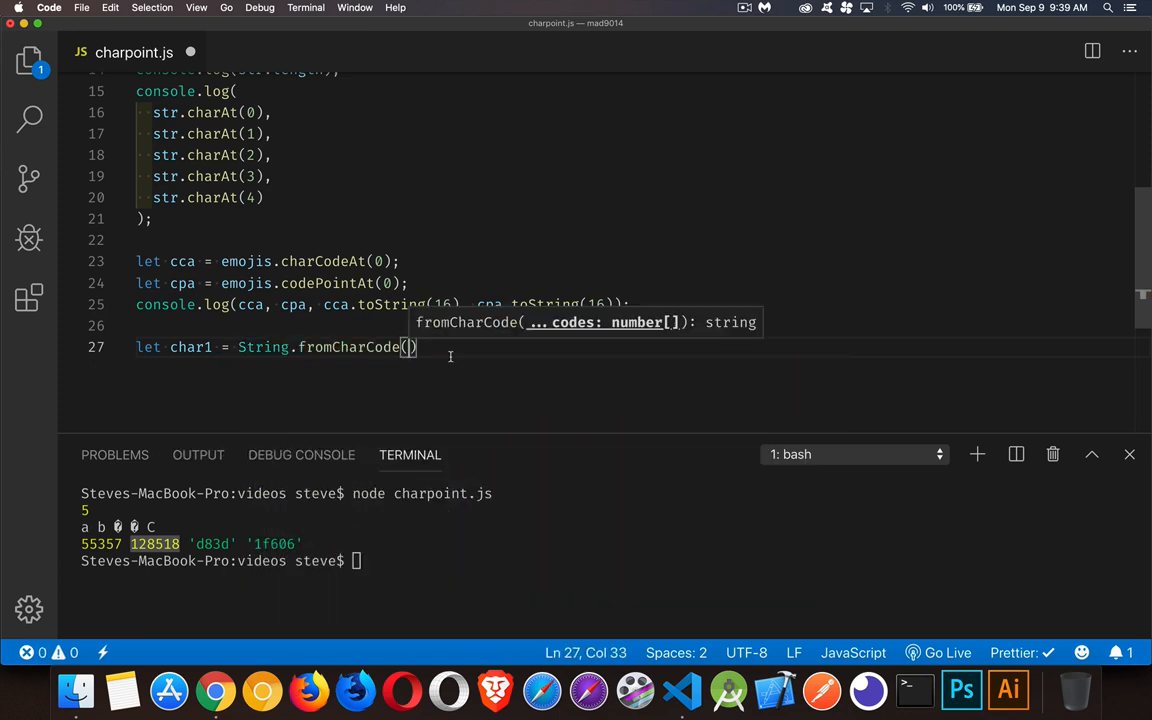
text(cca)
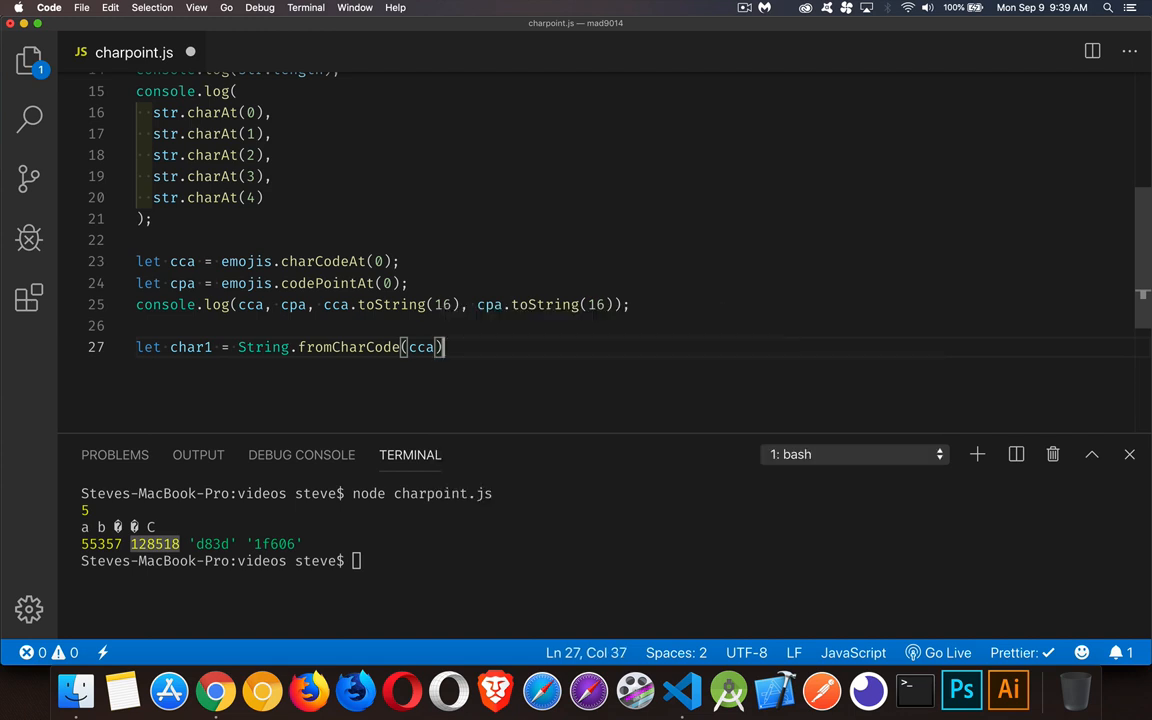
click(248, 304)
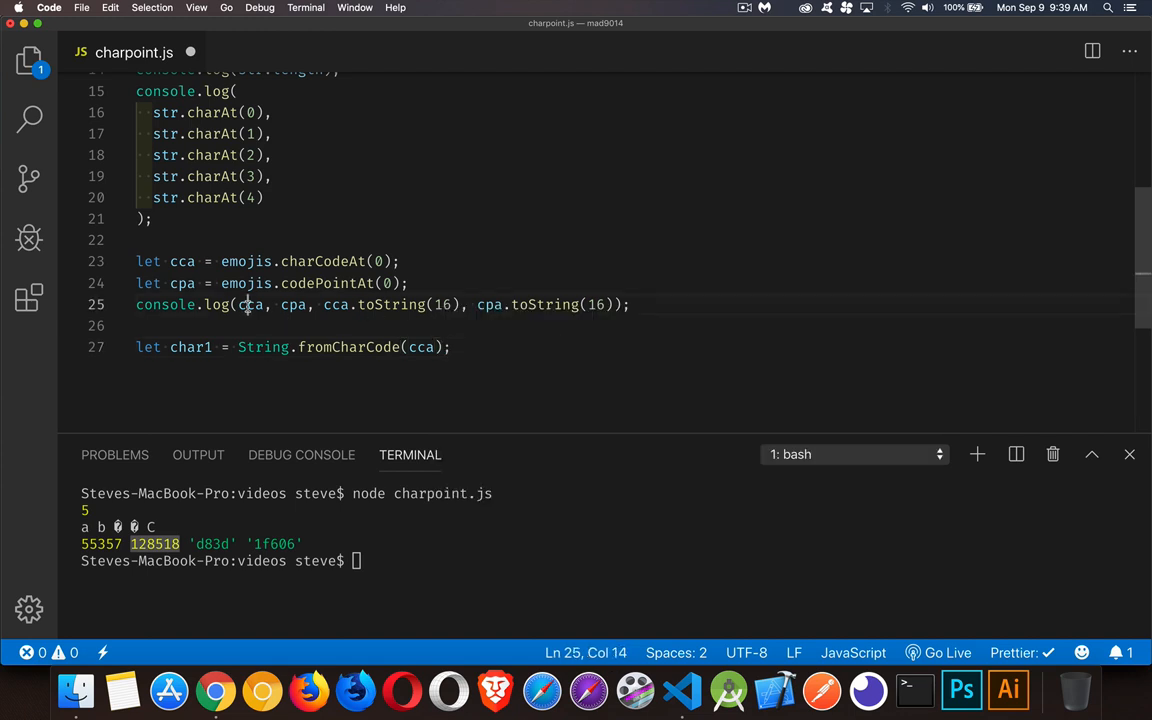
double_click(250, 304)
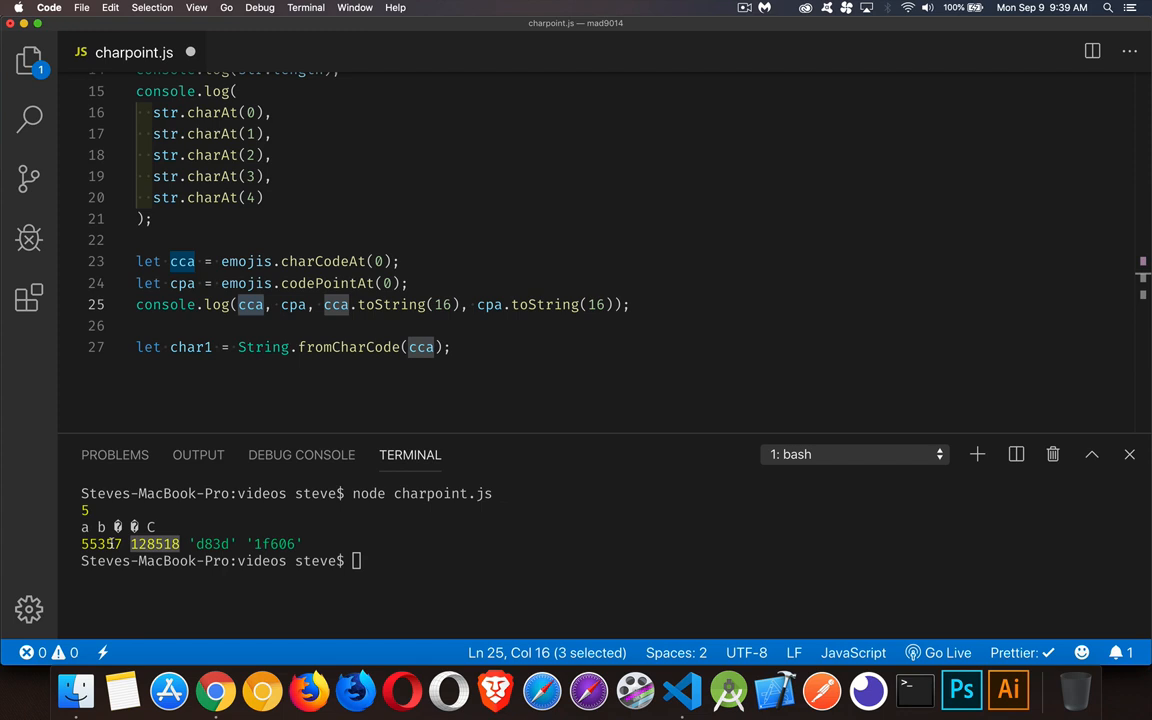
mouse_move(348, 347)
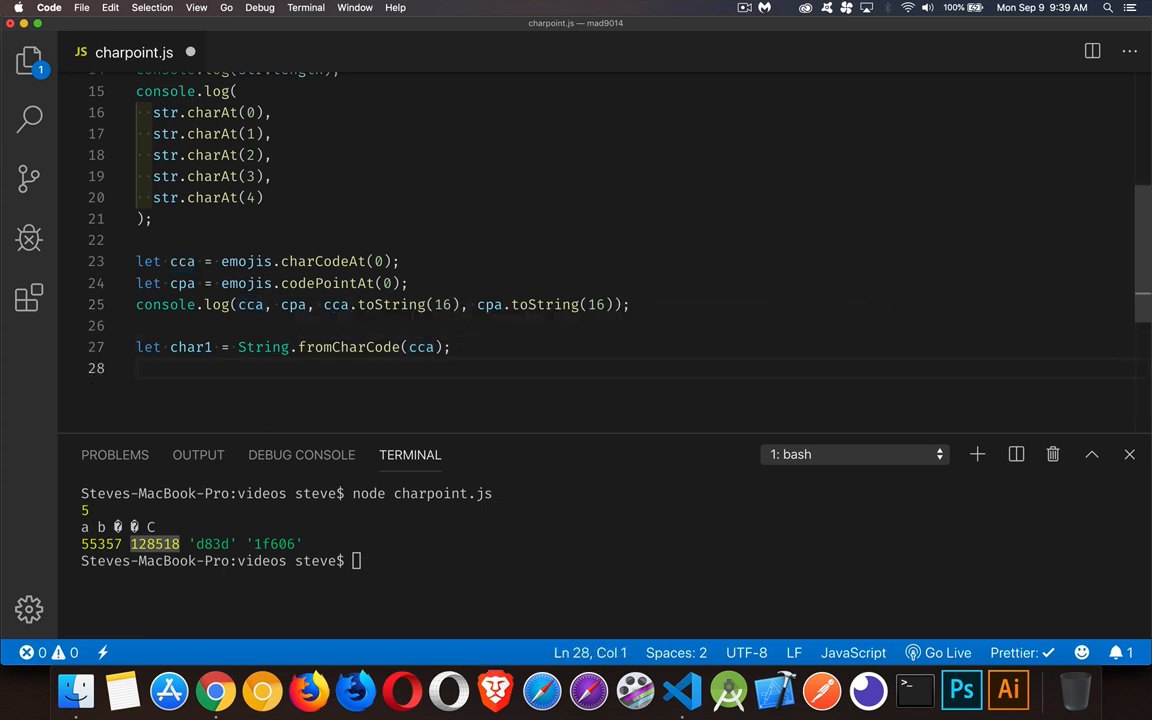
- Write let char2 = String.fromCodePoint(cpa); and begin console.log( char on the next line
text(let)
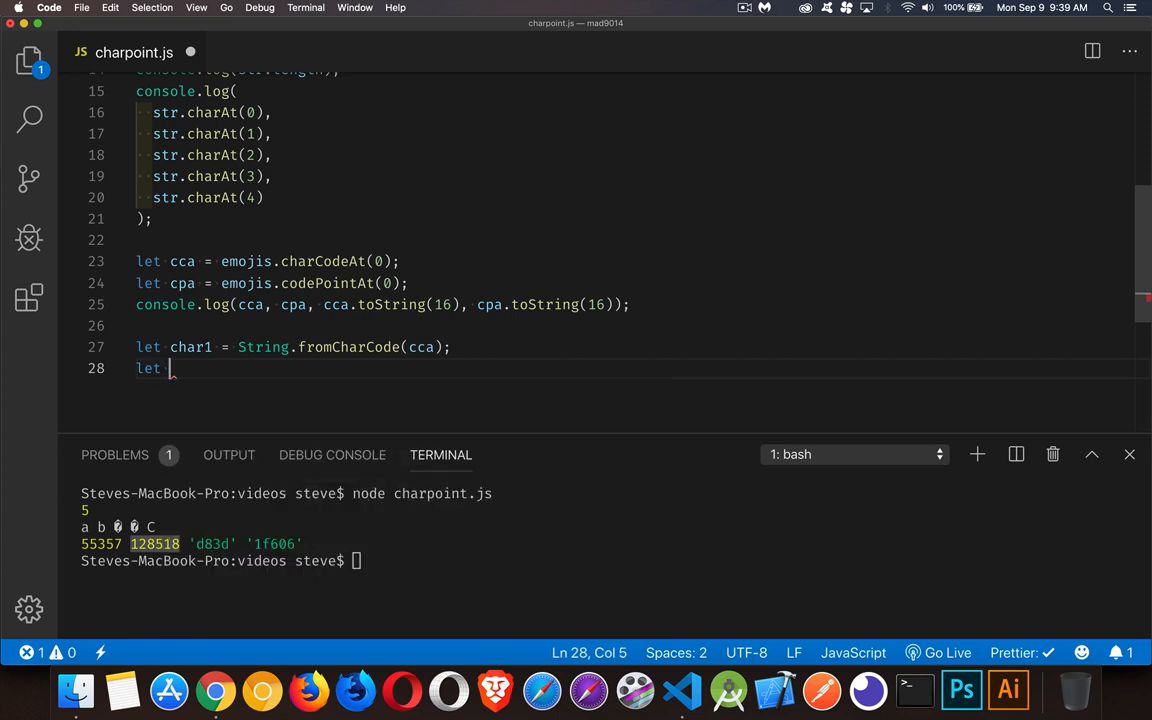
text(char2 =)
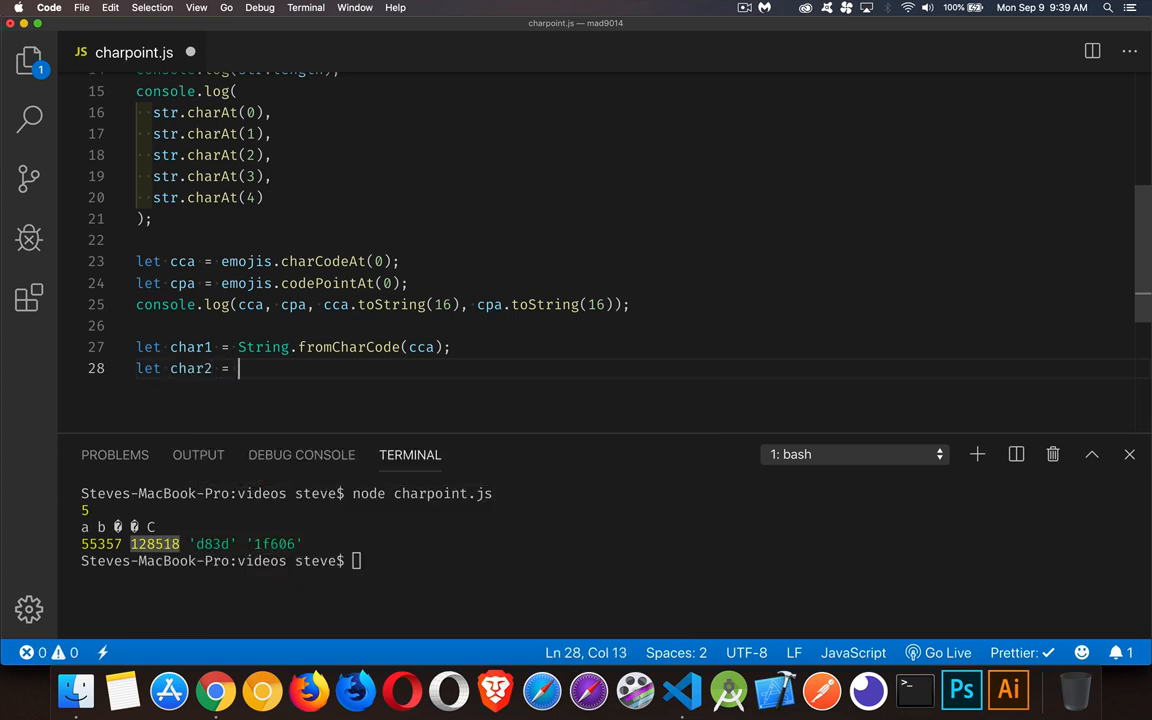
text(String.)
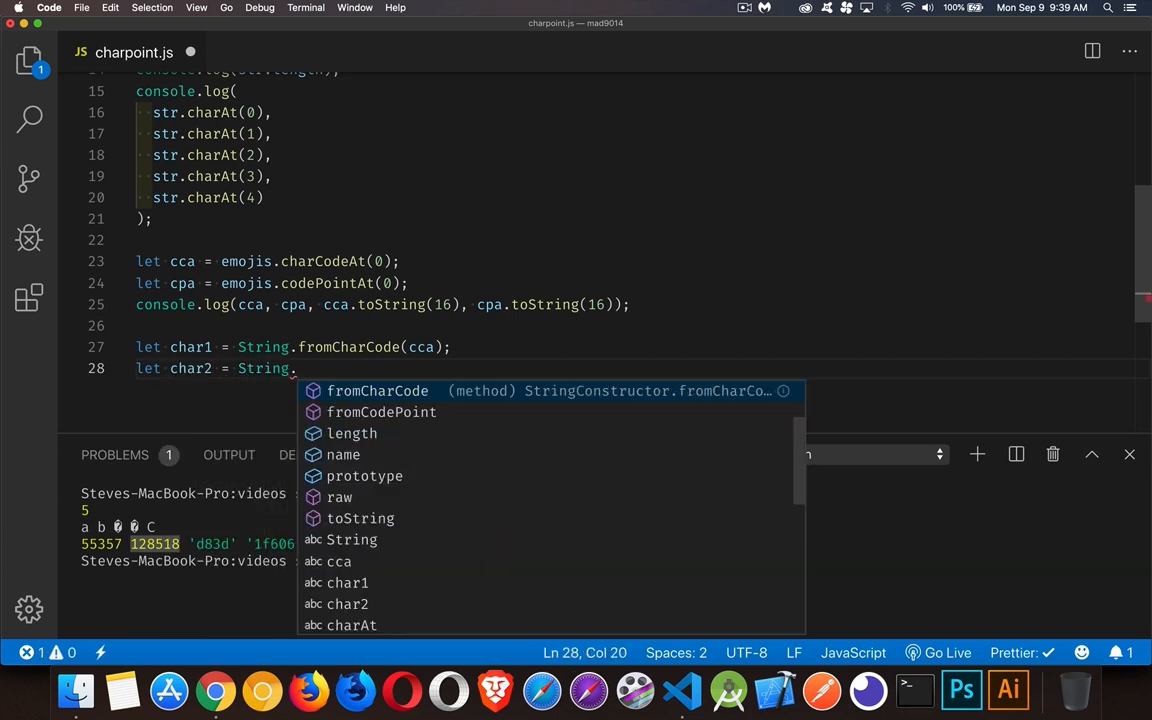
text(fromCodePoint)
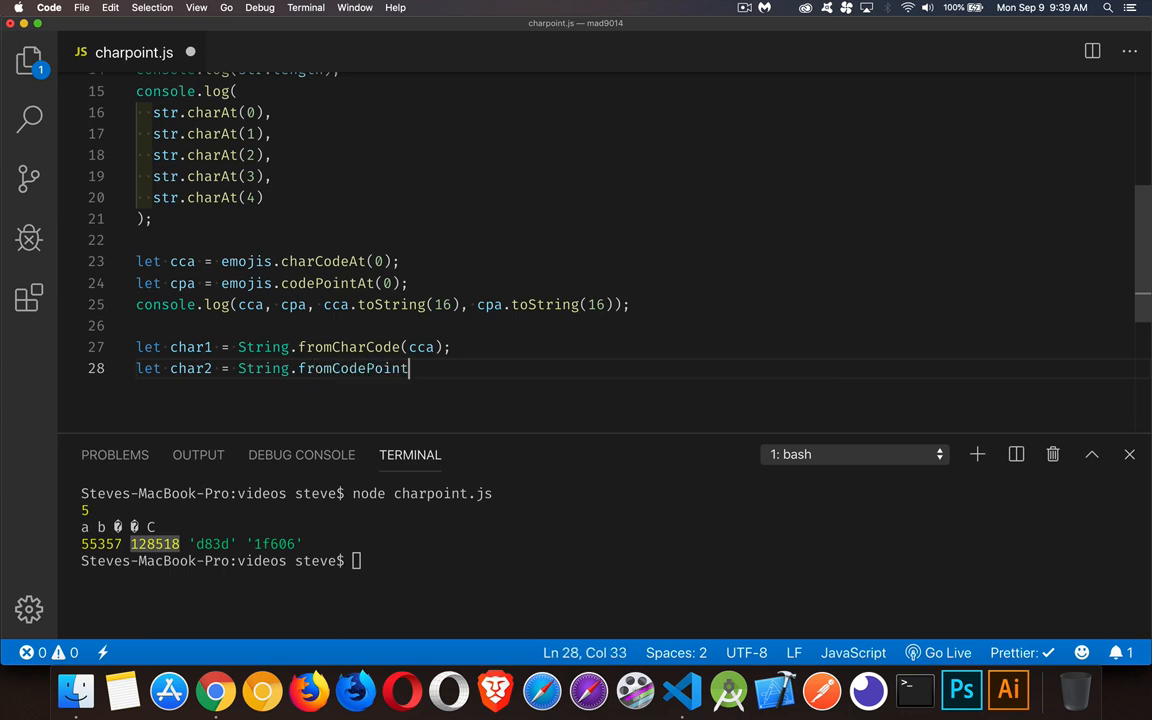
text((cpa)
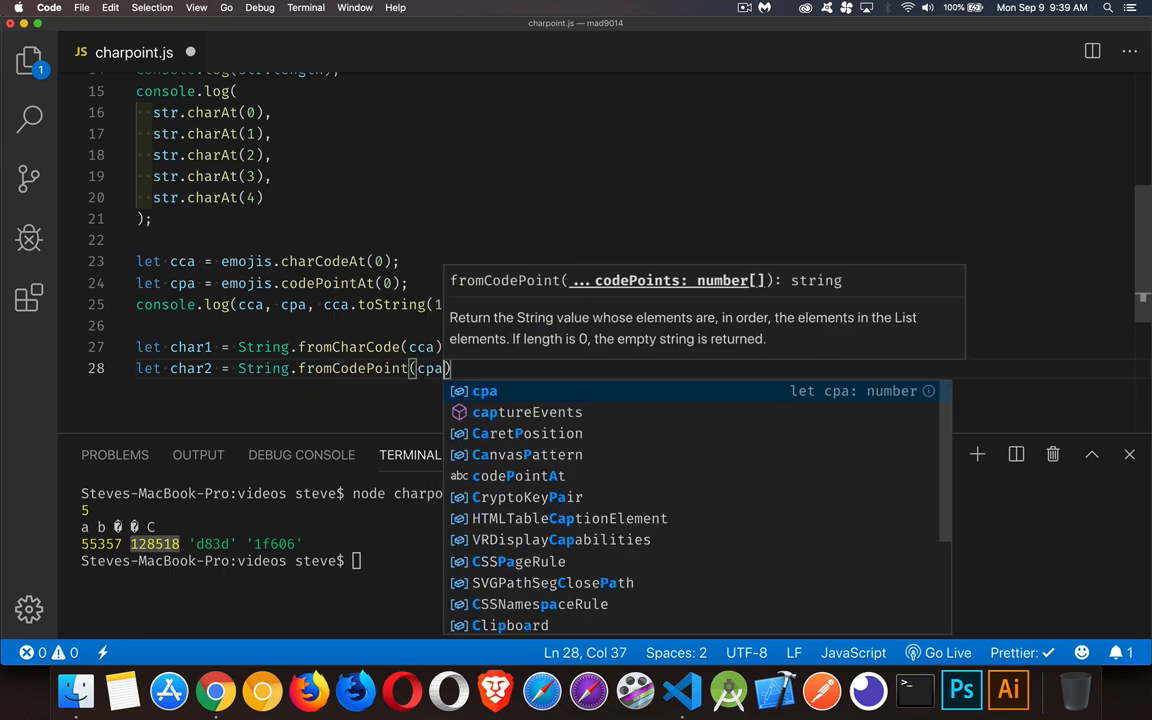
key(Escape)
text(;)
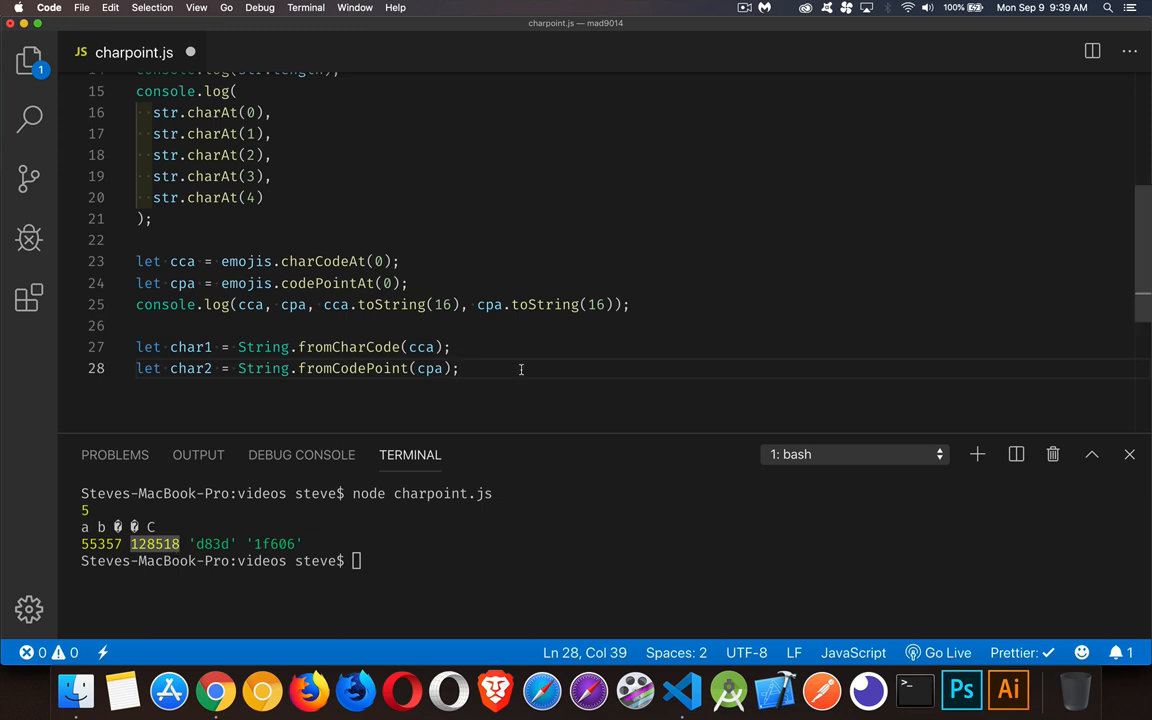
text(console.)
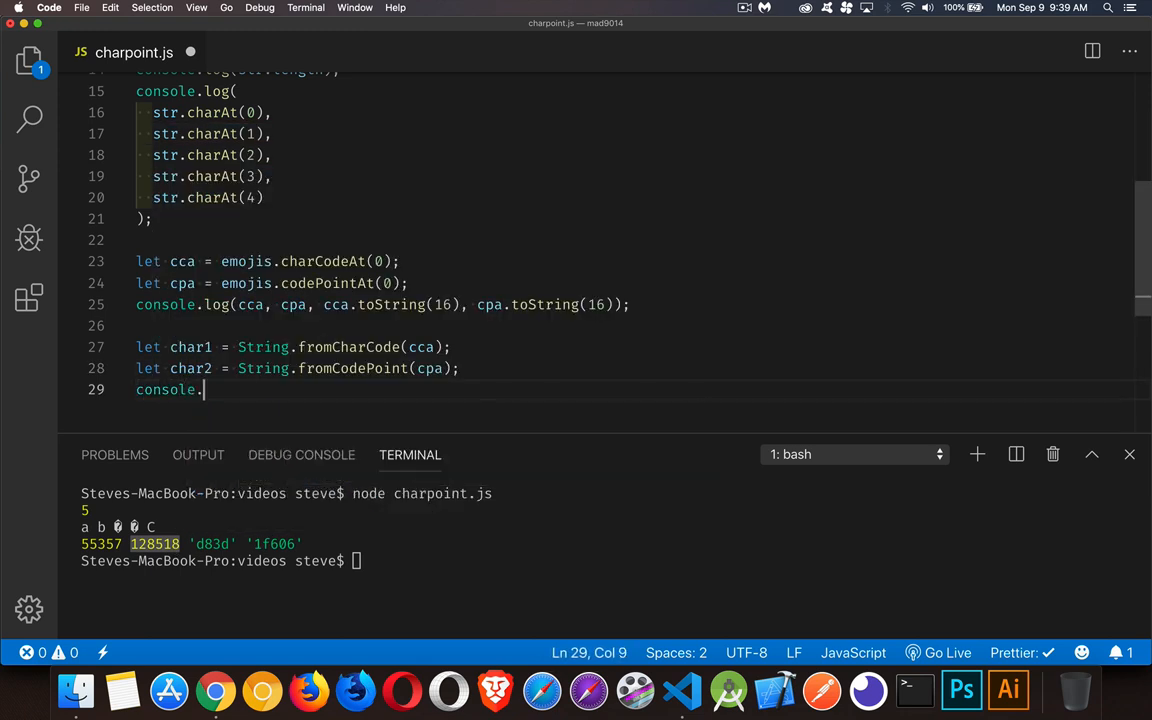
text(log( char)
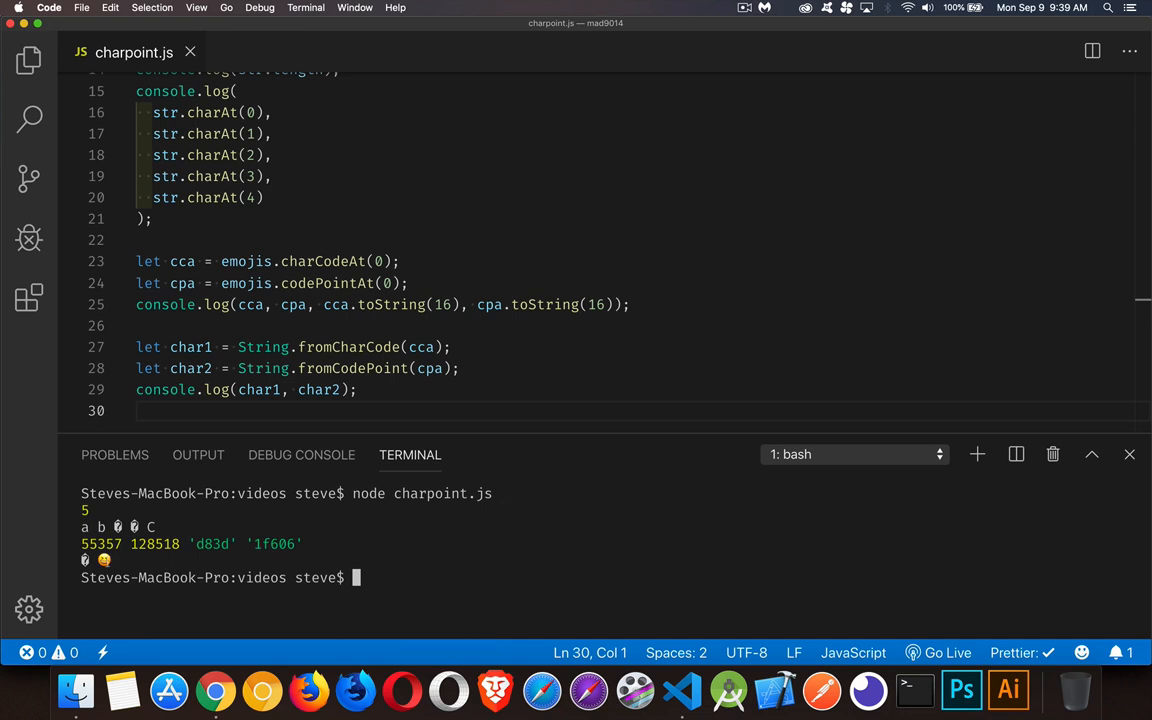
- Finish console.log(char1, char2); and rerun charpoint.js to show the broken character beside the emoji
double_click(319, 389)
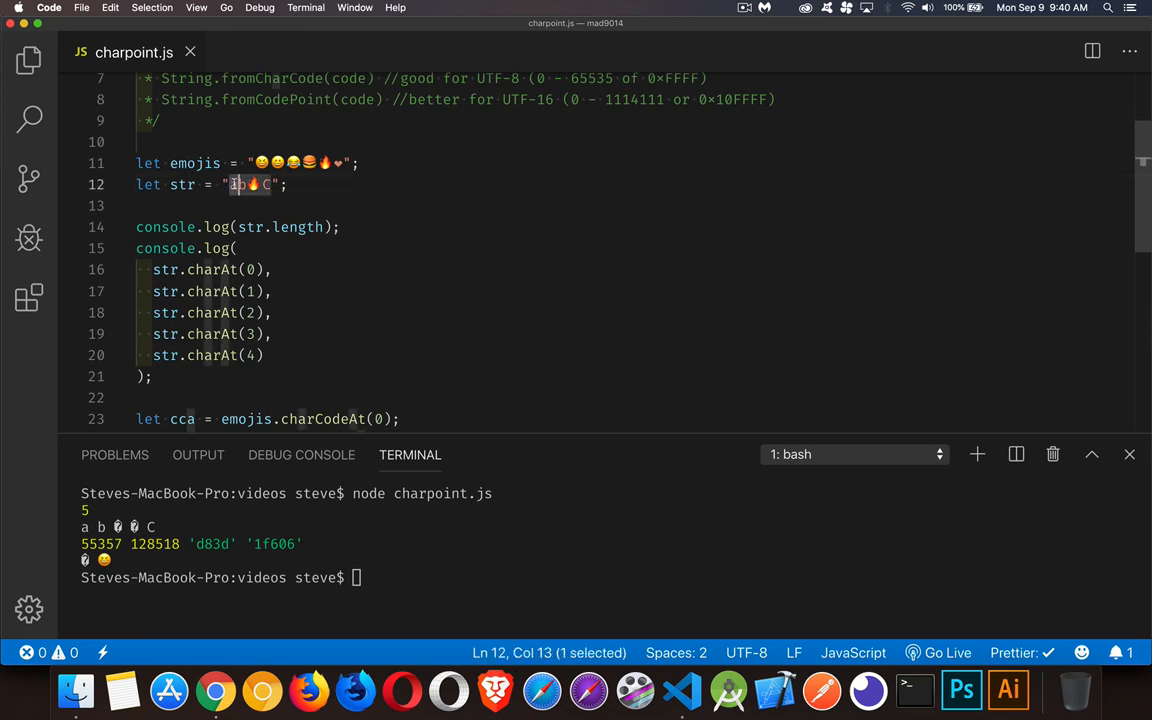
- Insert let cs = str.charCodeAt(0); above the cca line using IntelliSense
double_click(181, 184)
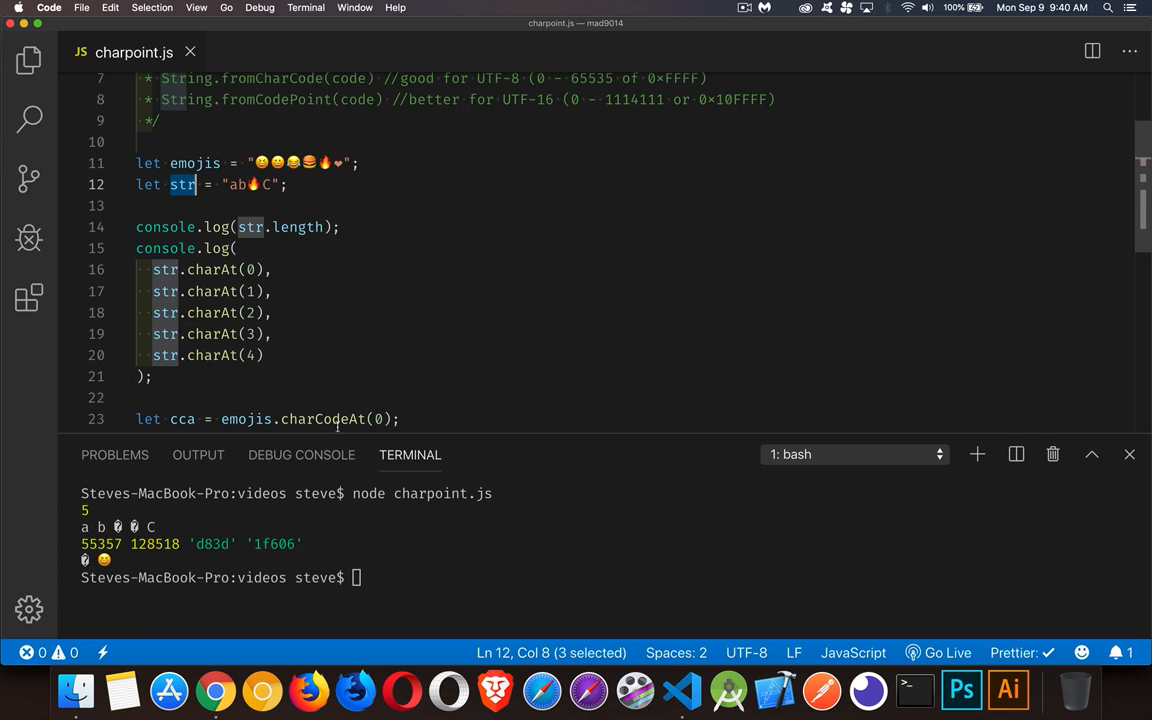
scroll(down, 3)
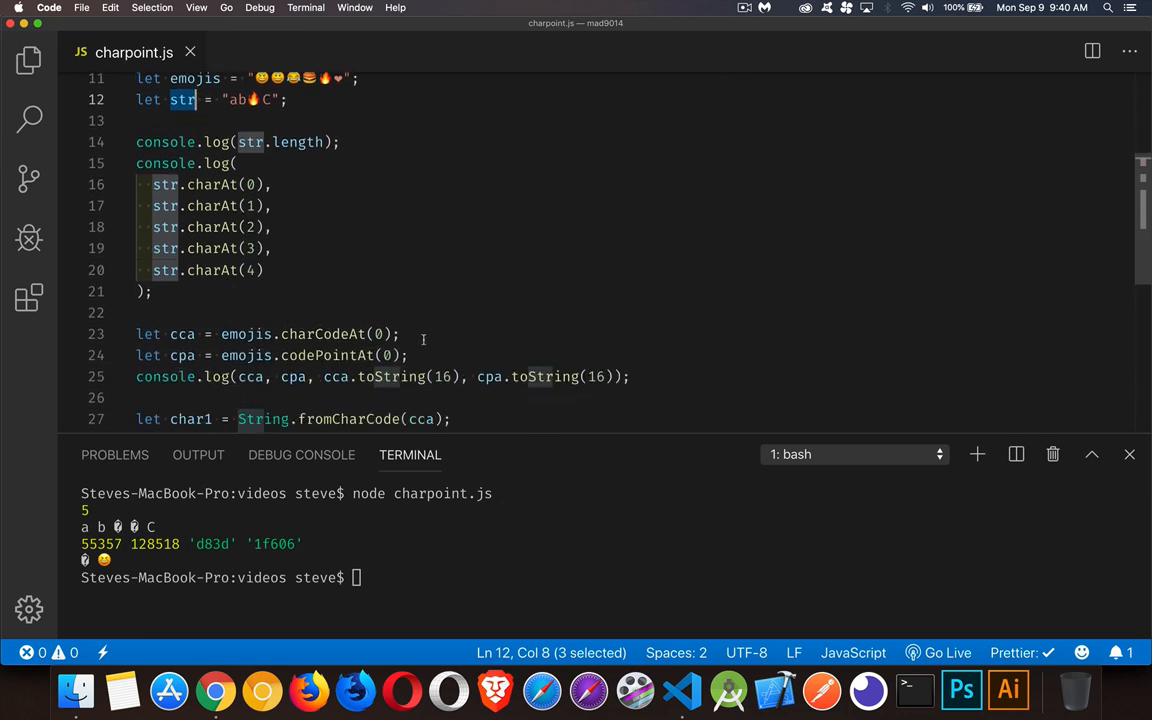
text(let)
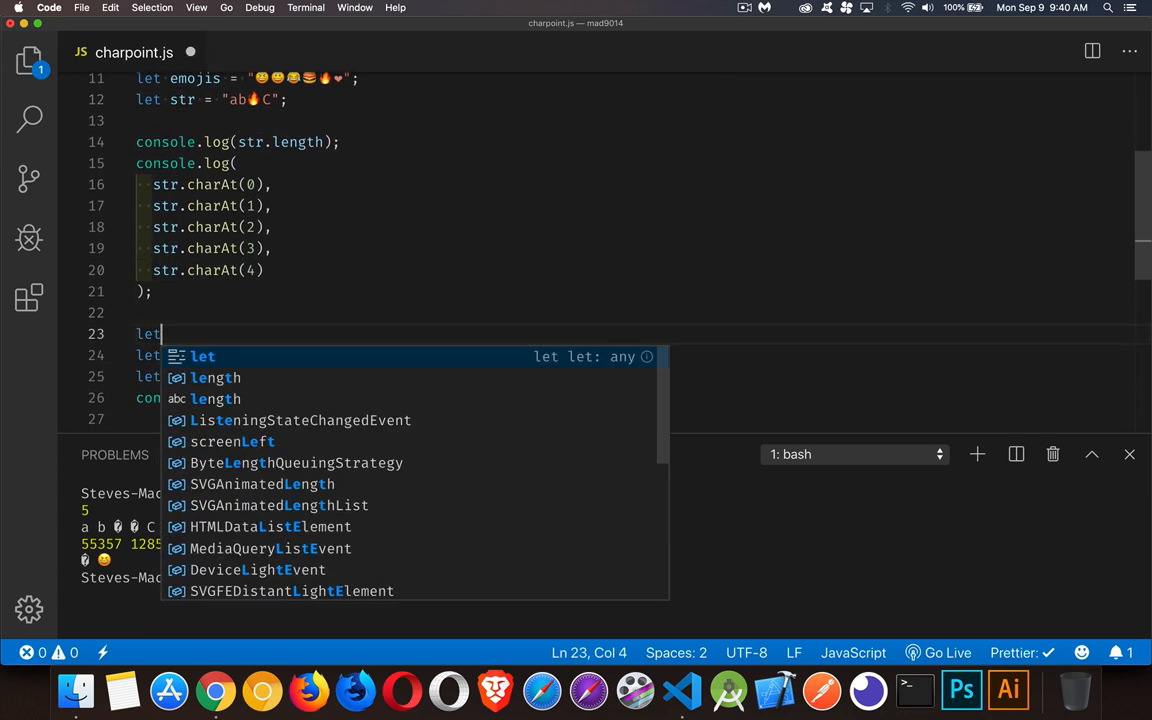
text(cs =)
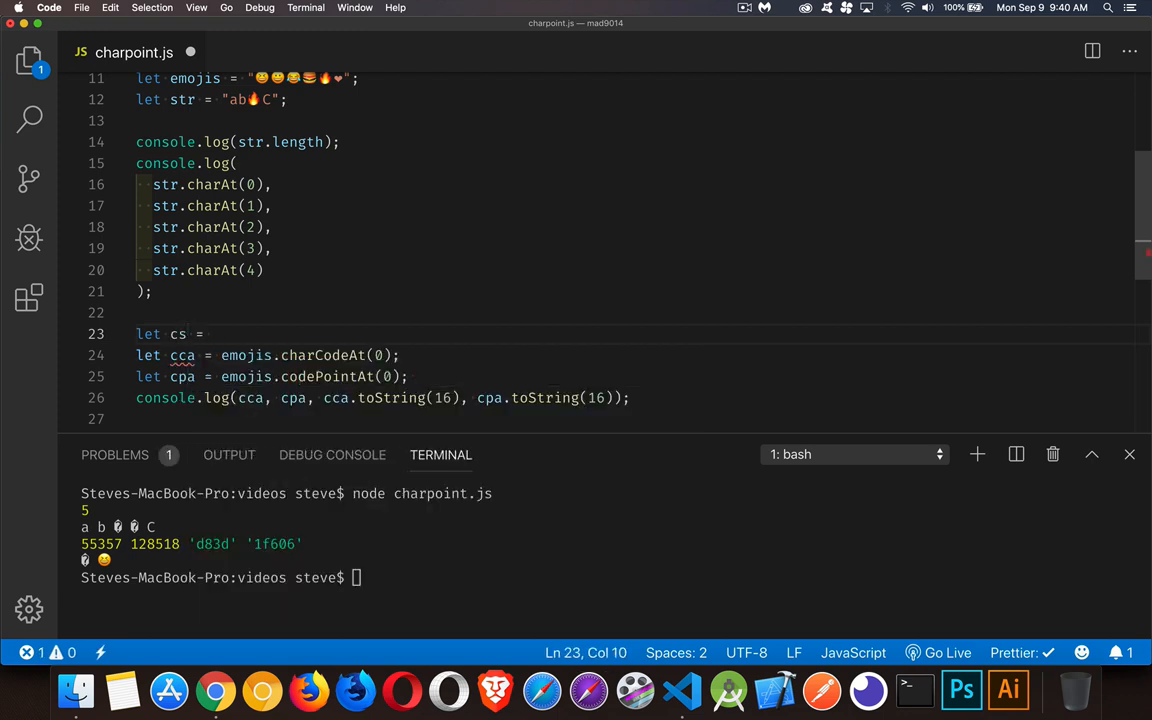
text(str.)
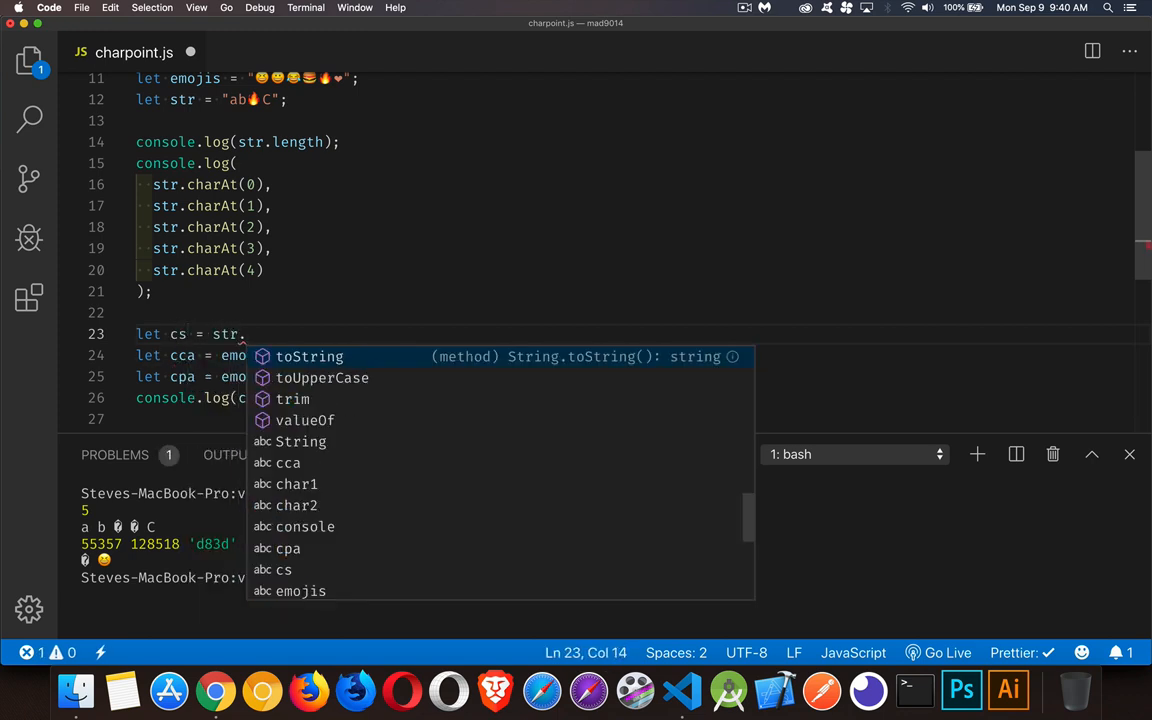
text(ch)
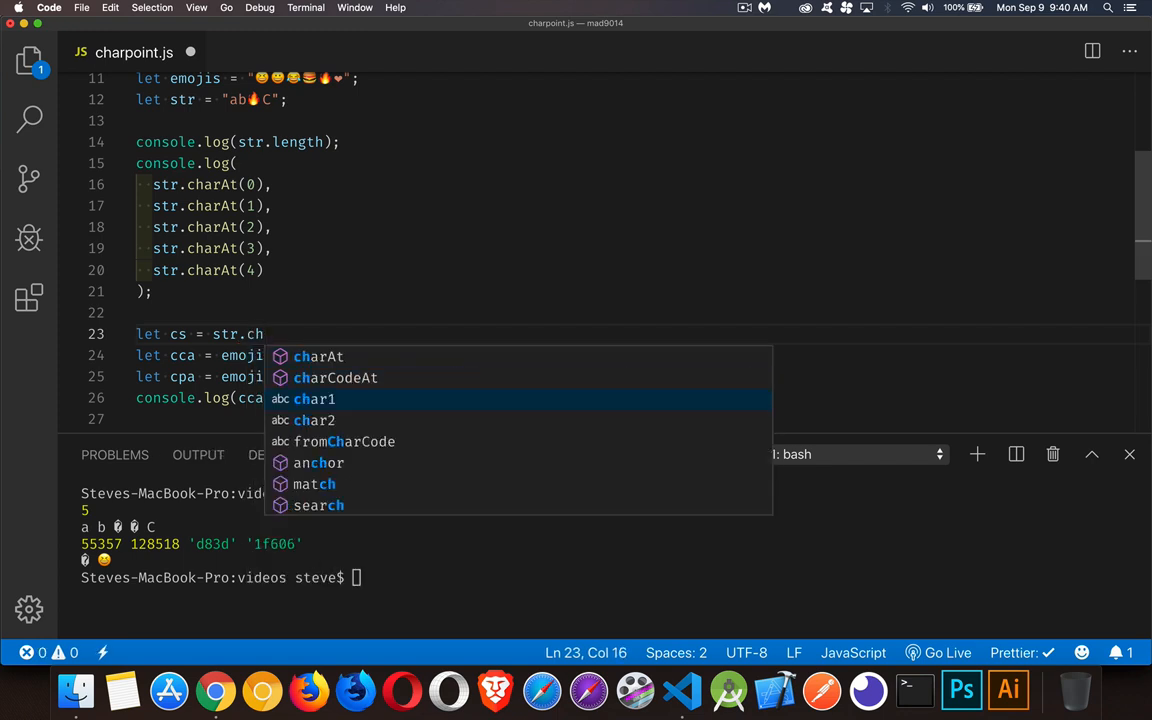
click(335, 377)
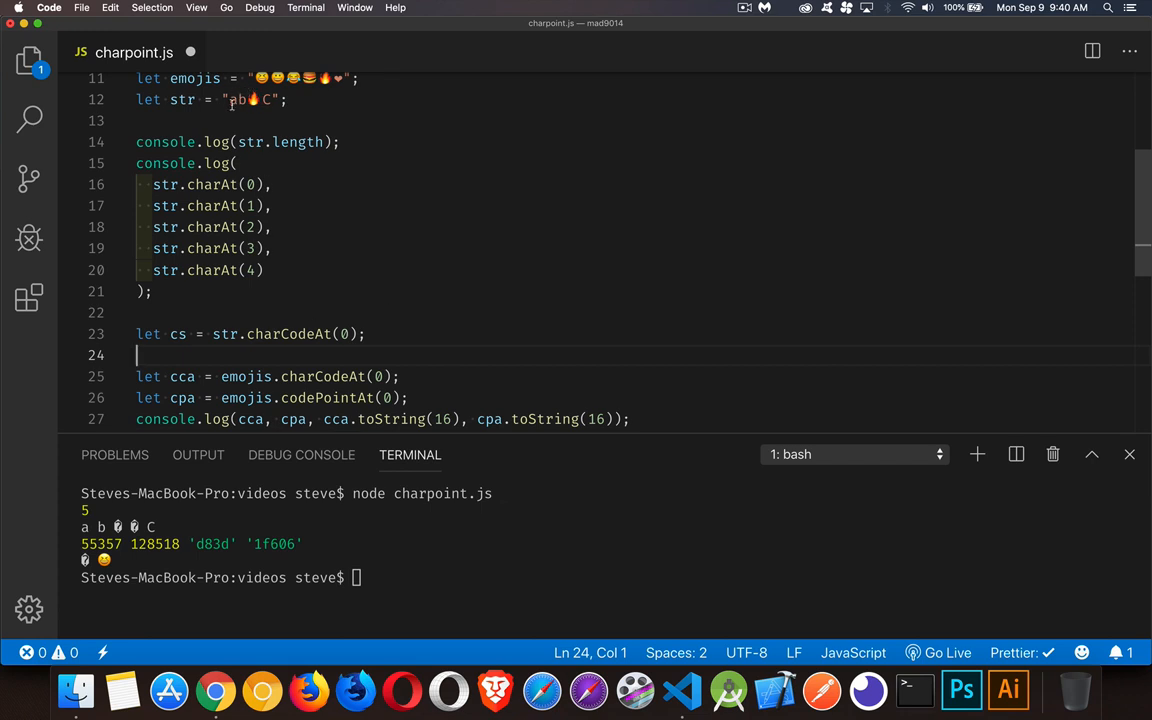
- Add console.log(cs, cs.toString(16)); and clear the terminal
text(cons)
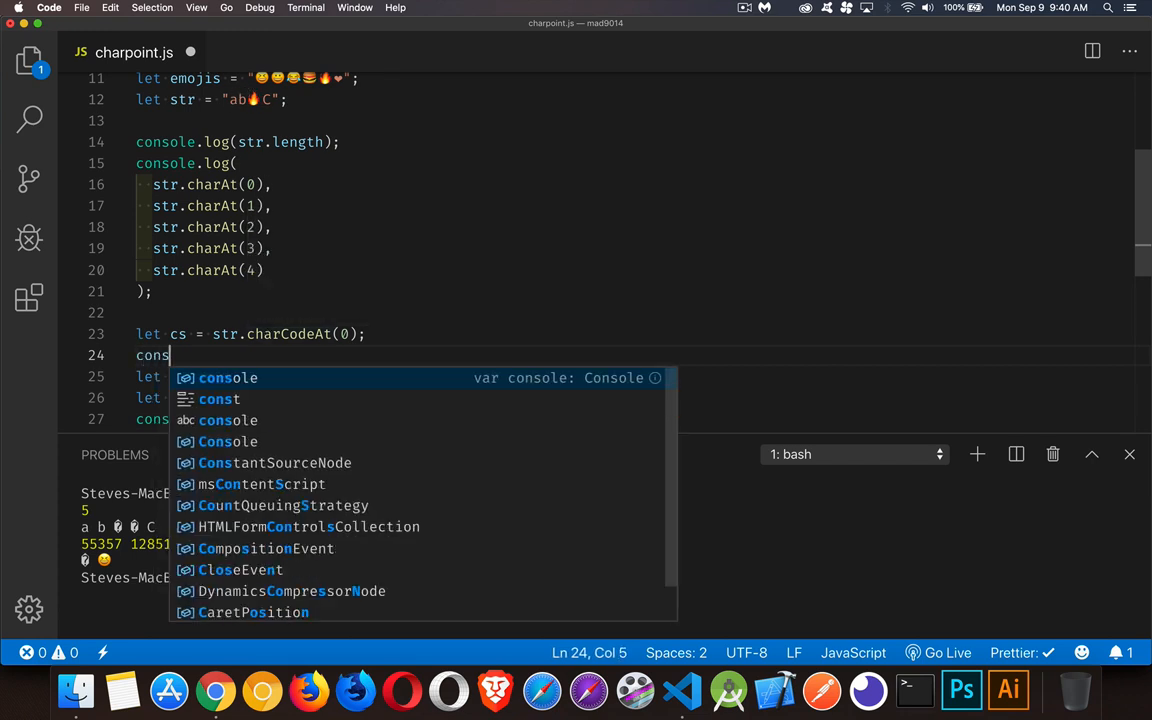
text(ole.log(cs)
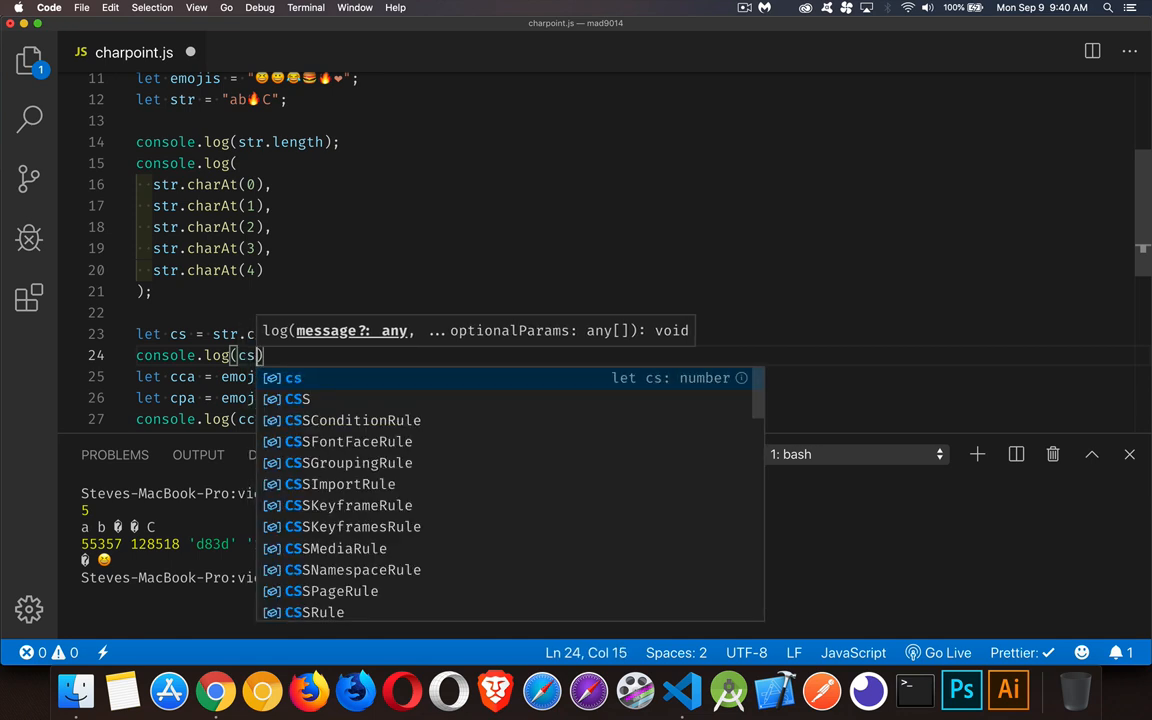
text(, cs.toString(16)
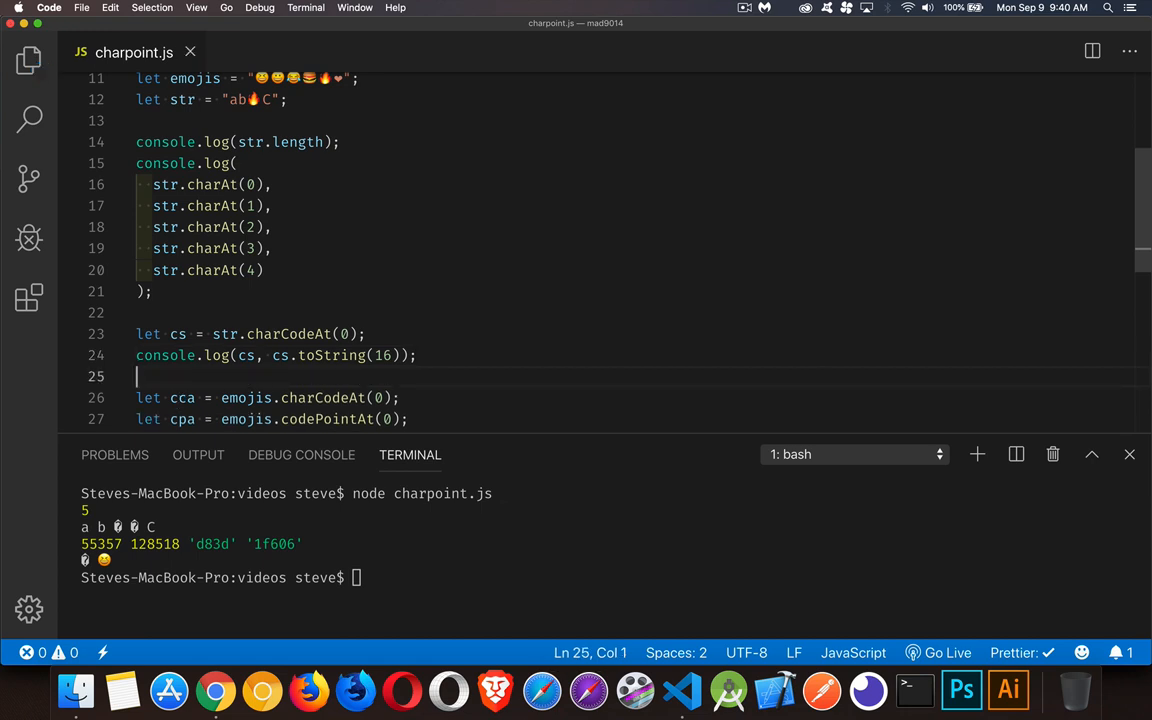
text(clear)
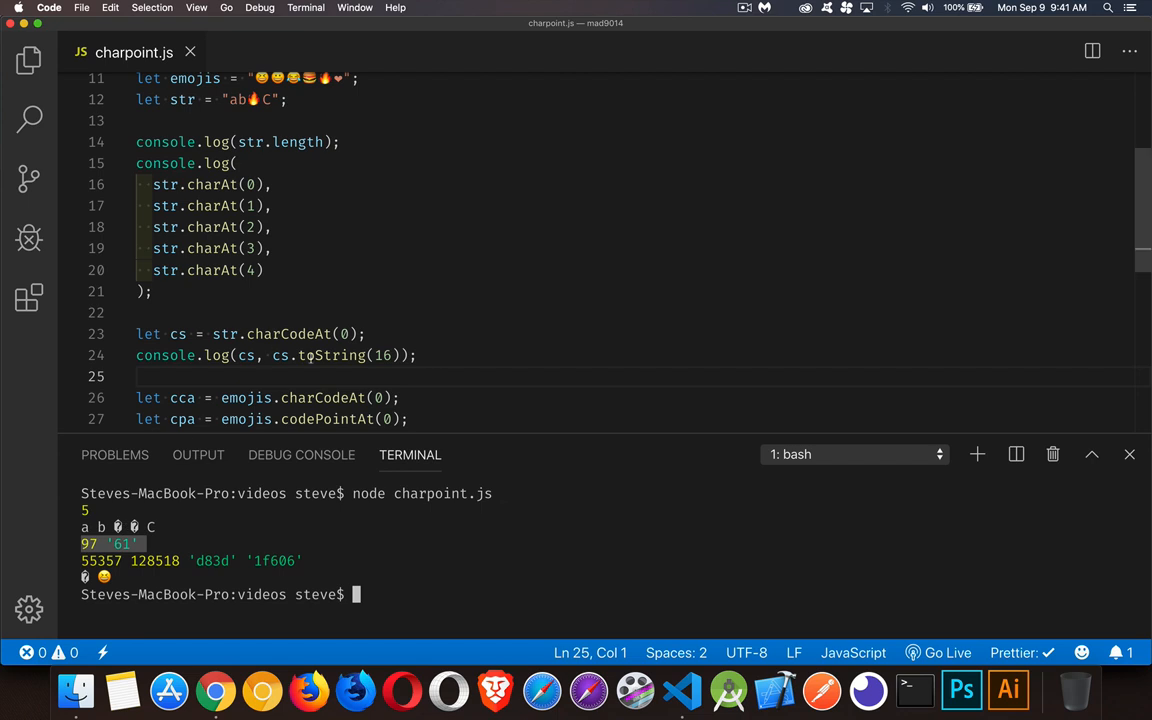
- Rerun charpoint.js to print 97 '61' and start a char3 declaration
scroll(down, 3)
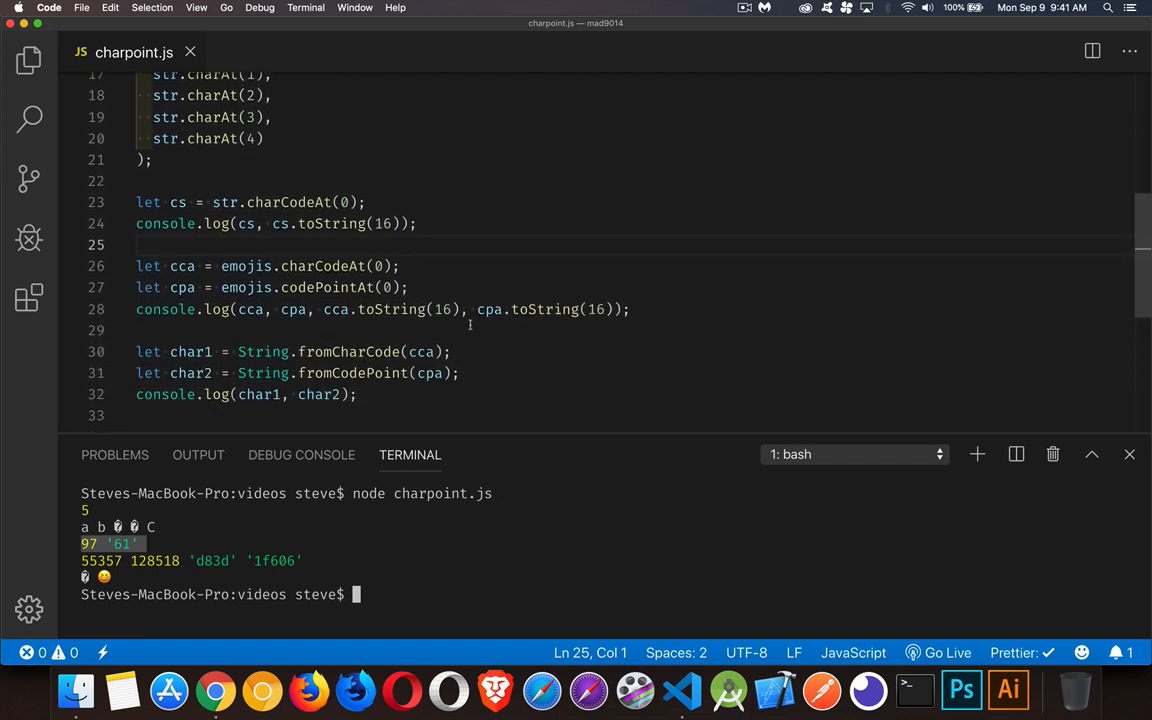
text(let char3 = Strin)
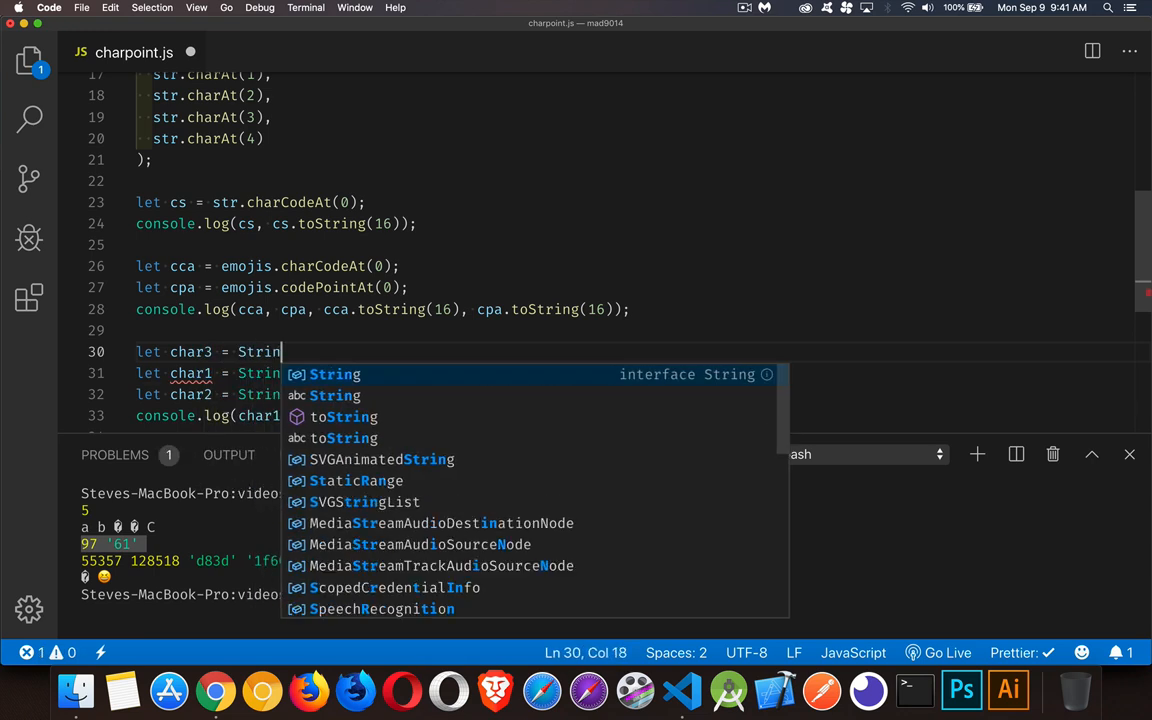
- Assign char3 = String.fromCodePoint(cs) and log char3
text(.fromCodePoint)
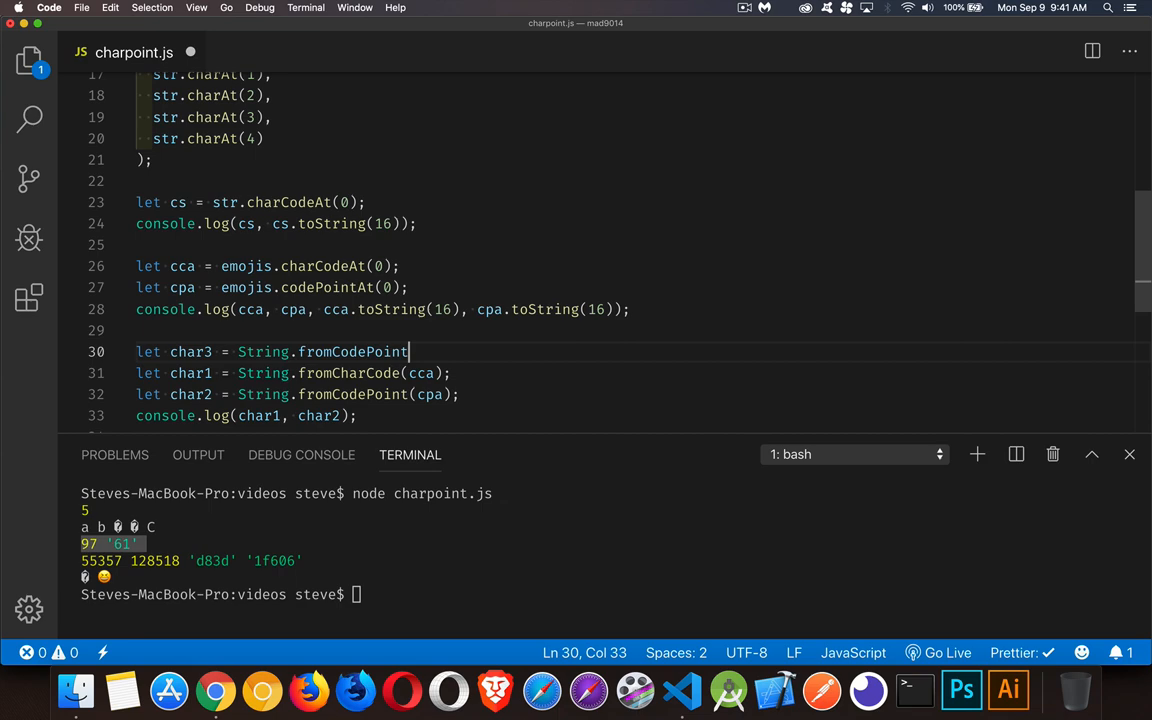
text((cs);)
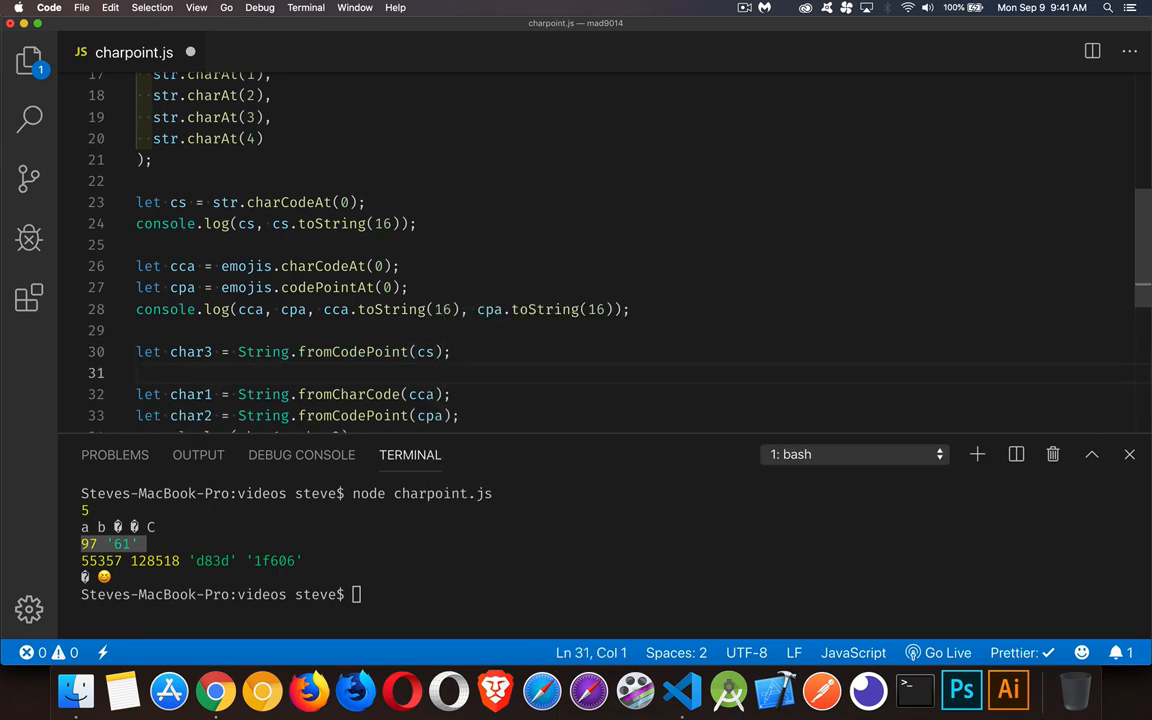
text(console.log()
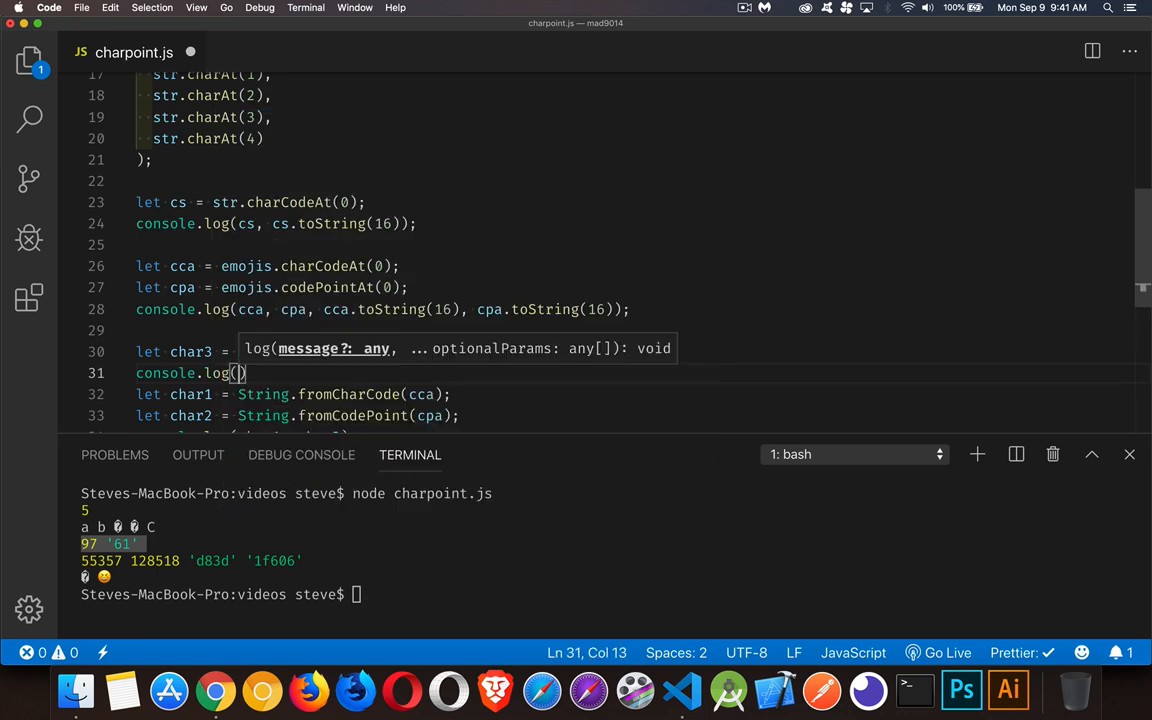
text(char3)
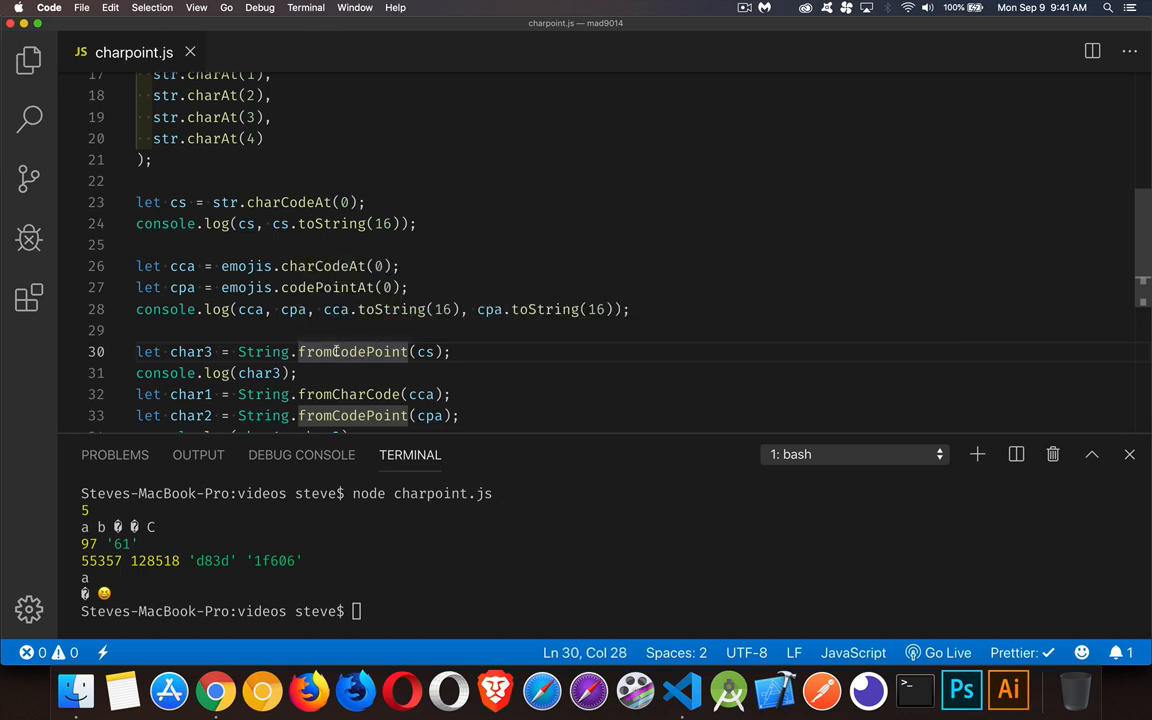
- Swap fromCodePoint for fromCharCode and rerun node charpoint.js to print a
double_click(353, 351)
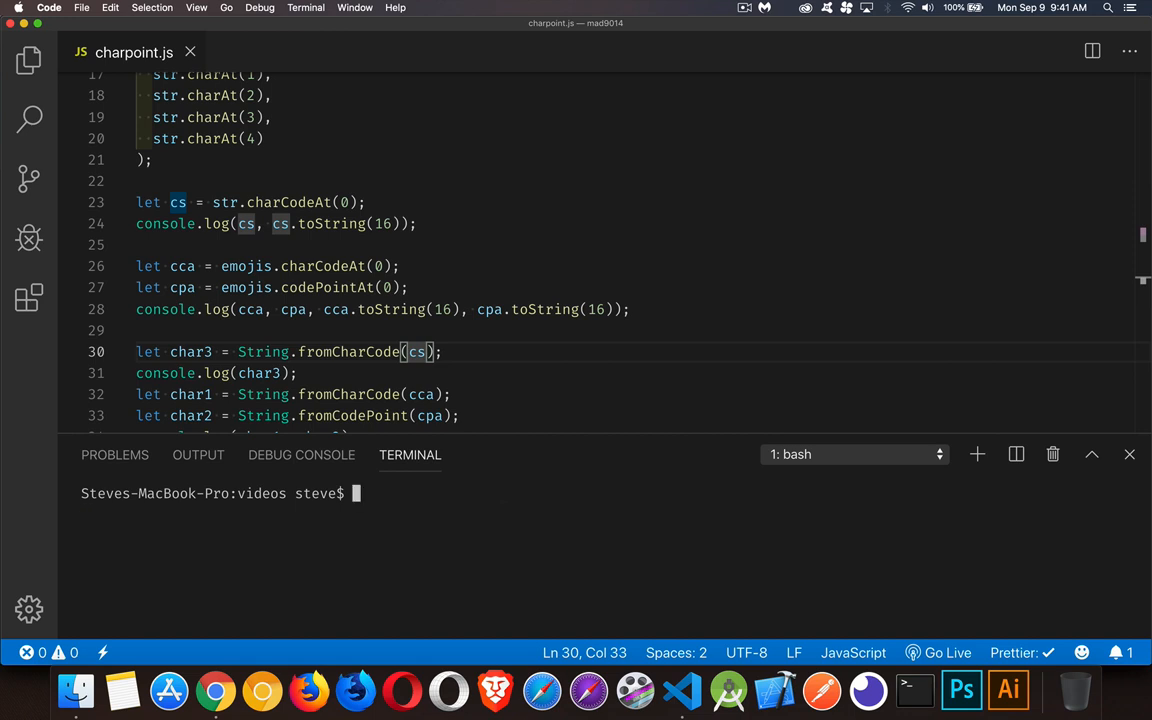
text(node charpoint.js)
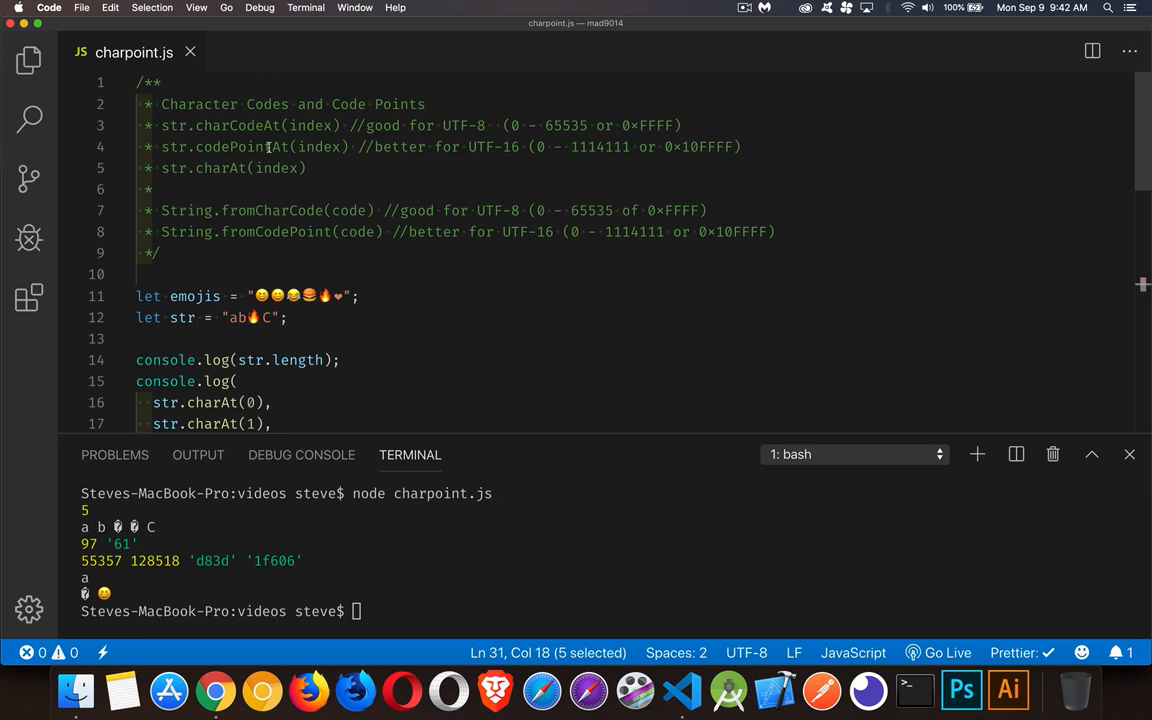
click(185, 125)
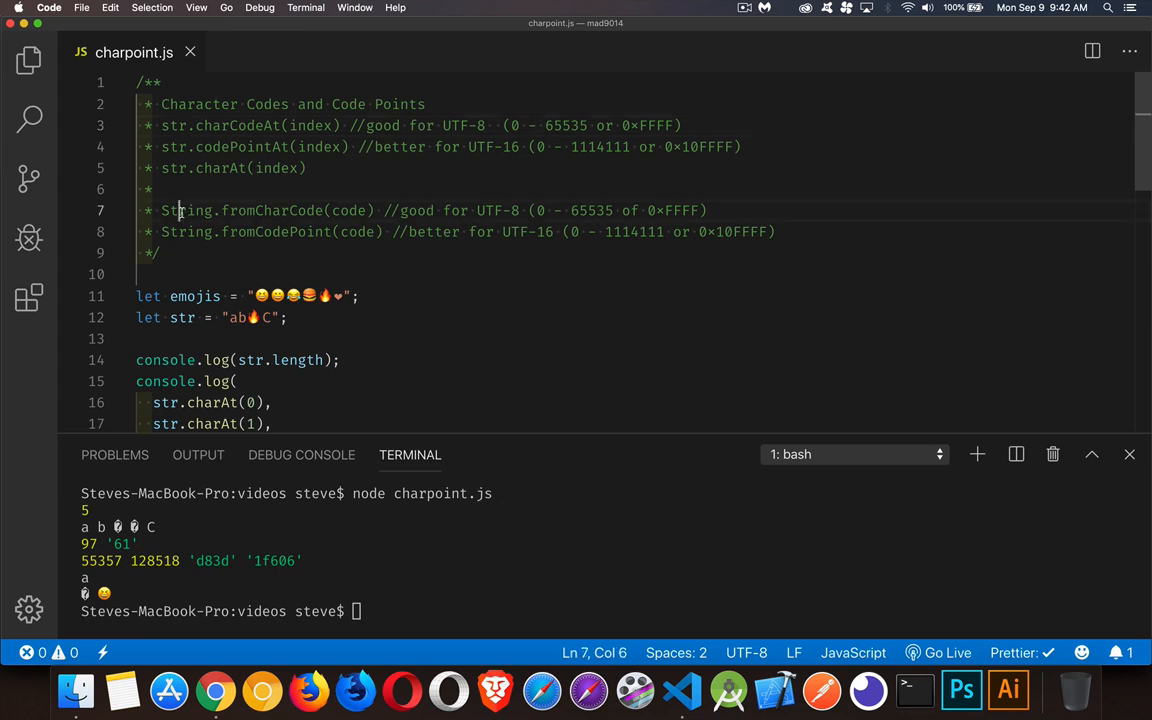
double_click(186, 210)
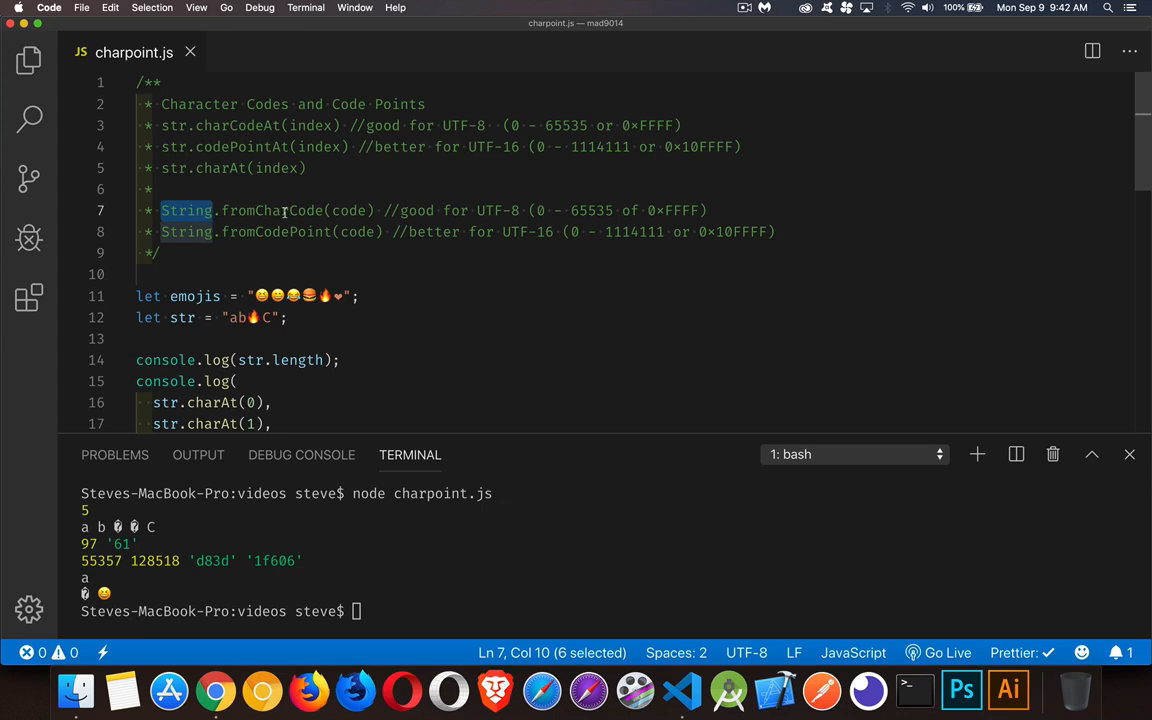
click(262, 147)
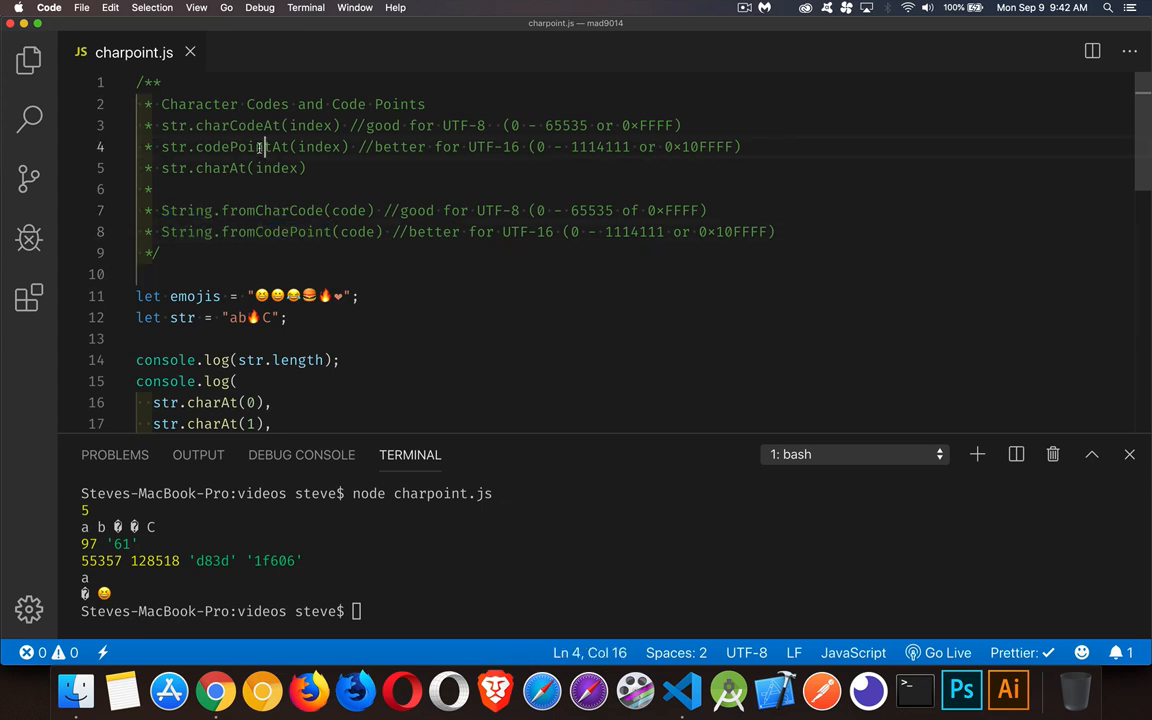
double_click(275, 231)
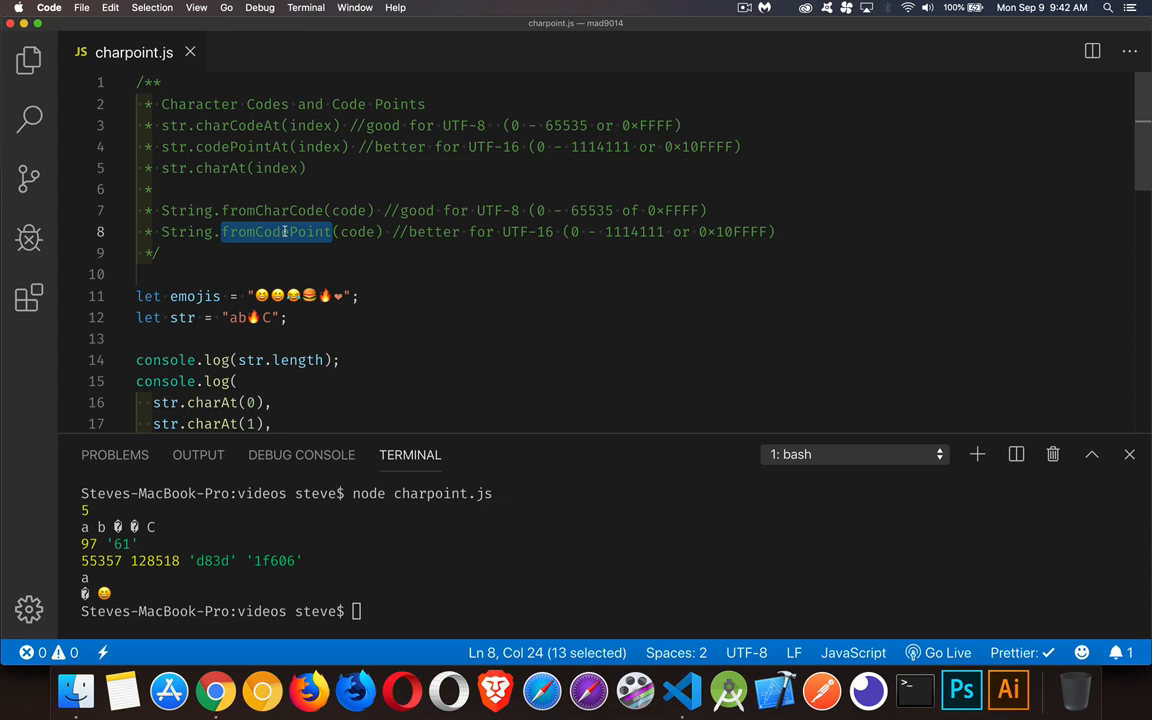
mouse_move(385, 258)
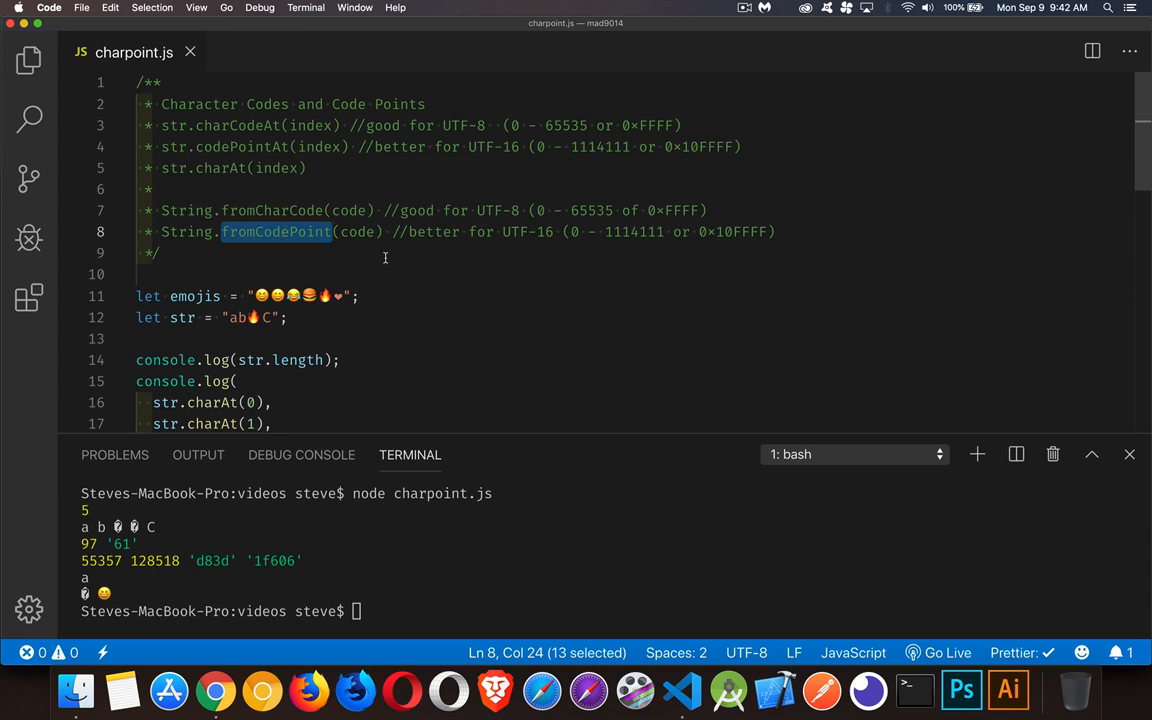